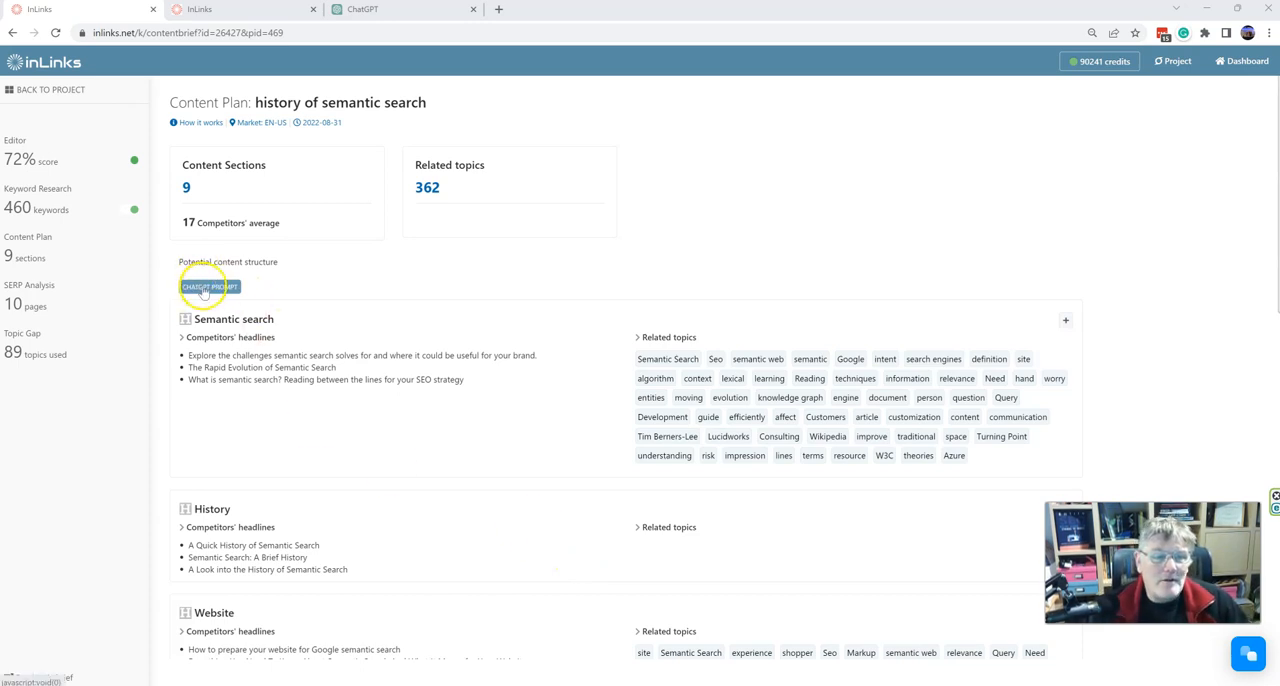
Reveal the history of semantic search plan's nine ChatGPT prompt steps, then glance at ChatGPT.
click(210, 287)
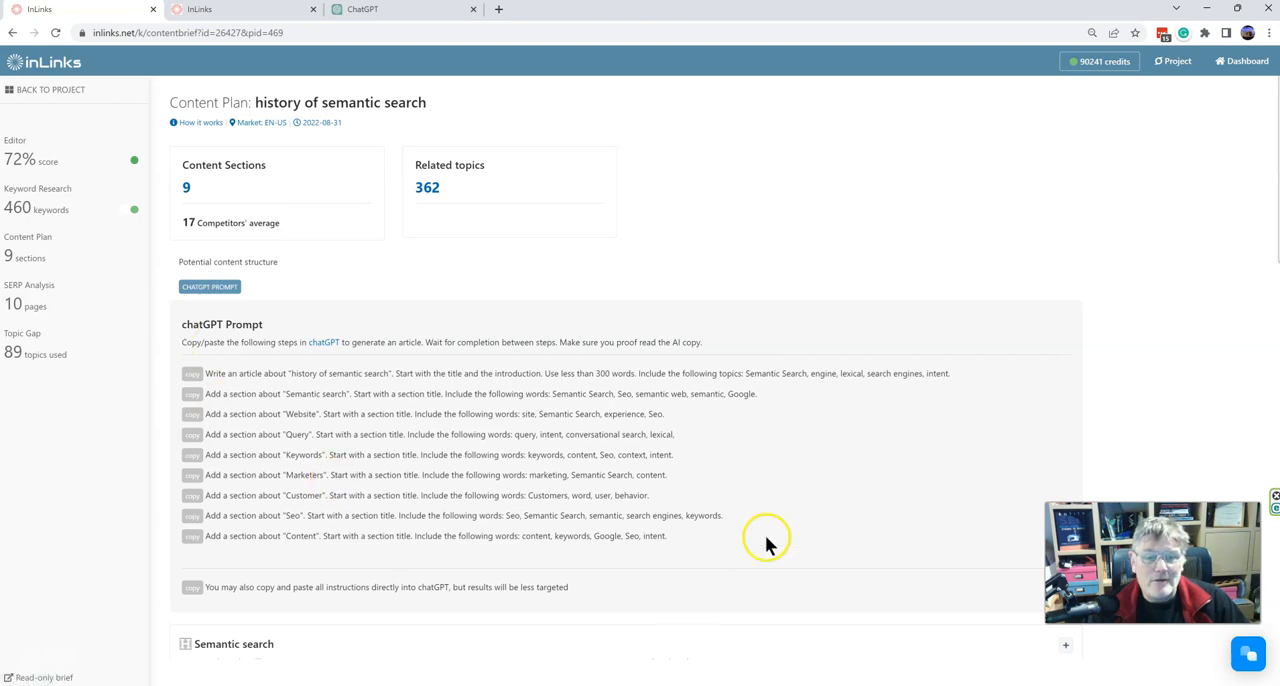
mouse_move(500, 300)
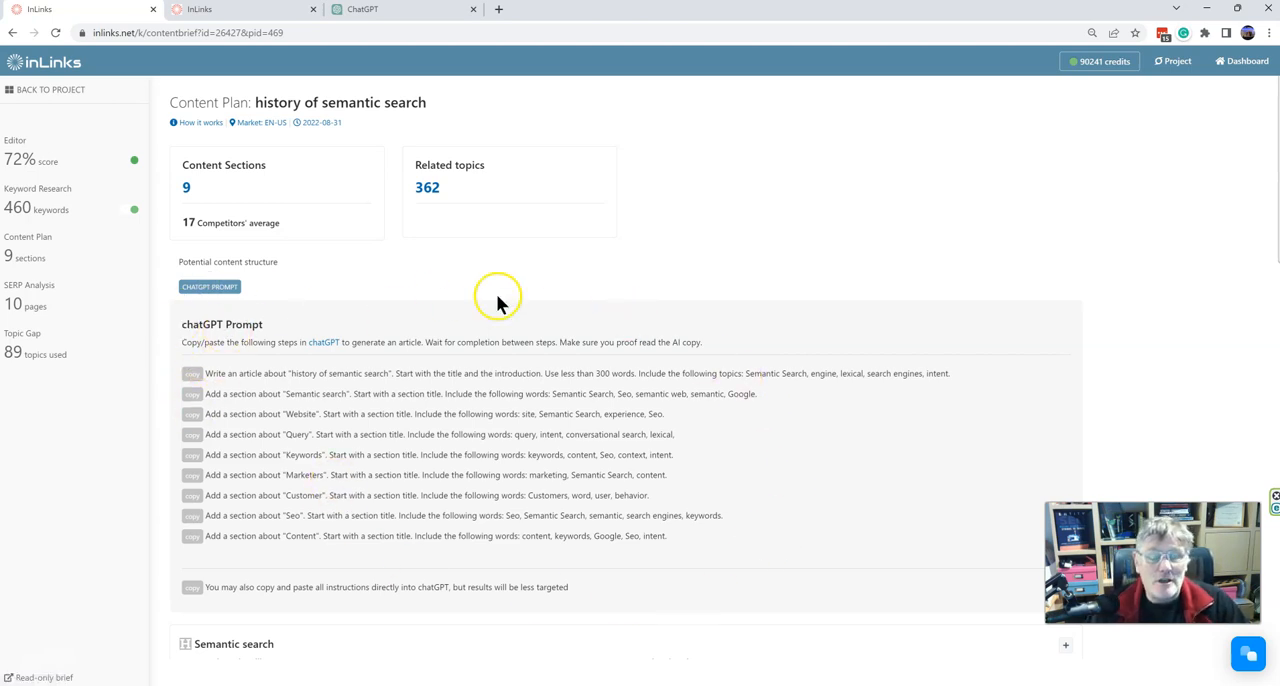
mouse_move(430, 78)
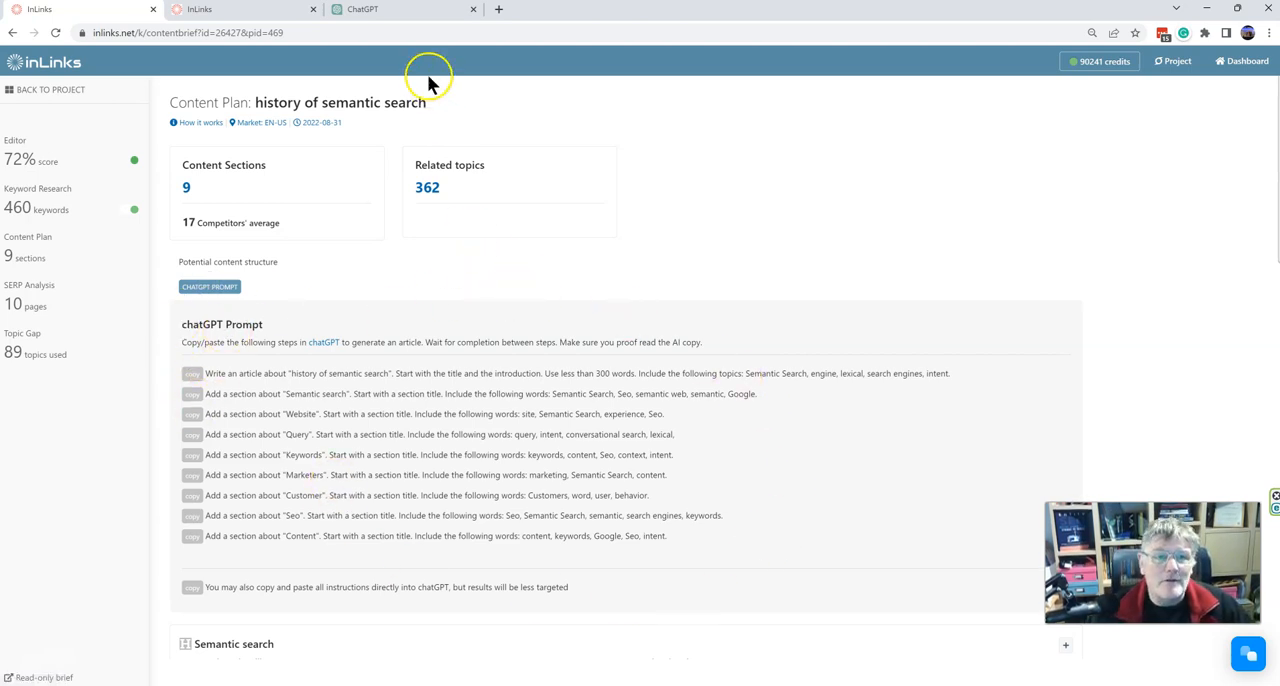
click(400, 9)
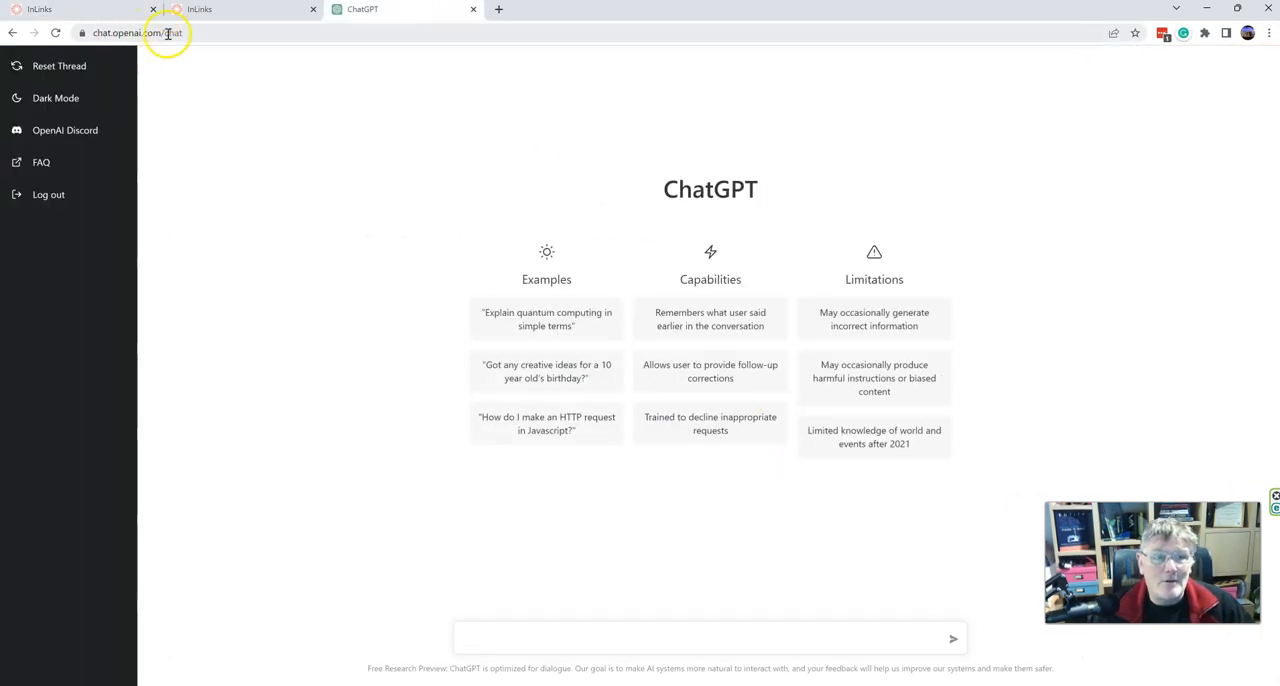
mouse_move(225, 53)
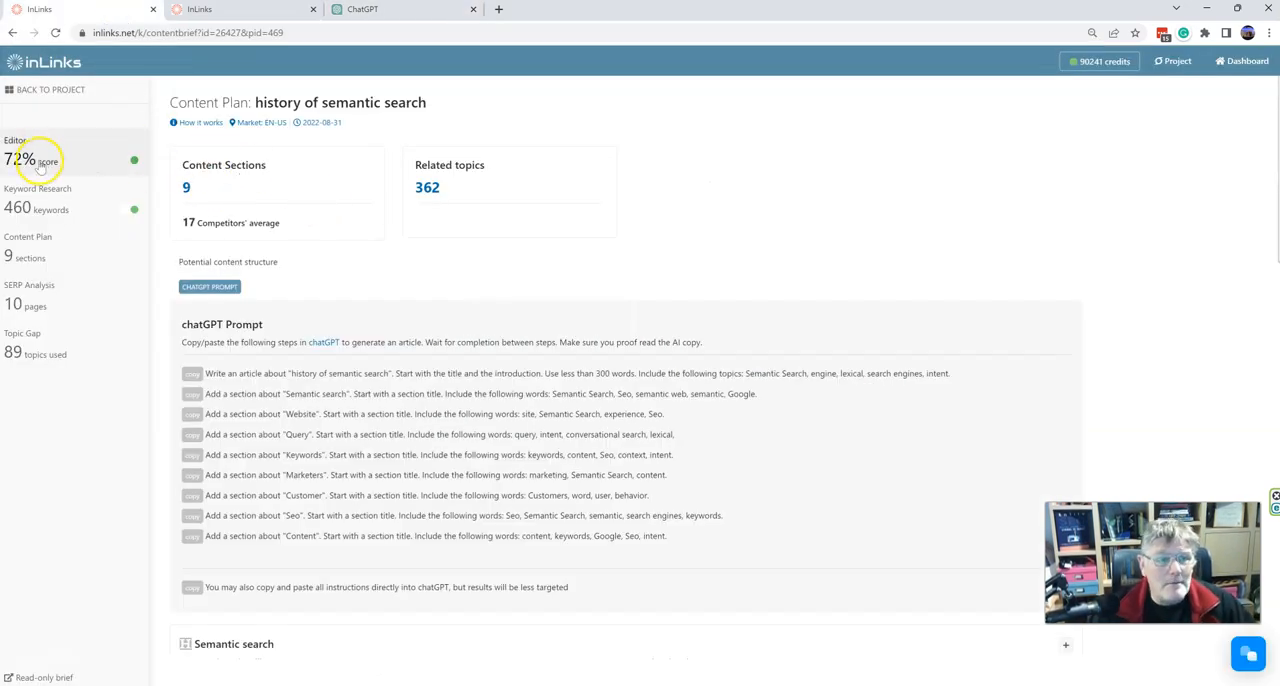
In the predictiontech.com project, filter pages to Content briefs and open the FX trading brief.
click(240, 9)
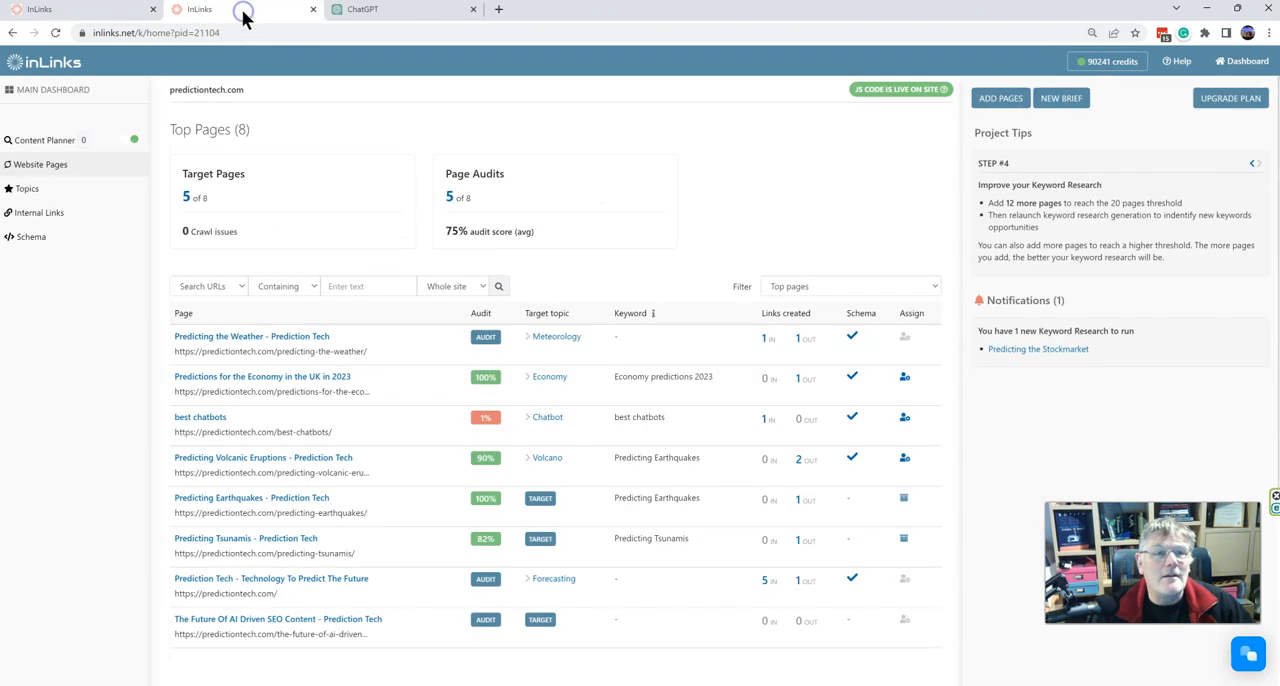
mouse_move(753, 250)
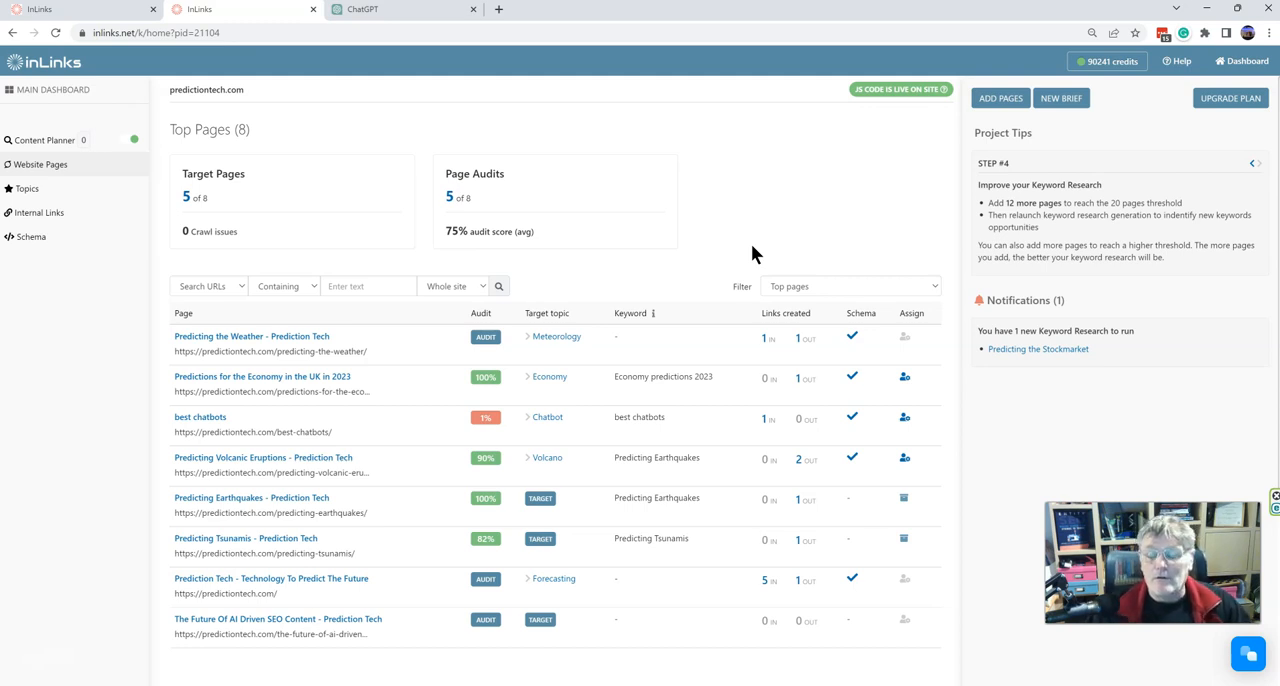
mouse_move(850, 232)
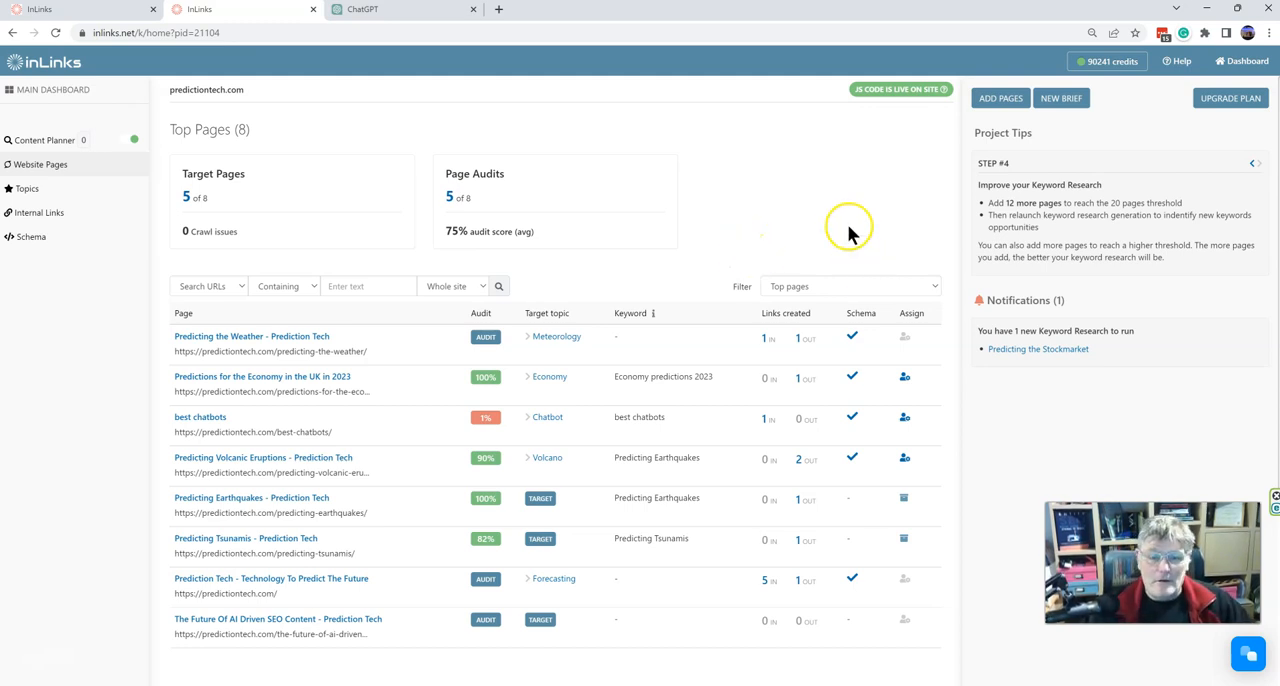
mouse_move(449, 660)
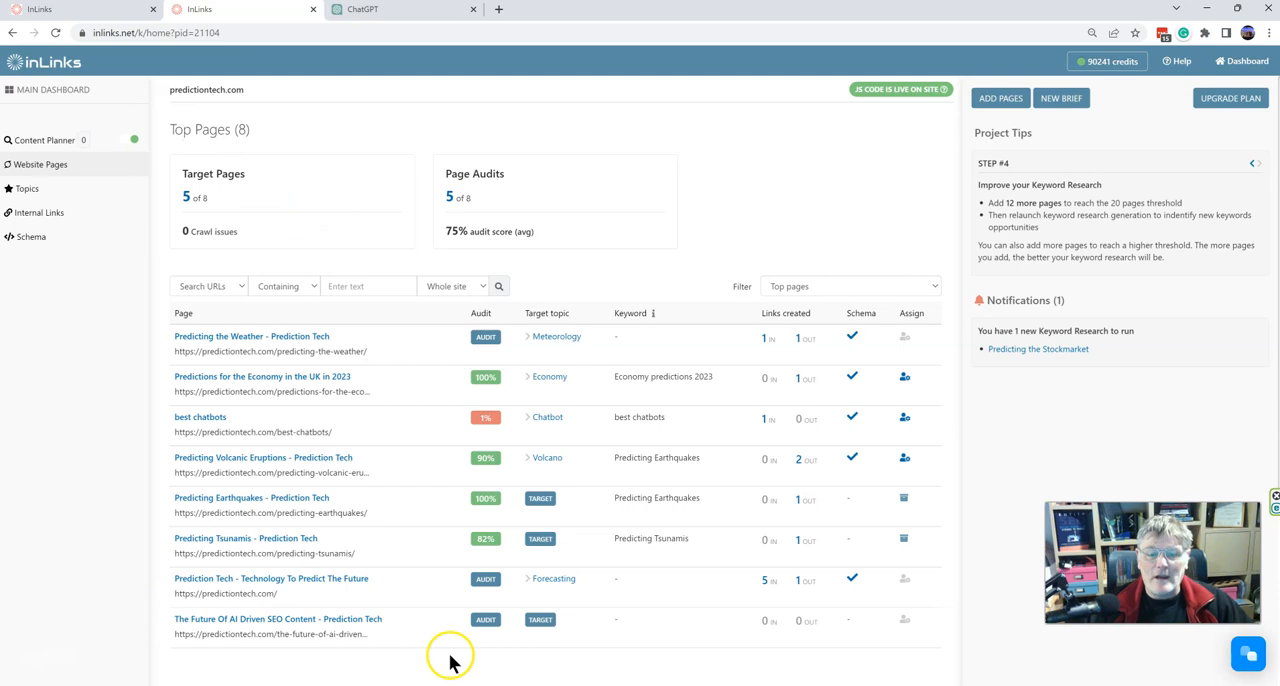
mouse_move(935, 290)
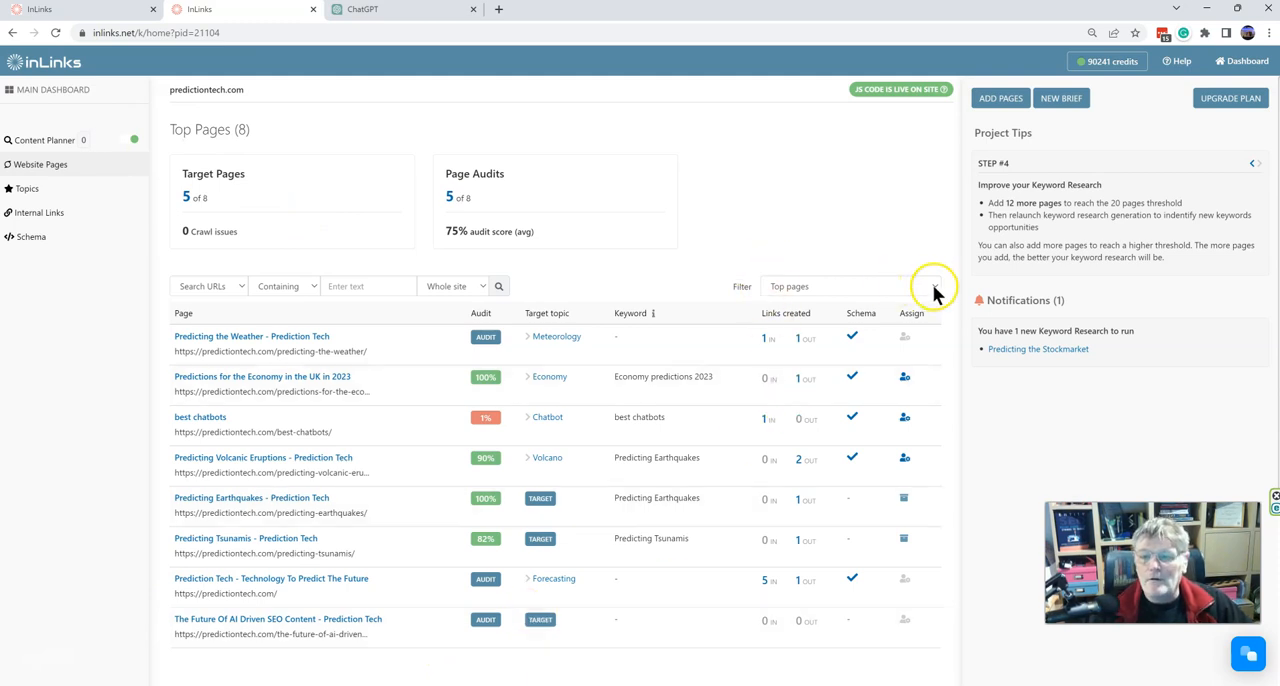
click(850, 286)
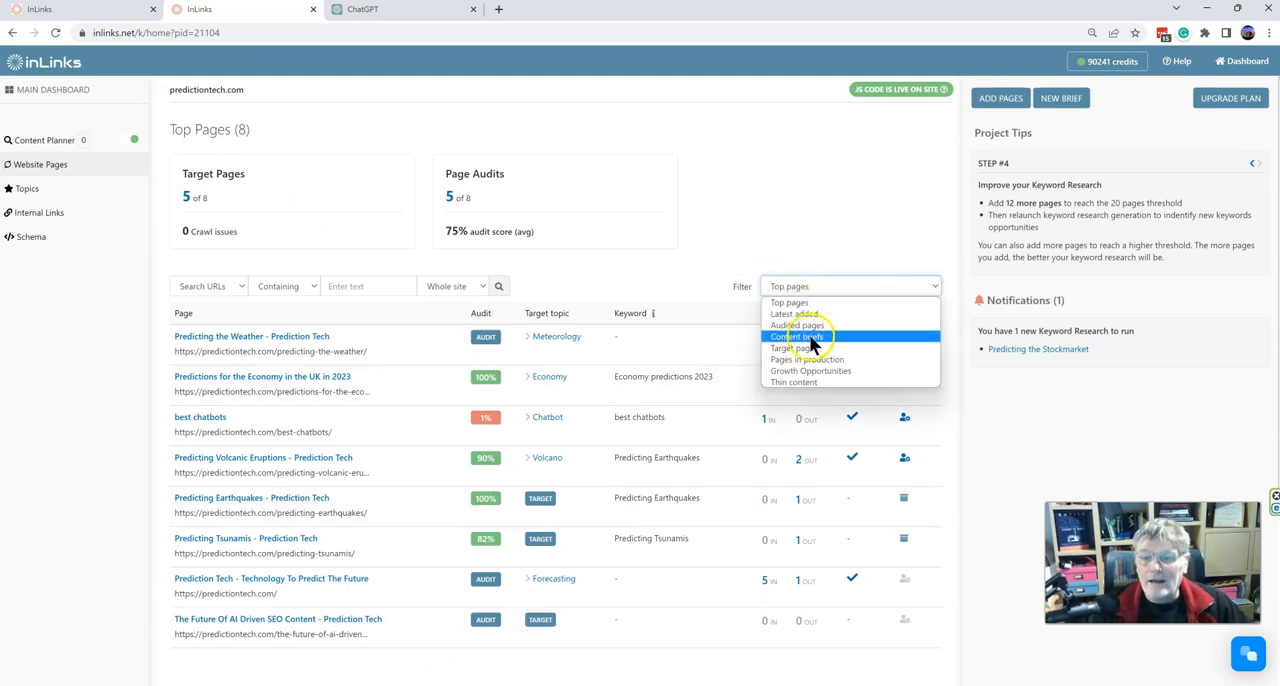
click(798, 336)
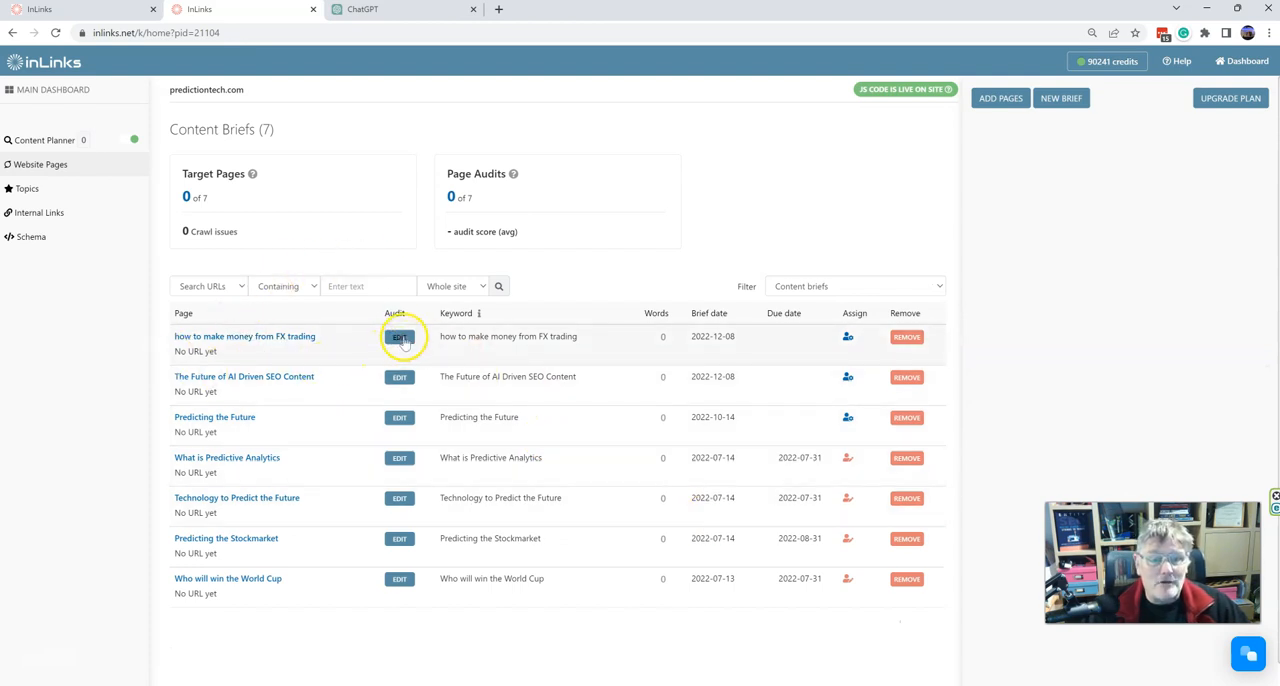
click(399, 337)
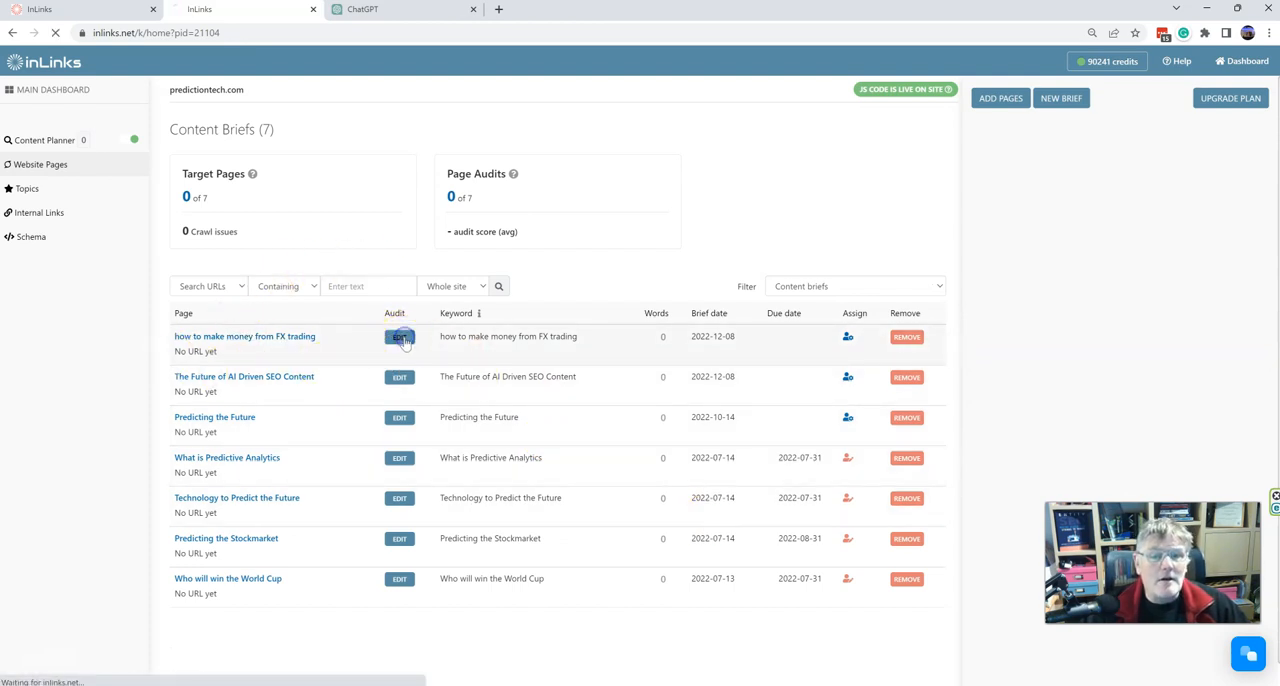
Show the FX trading brief's Content Plan with its eight sections and 100 topics.
click(399, 337)
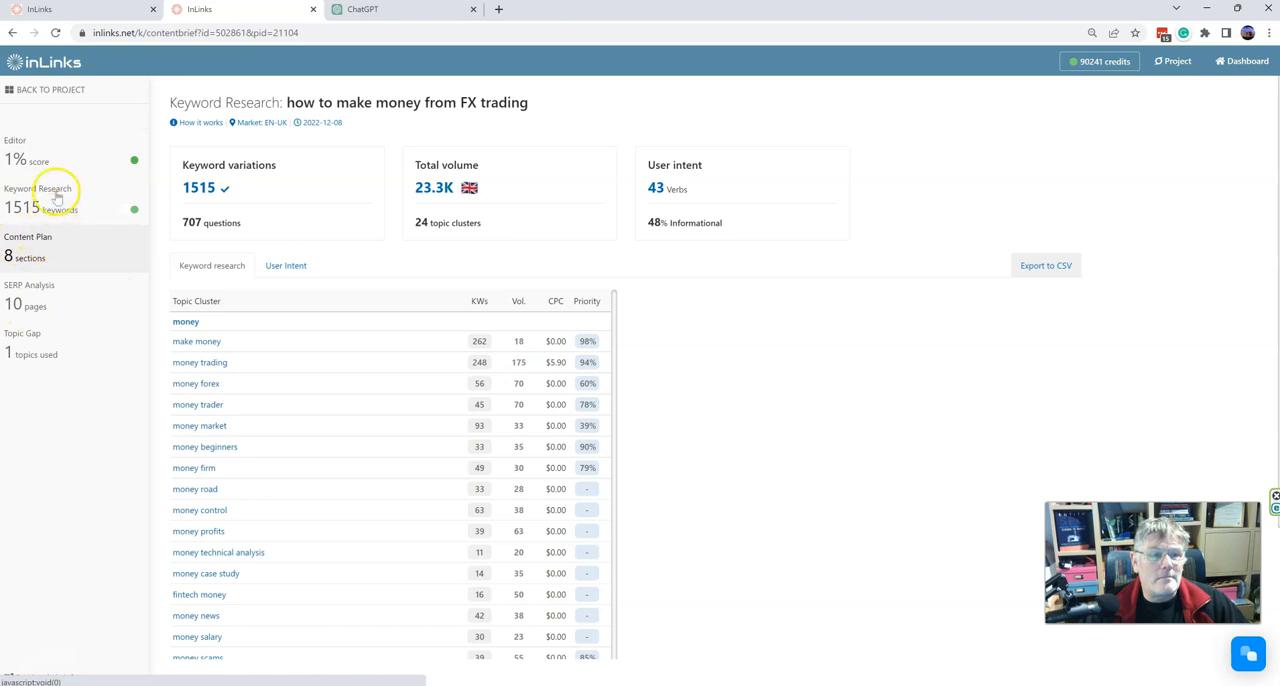
mouse_move(45, 258)
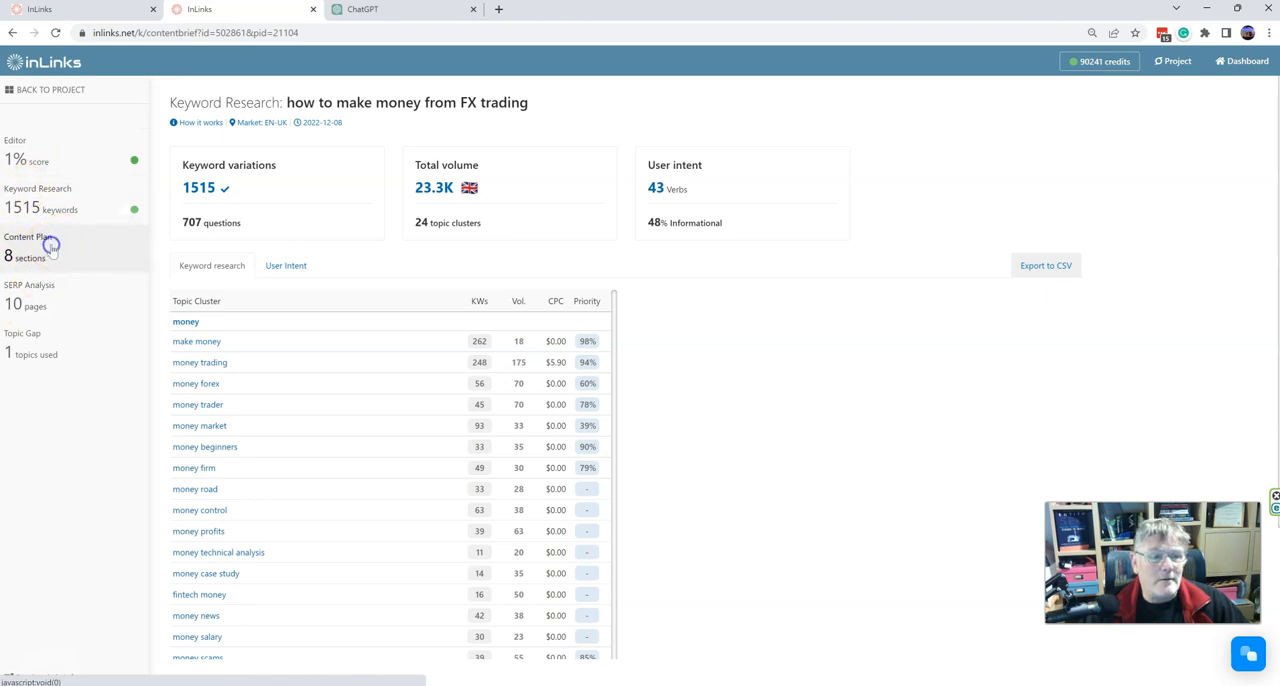
click(30, 242)
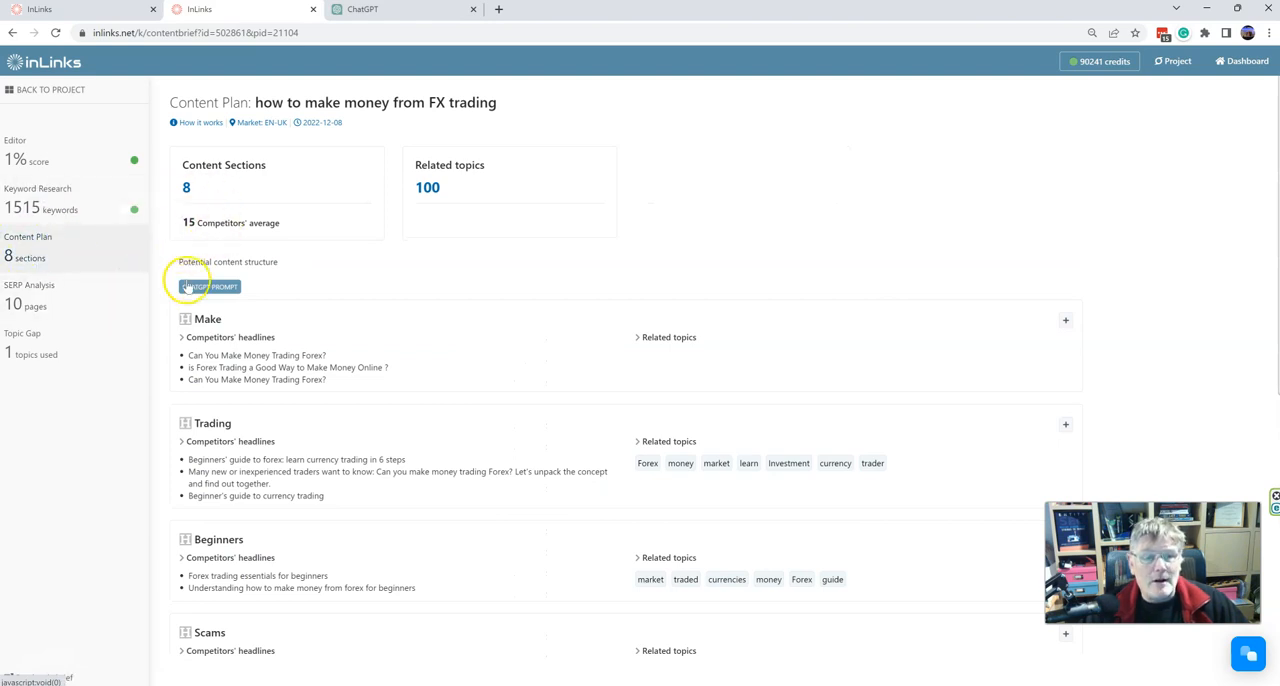
mouse_move(248, 338)
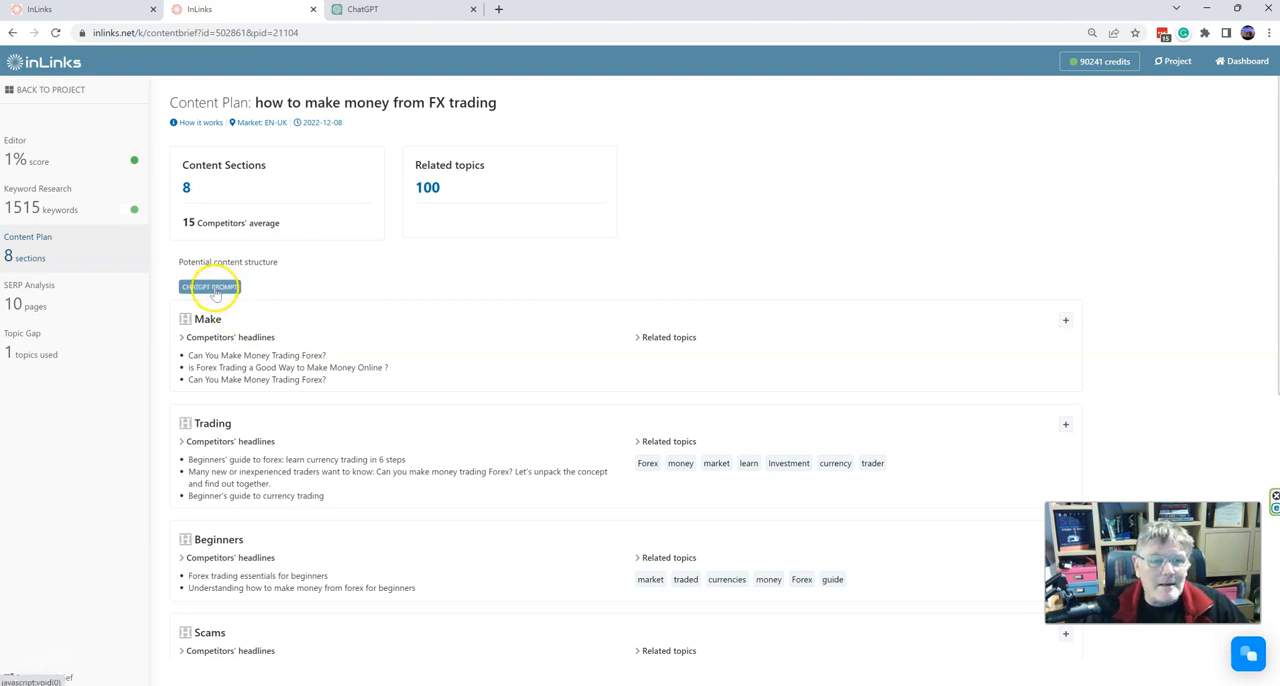
Reveal the FX trading brief's eight ChatGPT prompt steps and scroll through the section cards.
click(210, 287)
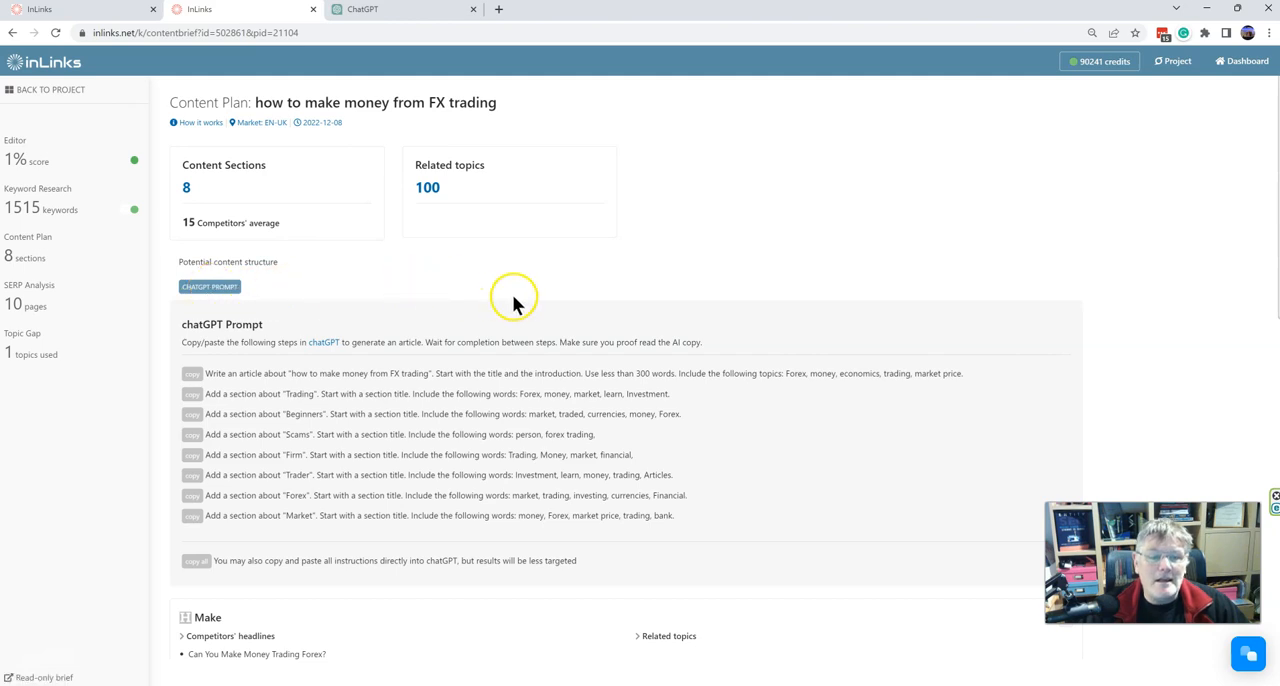
scroll(down, 3)
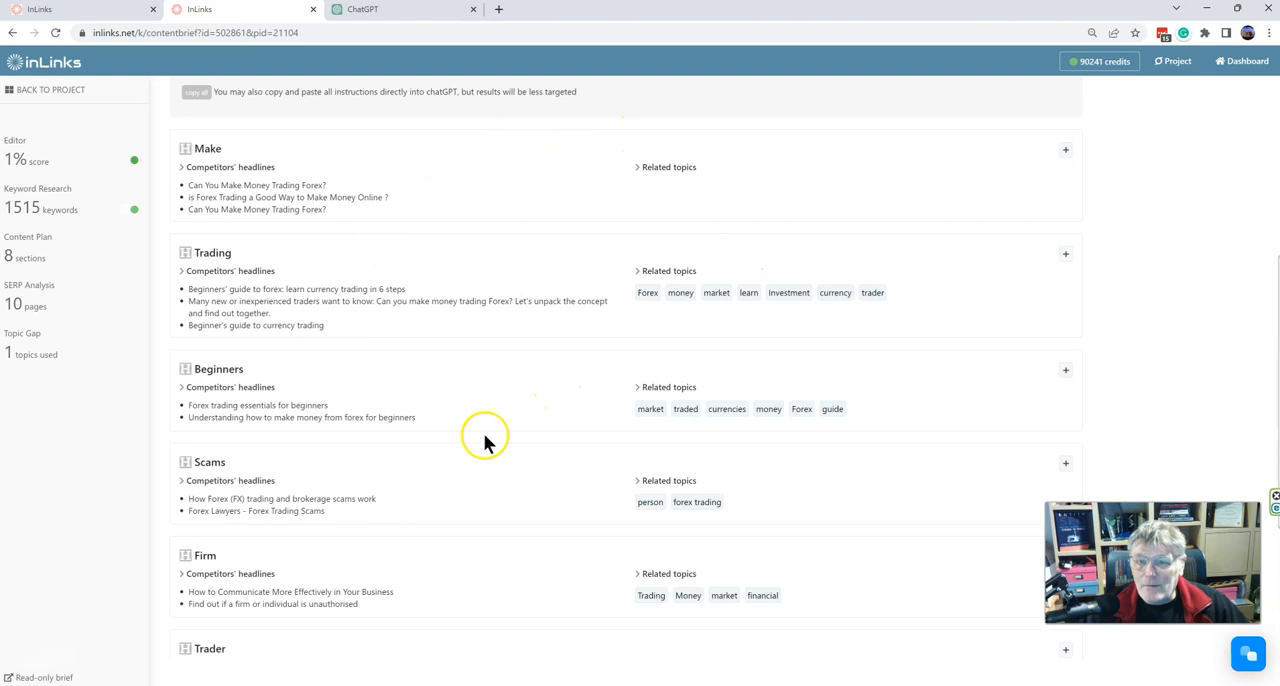
mouse_move(465, 345)
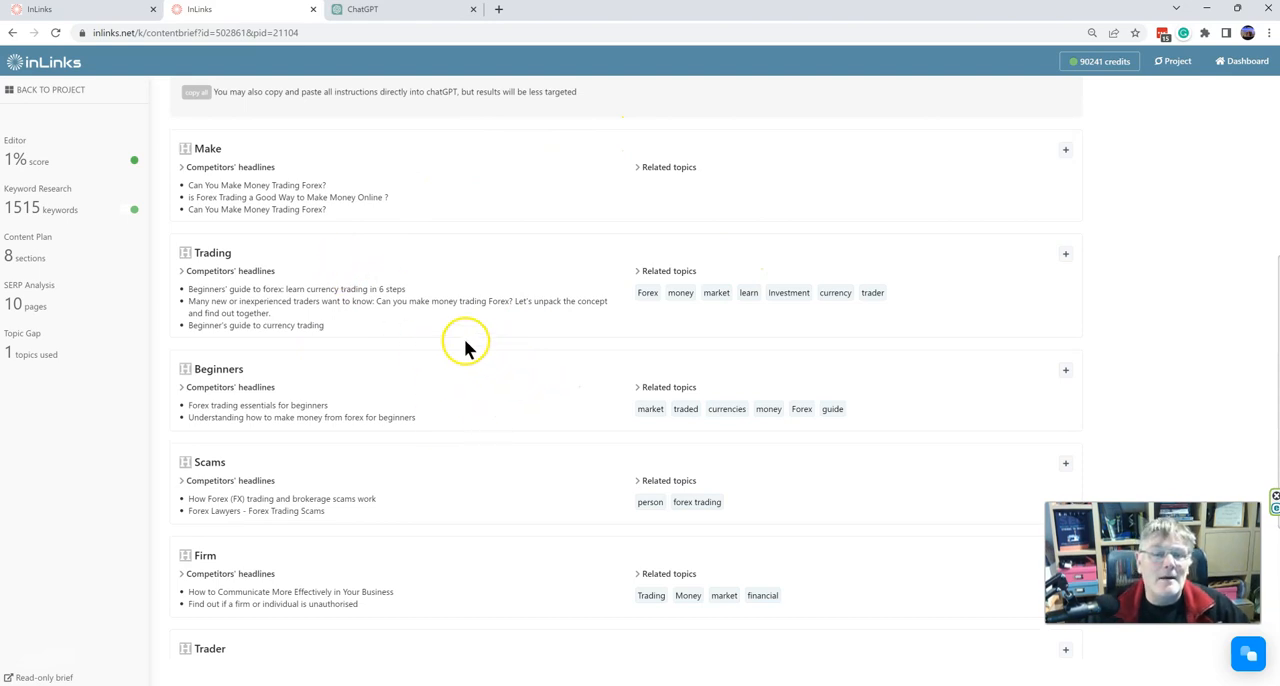
mouse_move(447, 300)
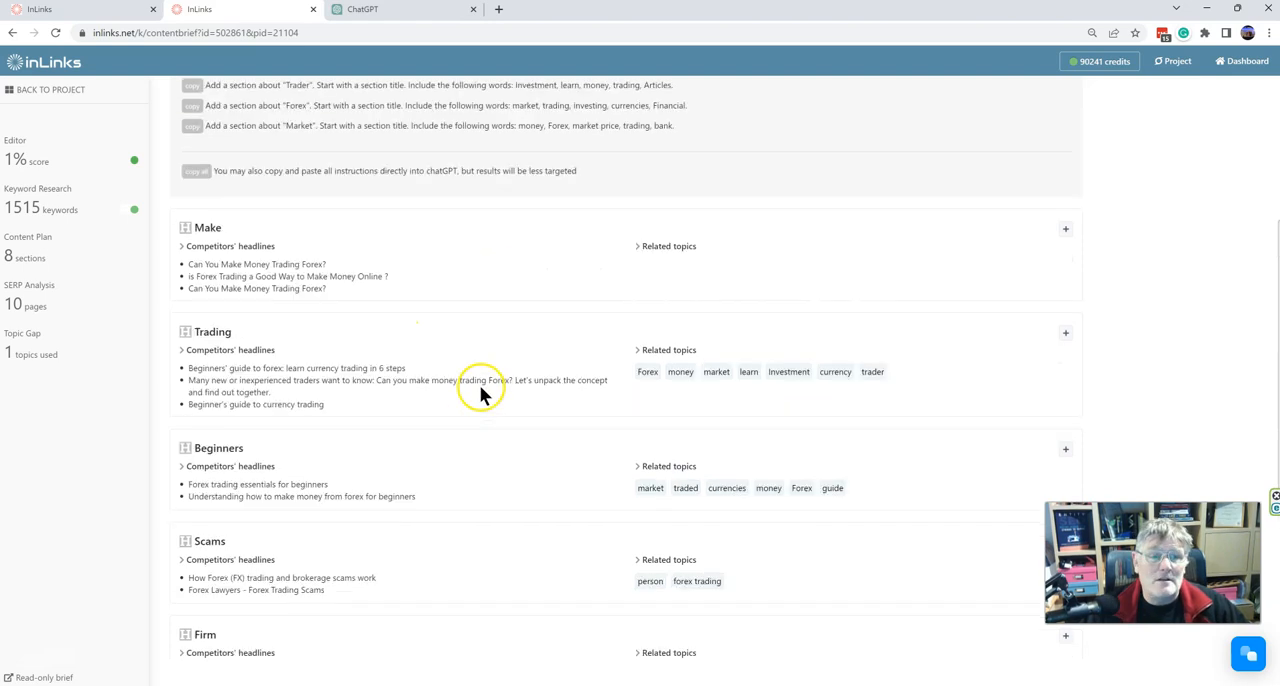
scroll(down, 3)
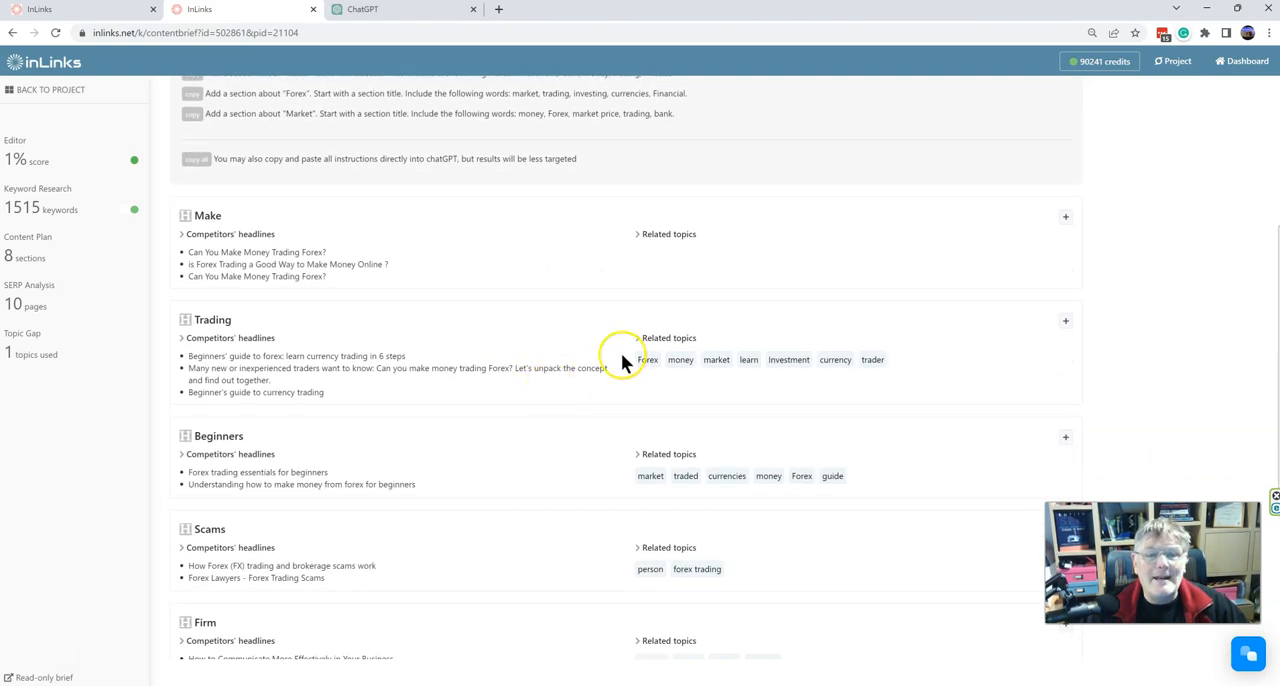
mouse_move(418, 250)
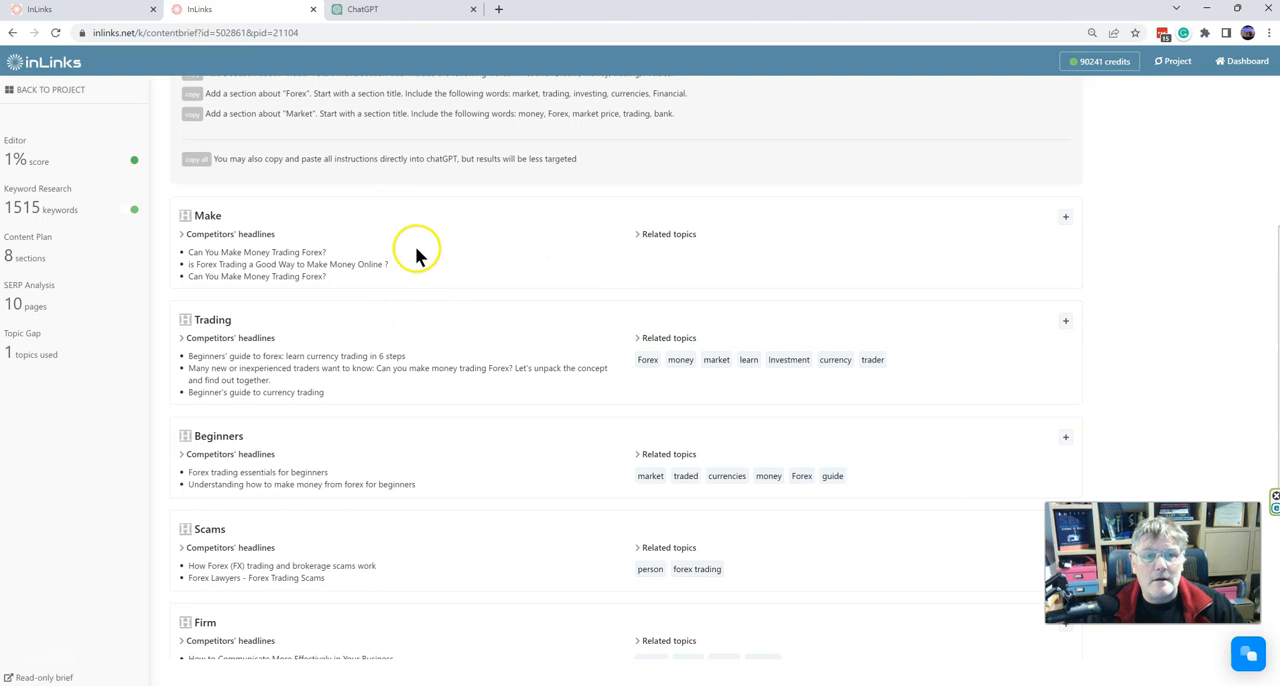
mouse_move(470, 310)
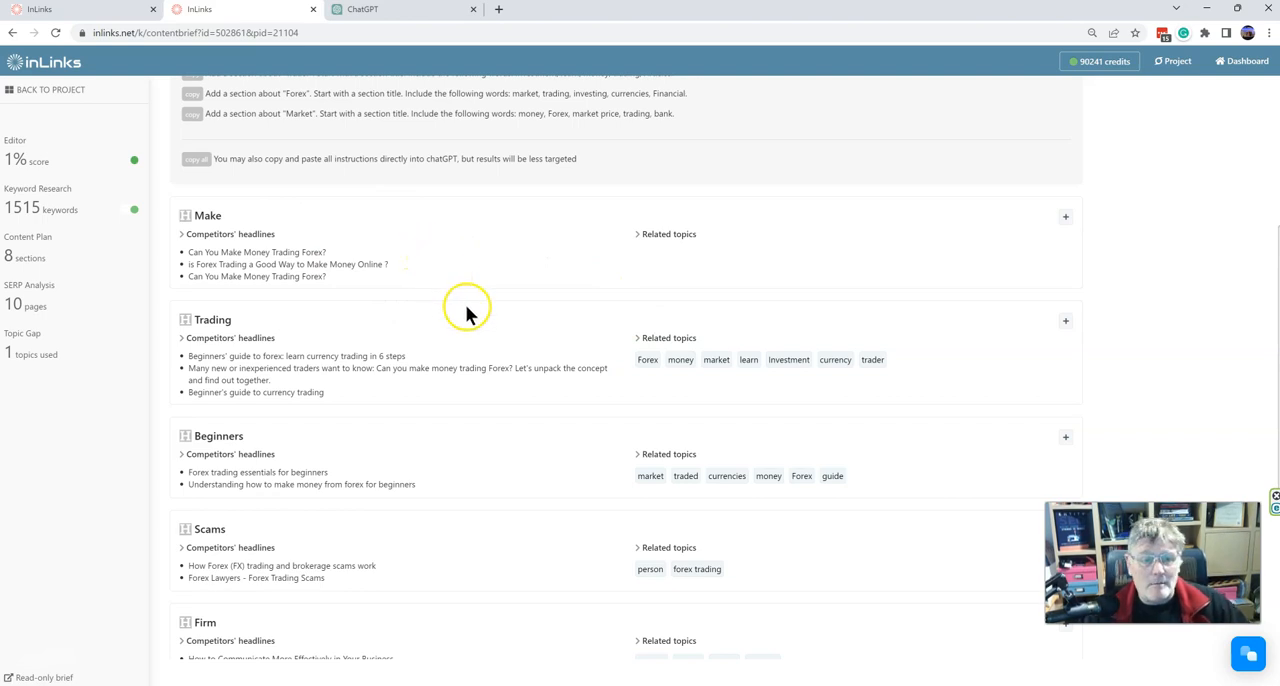
mouse_move(500, 240)
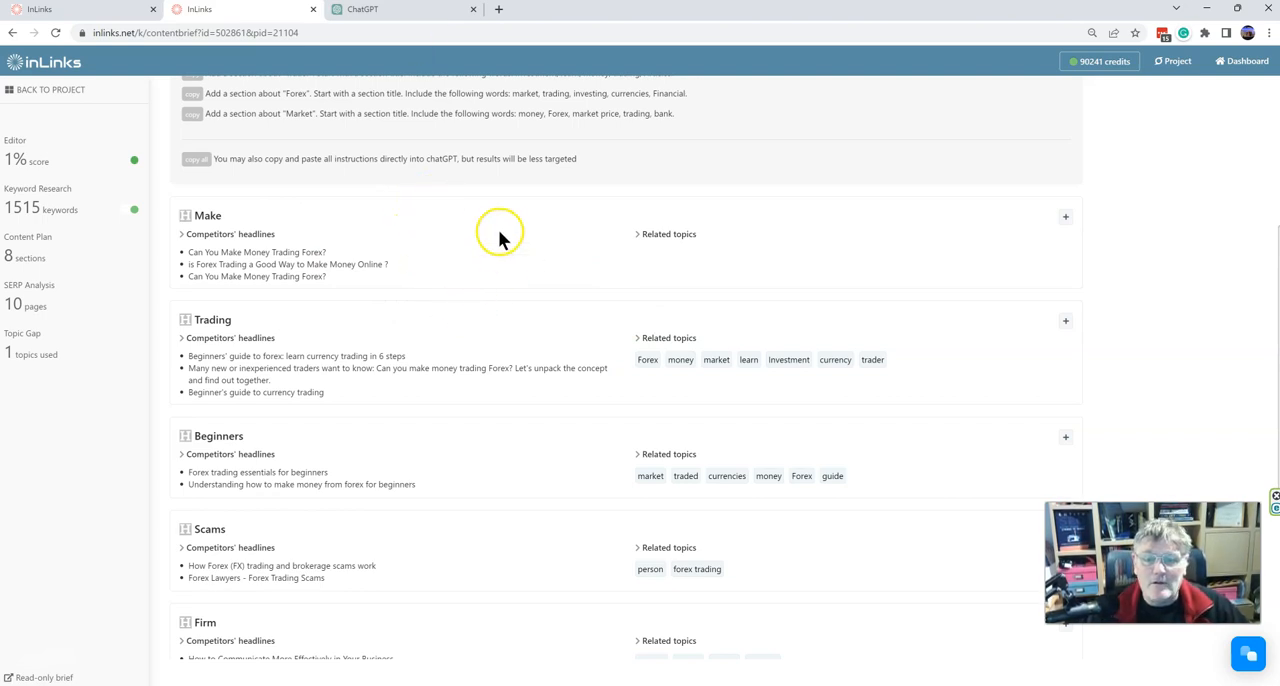
mouse_move(495, 285)
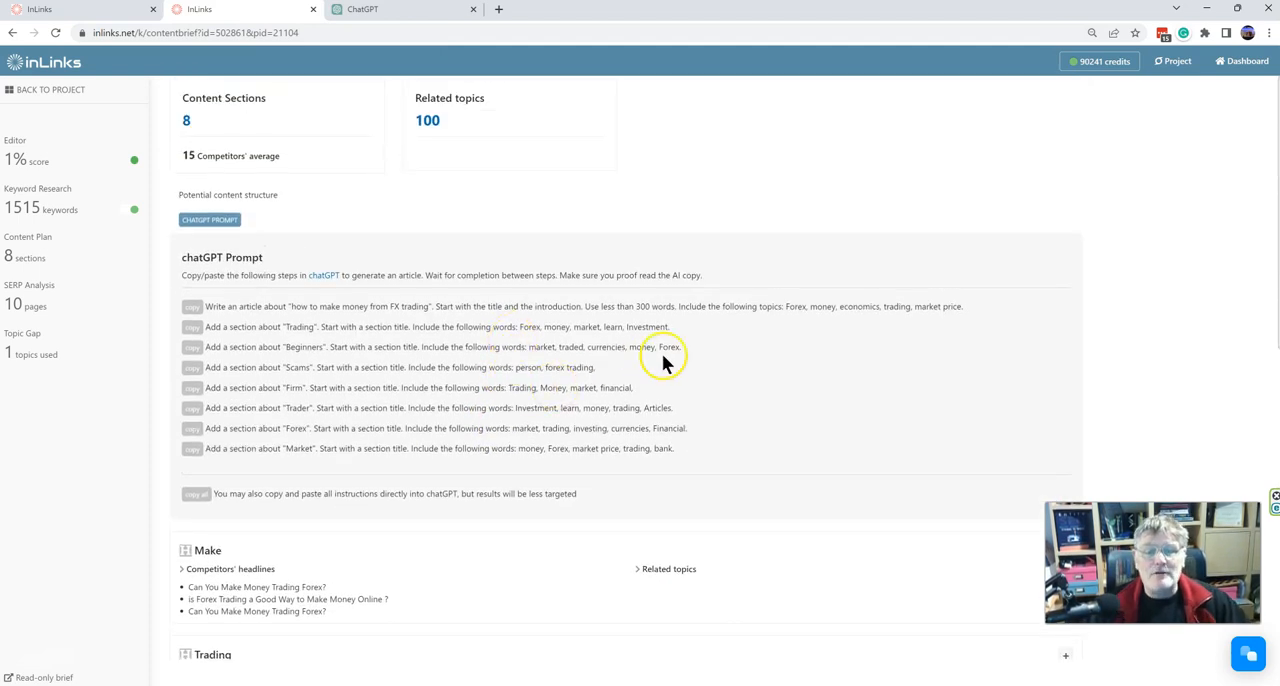
mouse_move(227, 508)
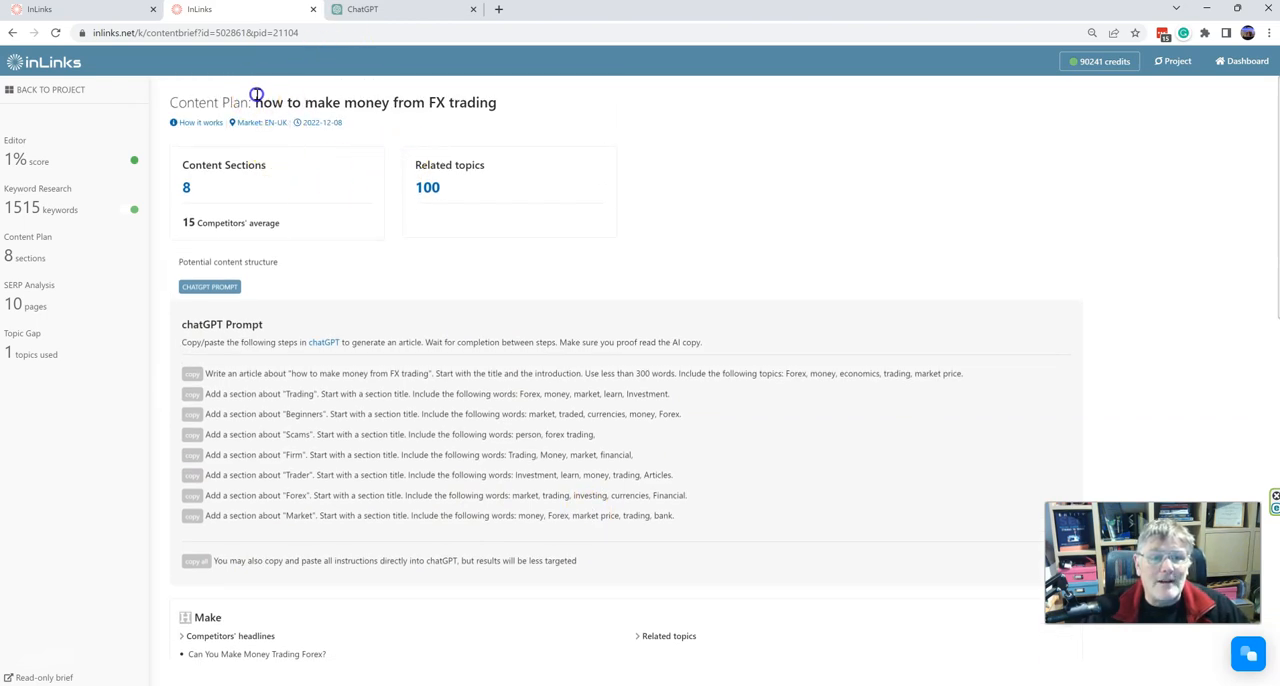
Select the title 'how to make money from FX trading' and type it into ChatGPT.
drag(256, 102, 495, 102)
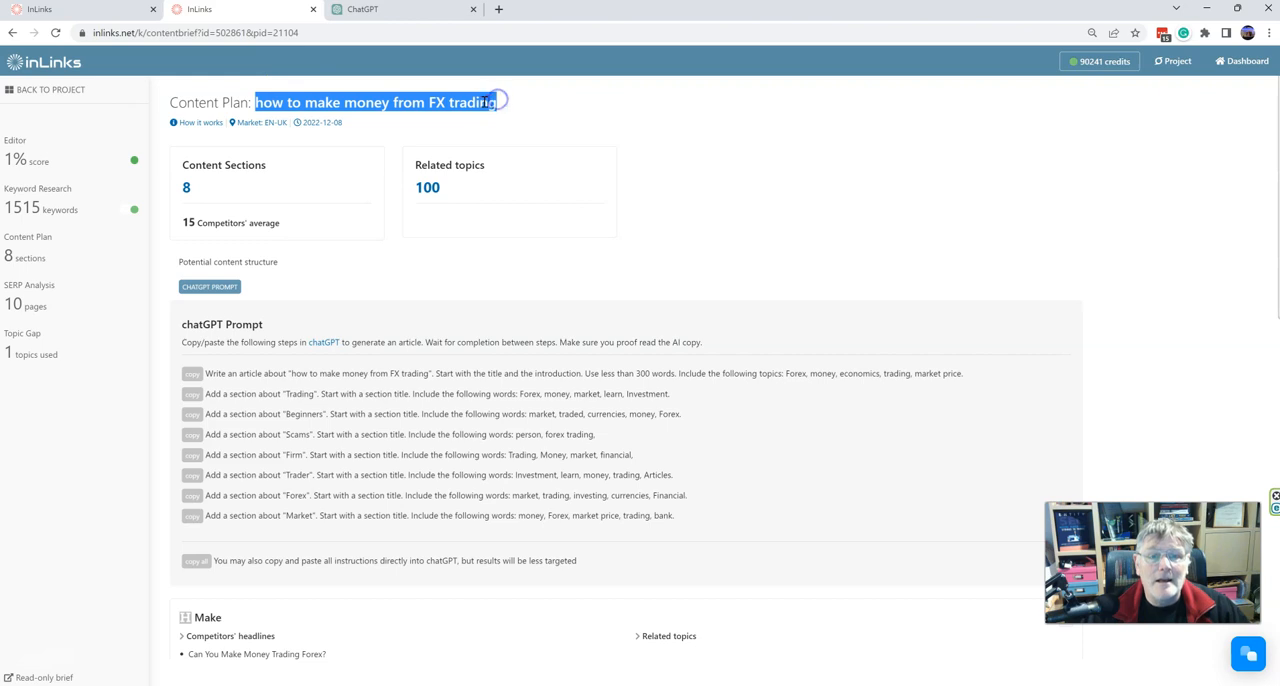
click(400, 9)
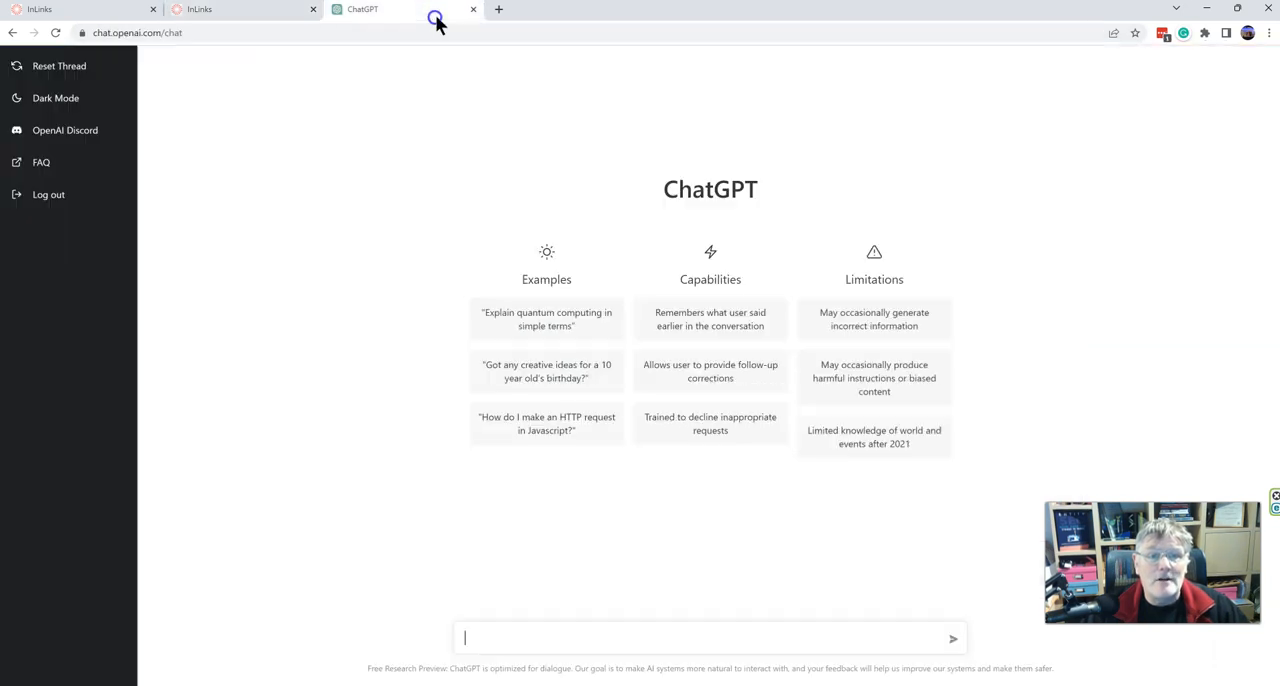
mouse_move(509, 633)
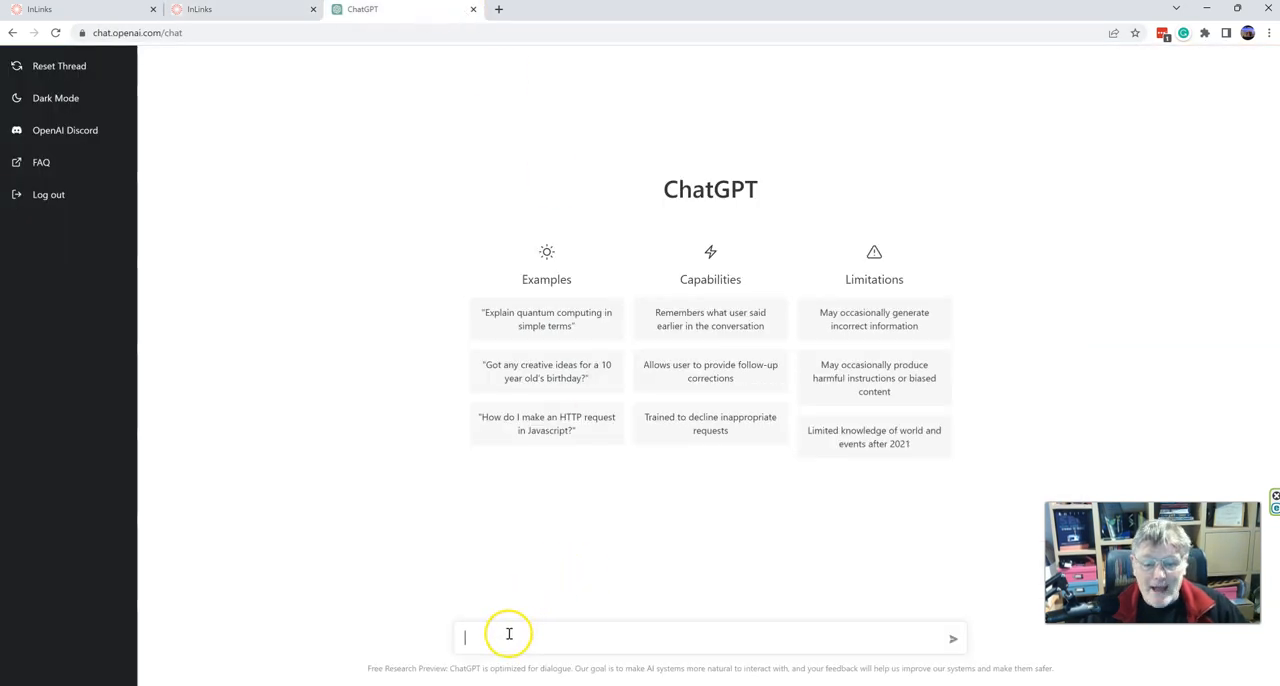
text(how to make money from FX trading)
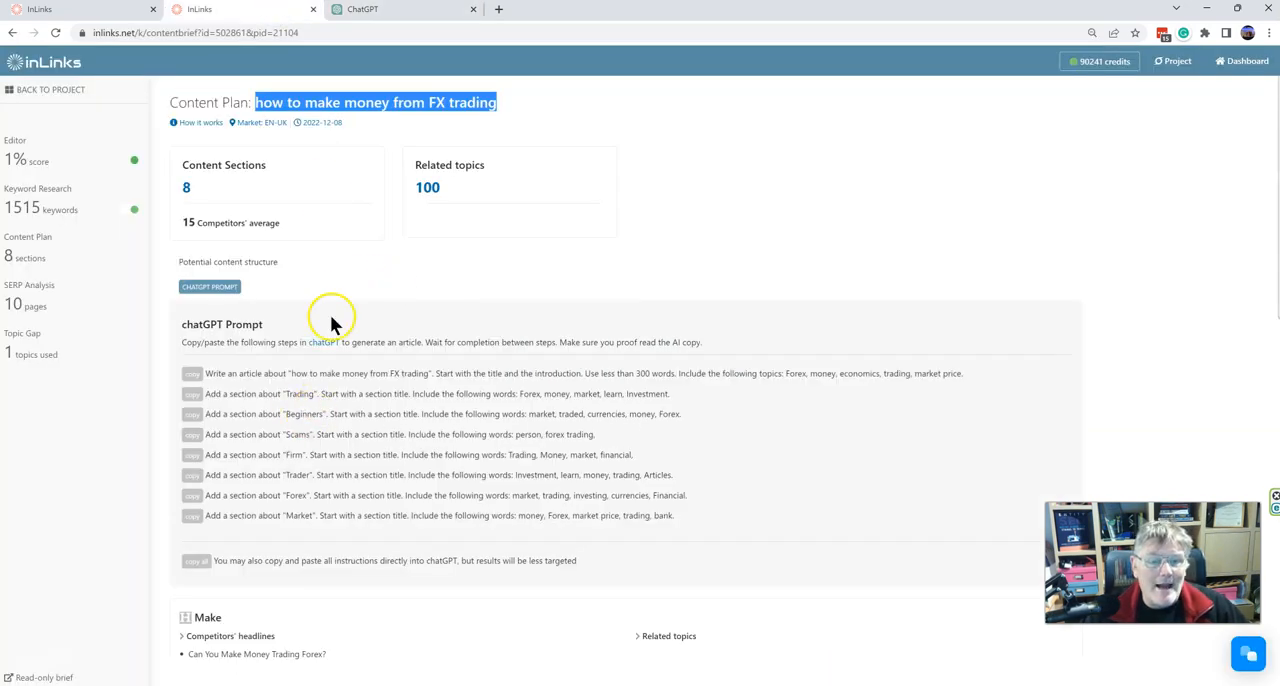
mouse_move(212, 390)
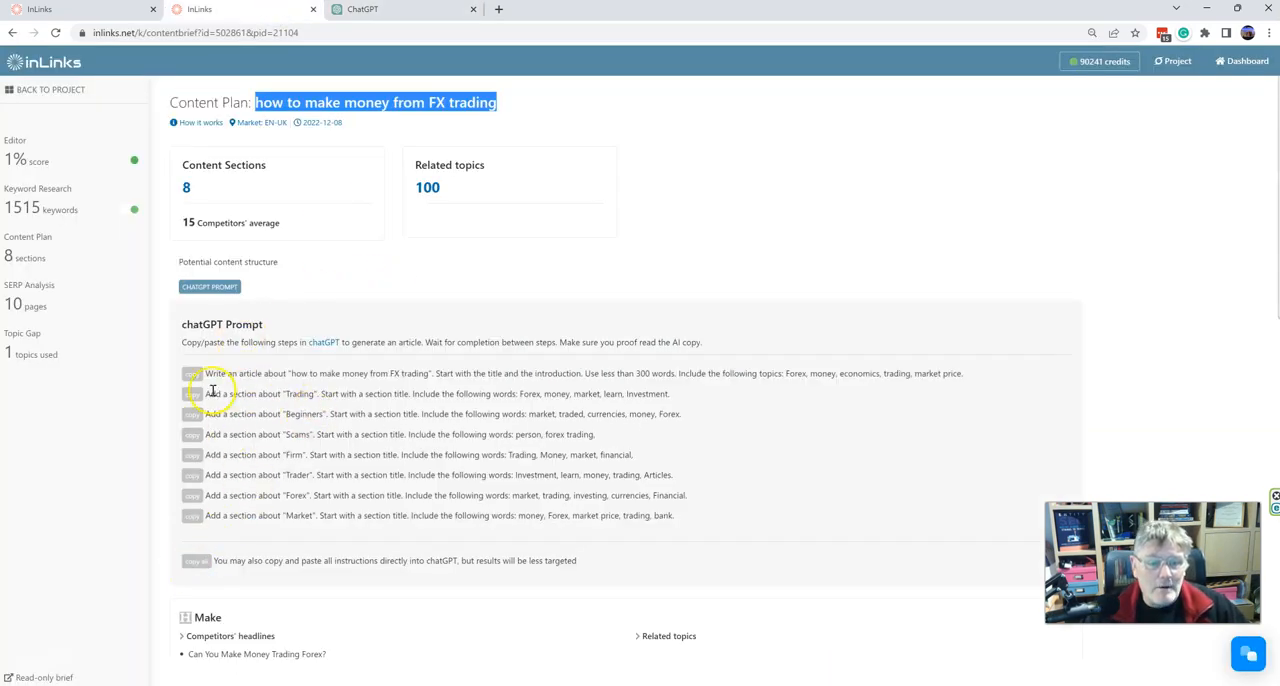
mouse_move(347, 373)
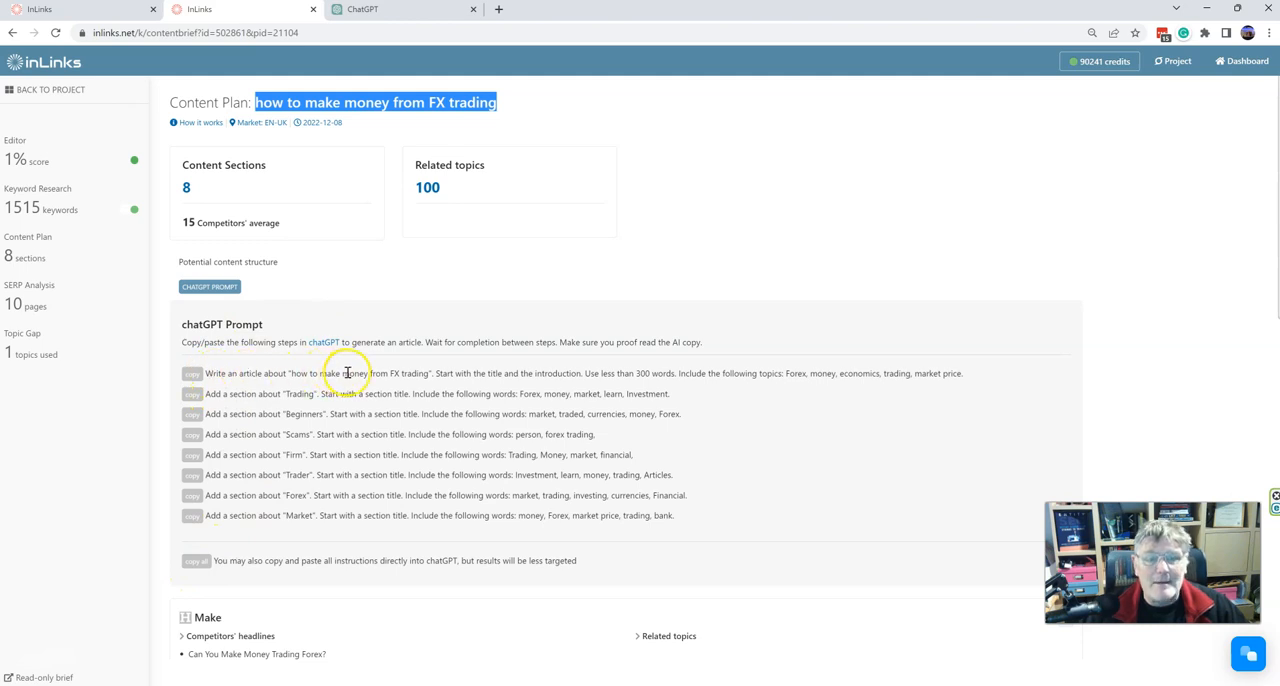
mouse_move(583, 373)
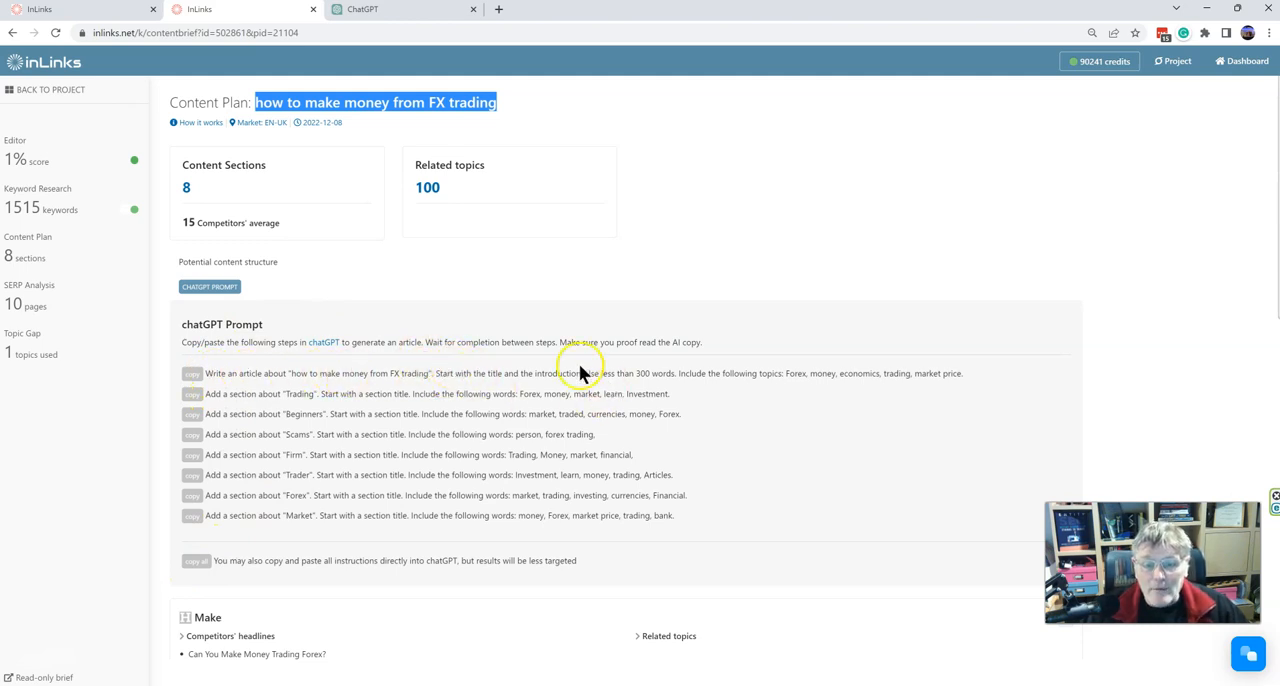
mouse_move(687, 387)
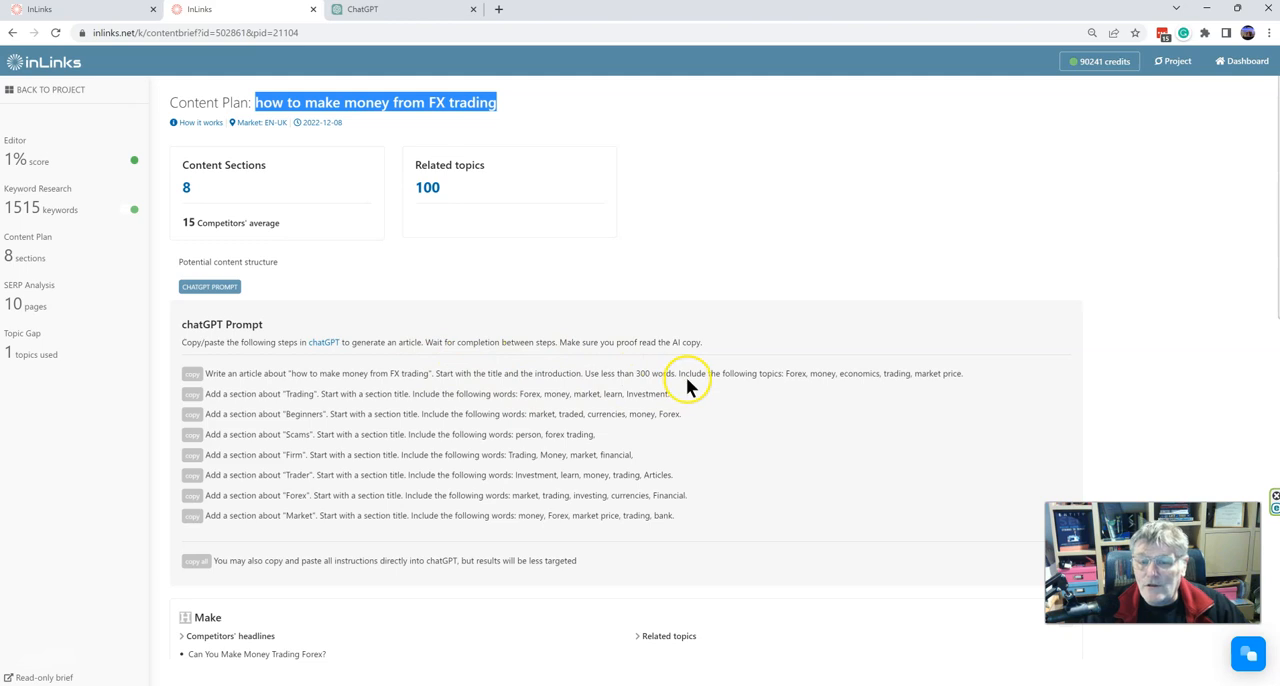
mouse_move(752, 364)
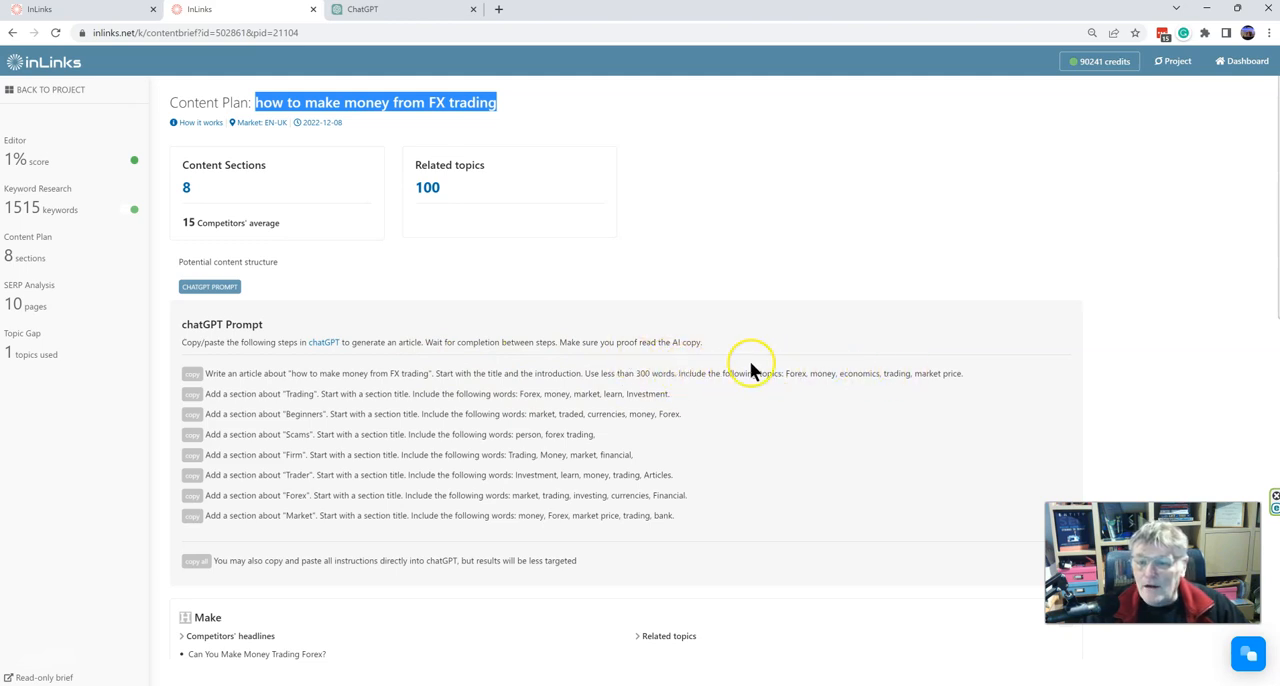
mouse_move(303, 394)
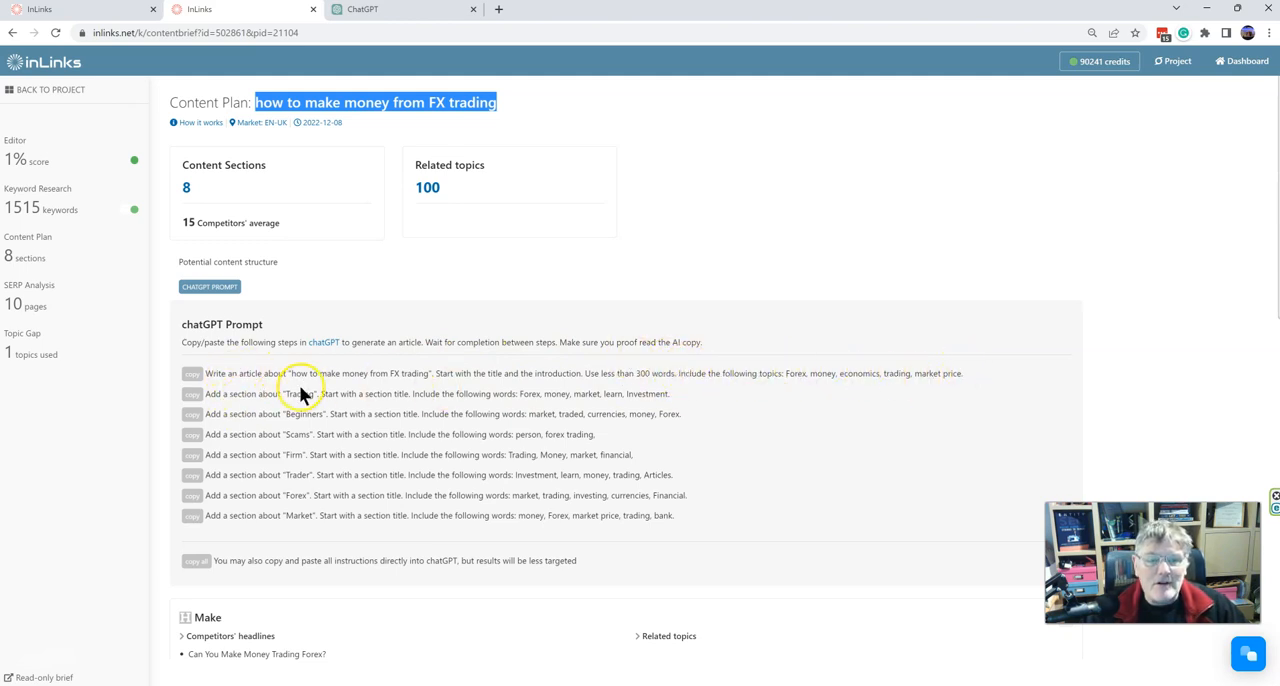
mouse_move(280, 408)
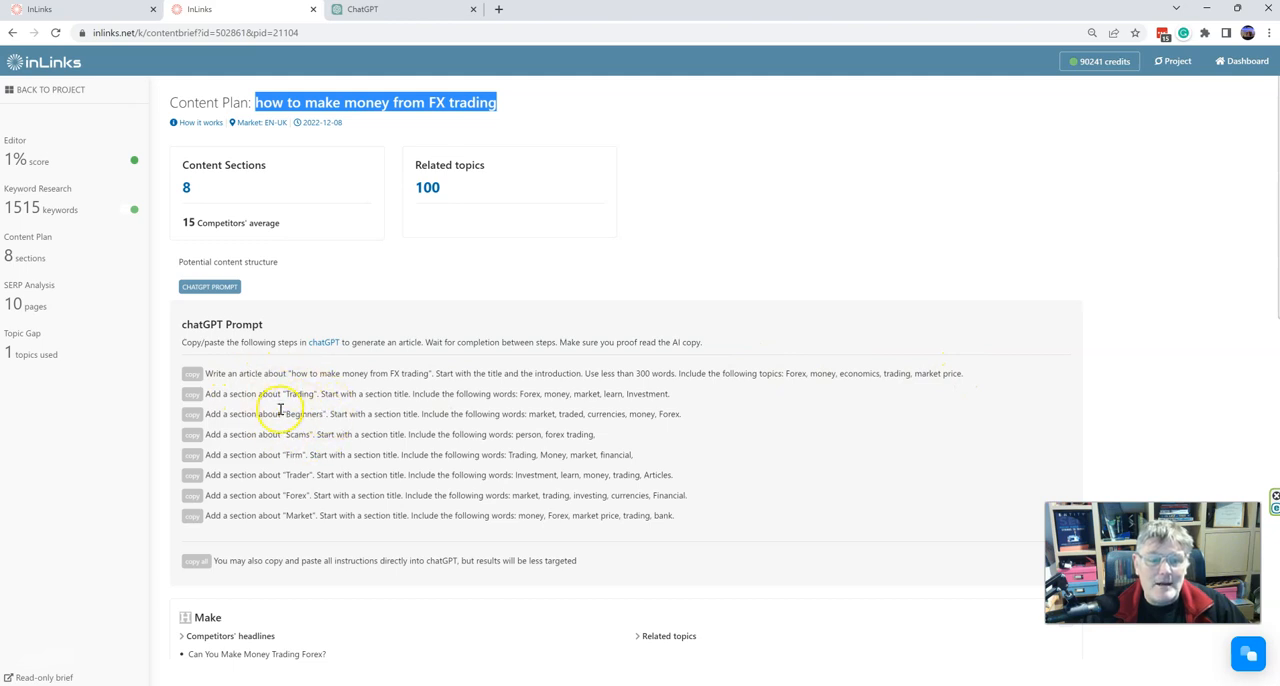
mouse_move(315, 513)
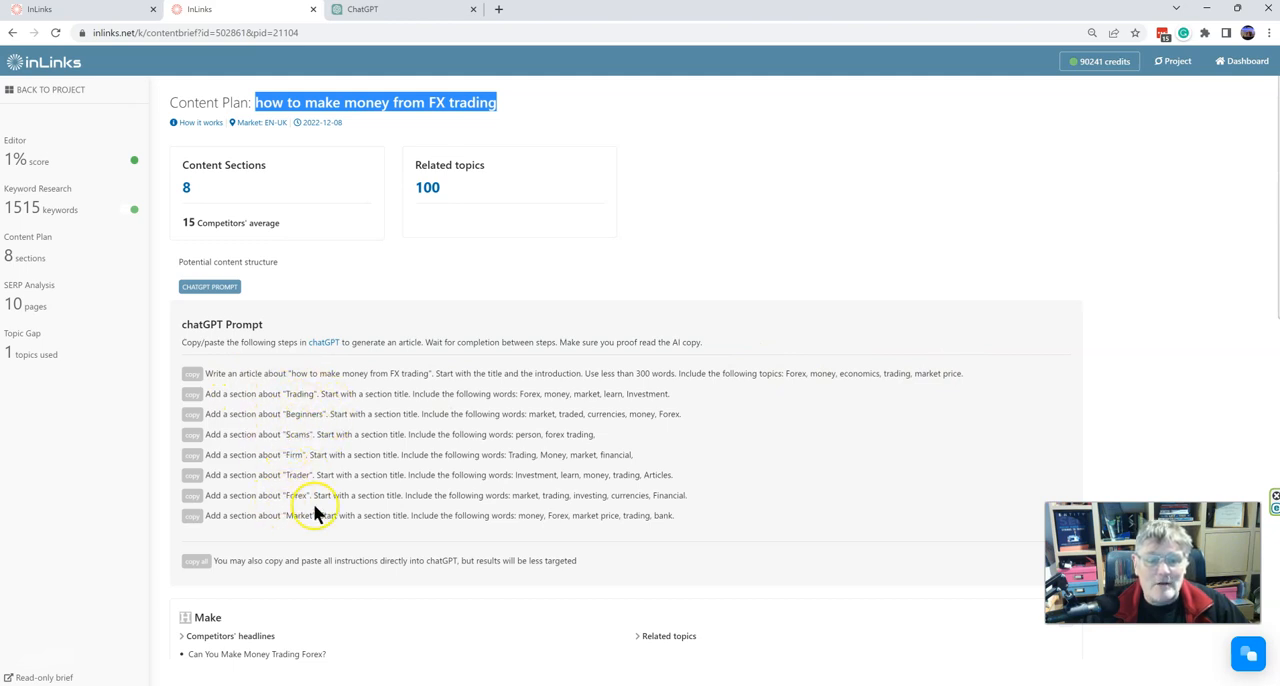
mouse_move(405, 490)
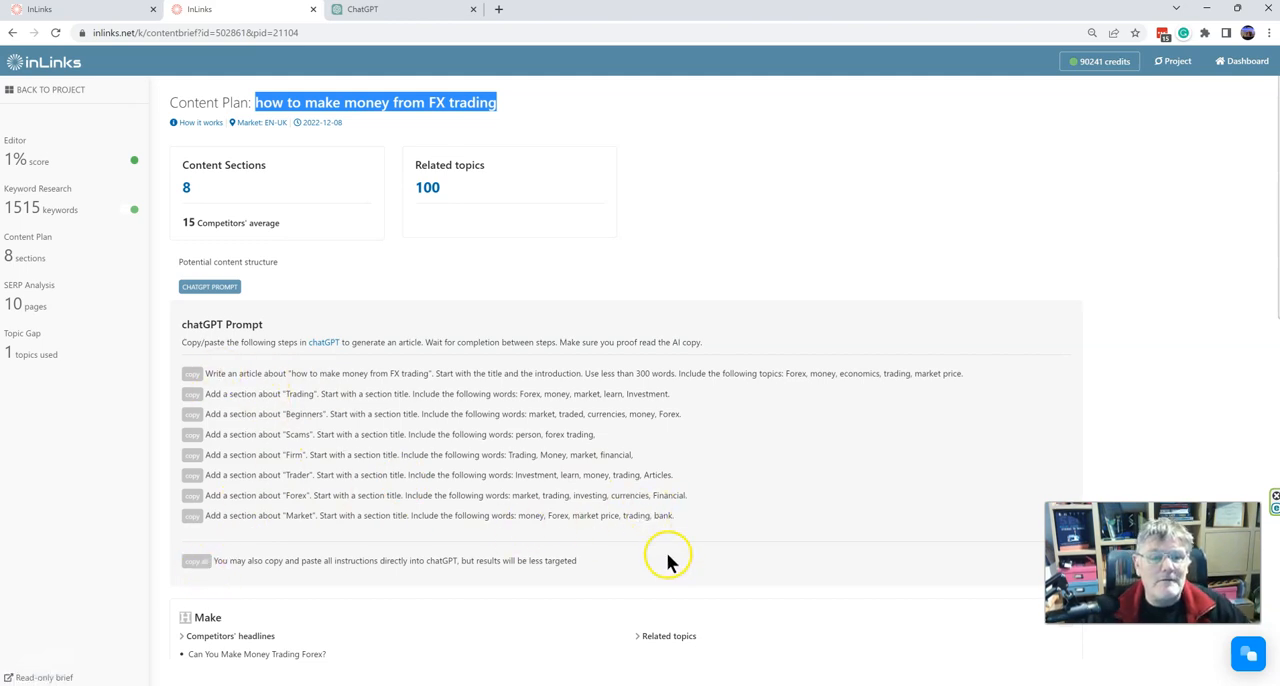
mouse_move(669, 556)
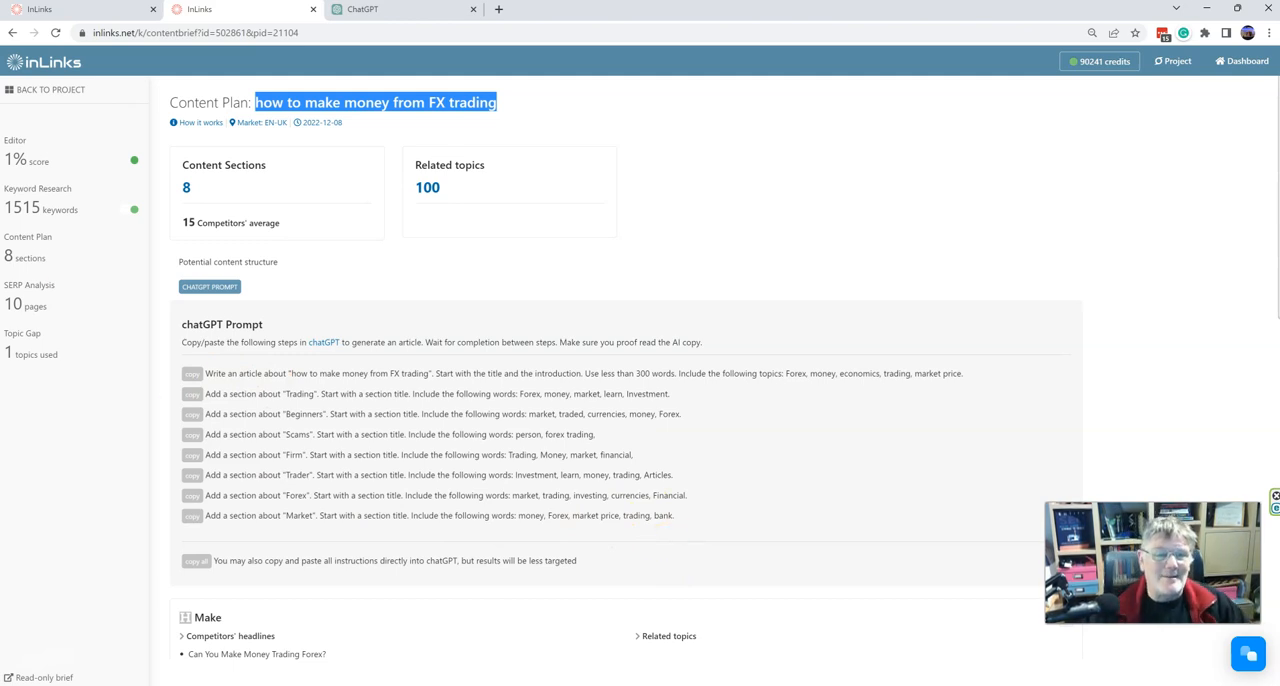
Send the first prompt so ChatGPT writes the 'how to make money from FX trading' article.
click(192, 373)
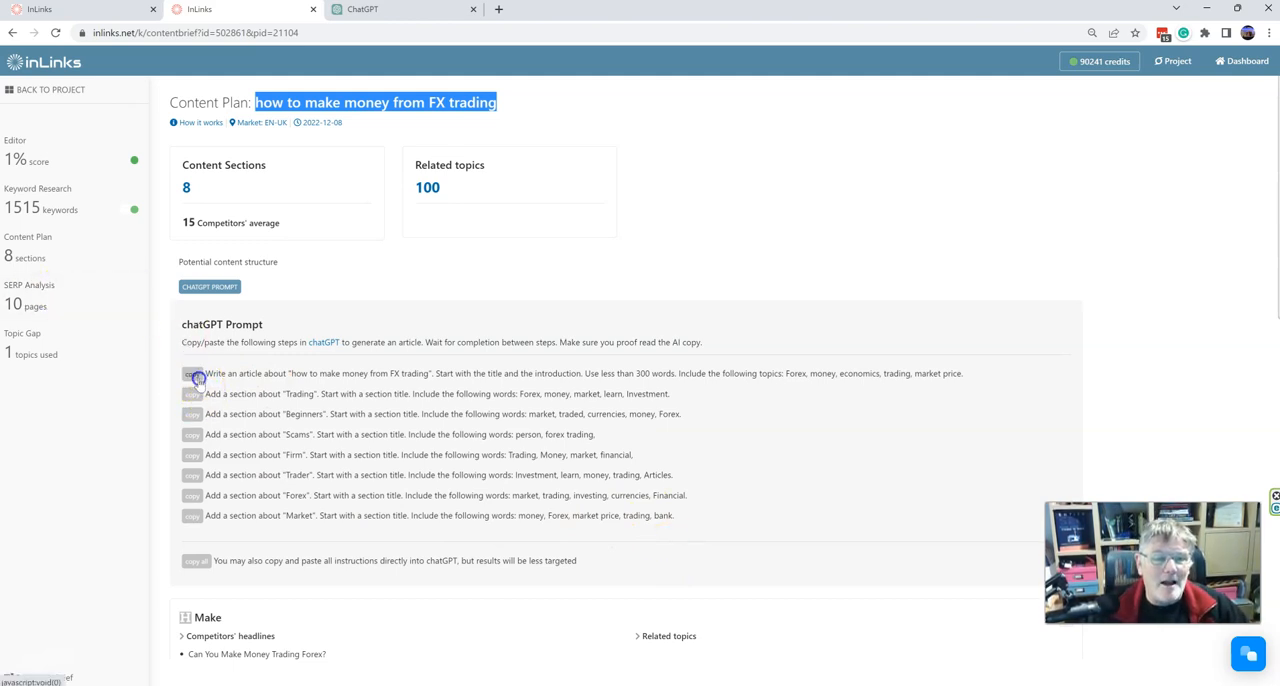
click(192, 373)
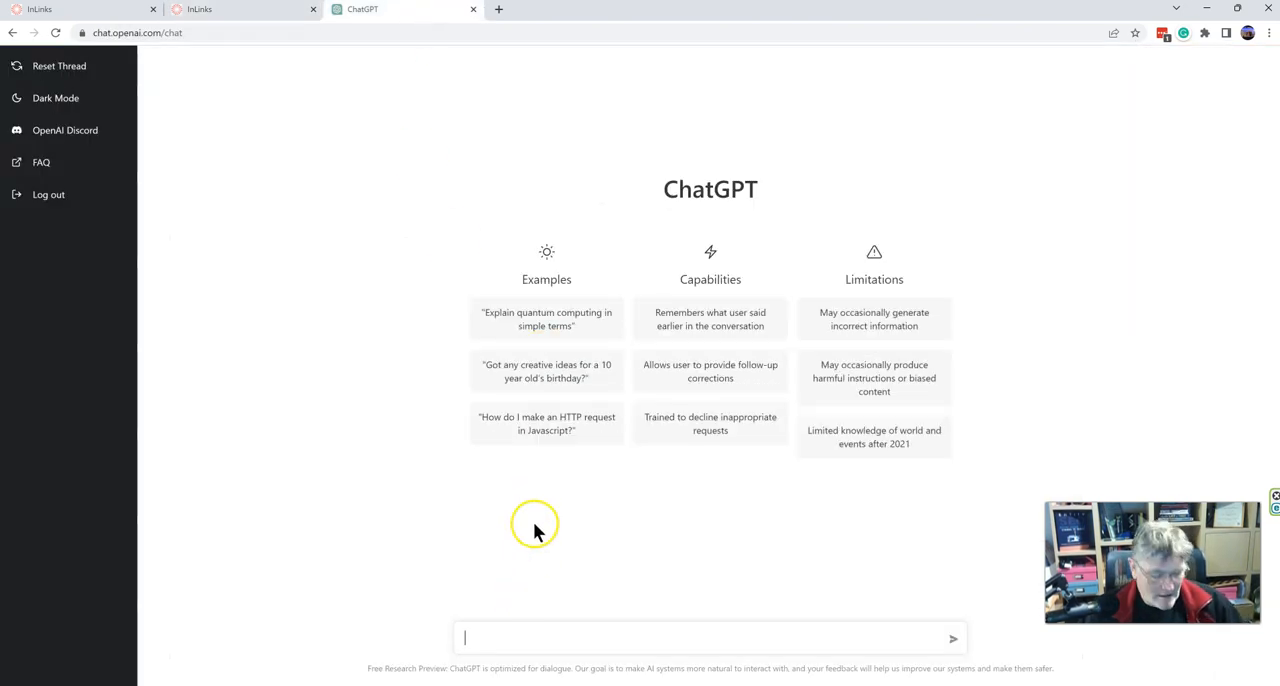
text(Write an article about "how to make money from FX trading". Start with the title and the introduction. Use less than 300 words. Include the following topics:  Forex, money, economics, trading, market price)
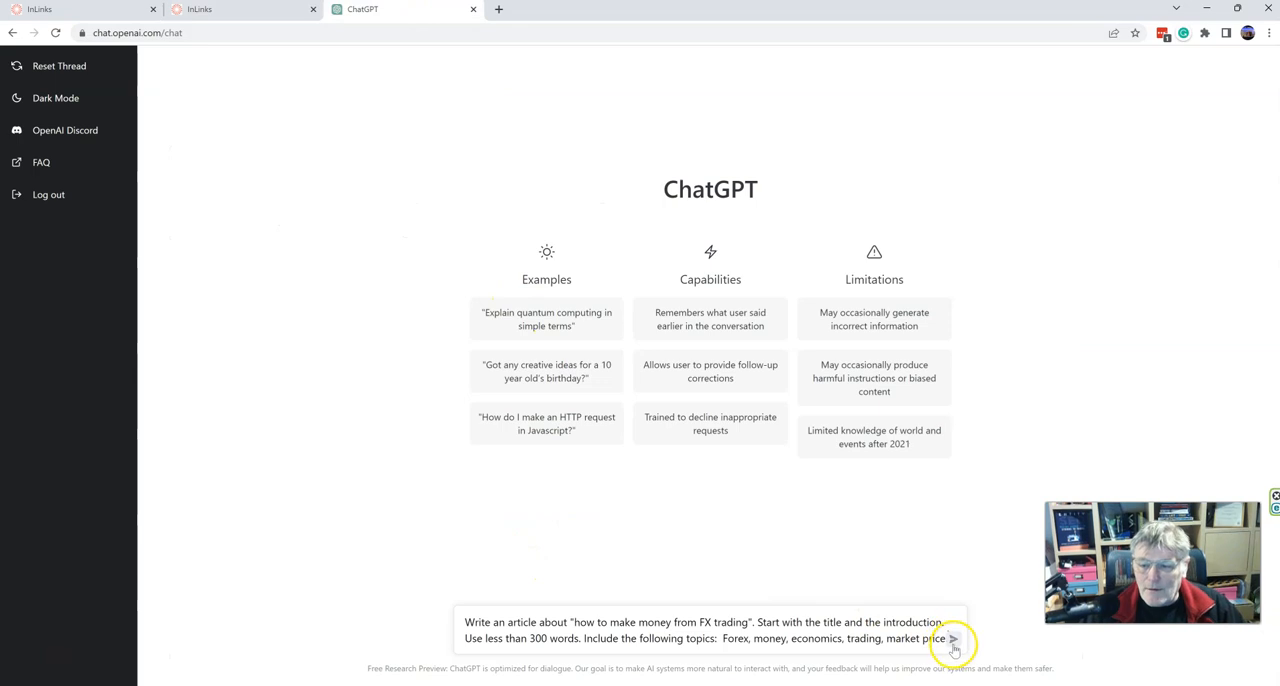
click(953, 639)
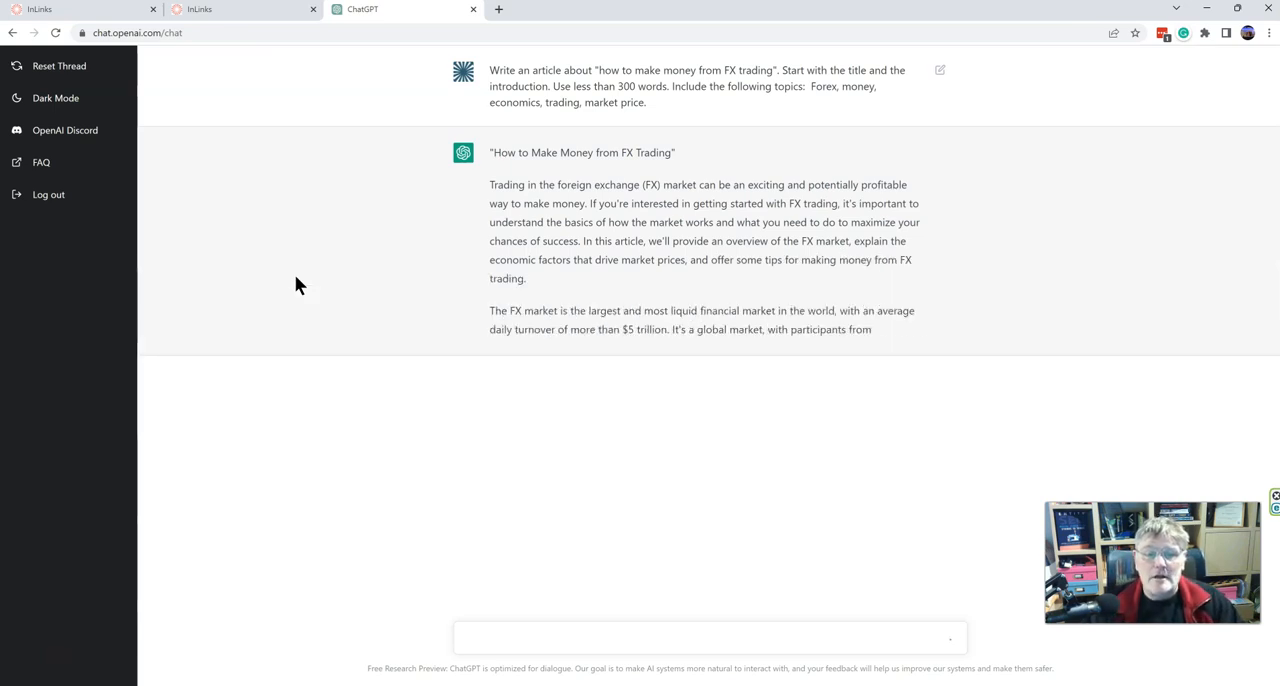
Copy the Trading section prompt from InLinks and return to ChatGPT.
click(240, 9)
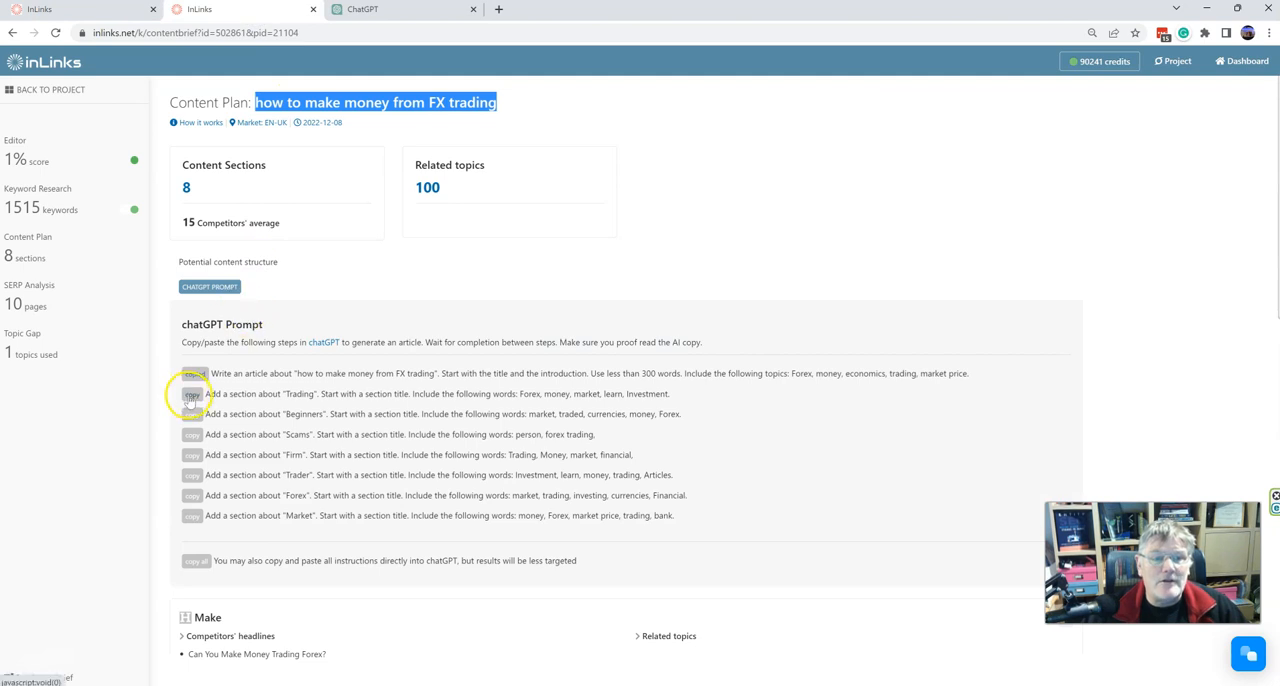
click(191, 393)
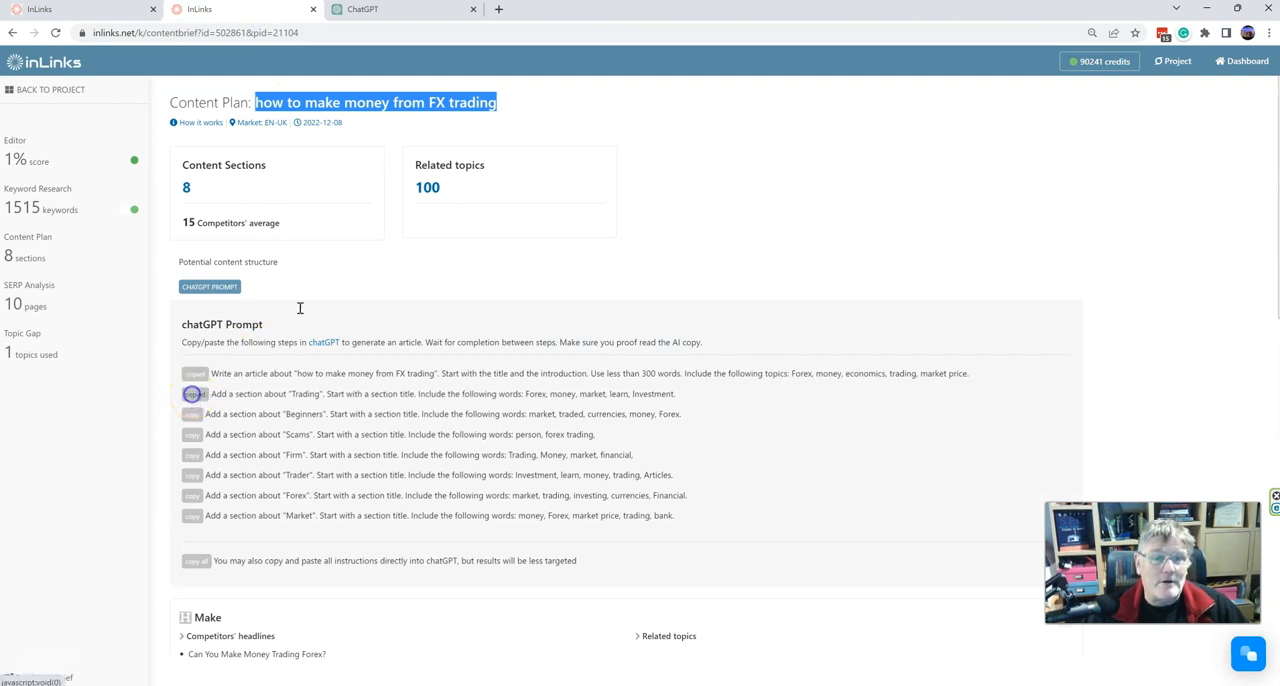
click(193, 393)
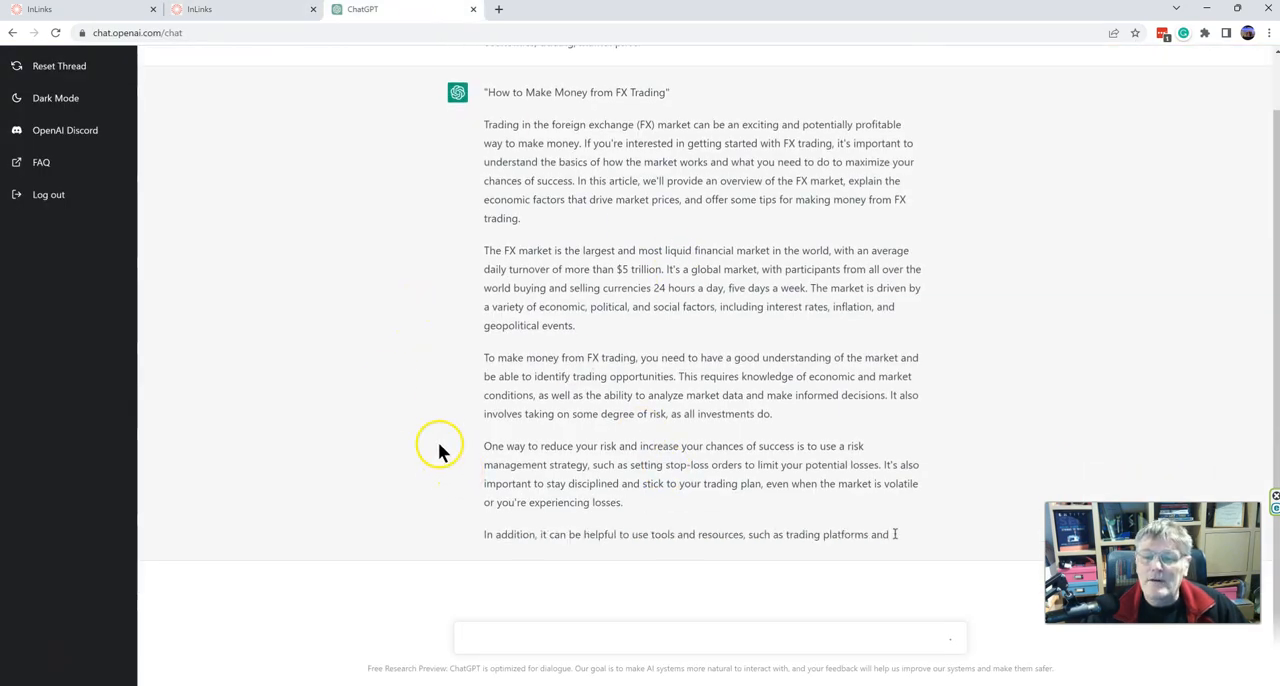
Send the 'Add a section about Trading' prompt and scroll through the generated Forex Market section.
scroll(down, 3)
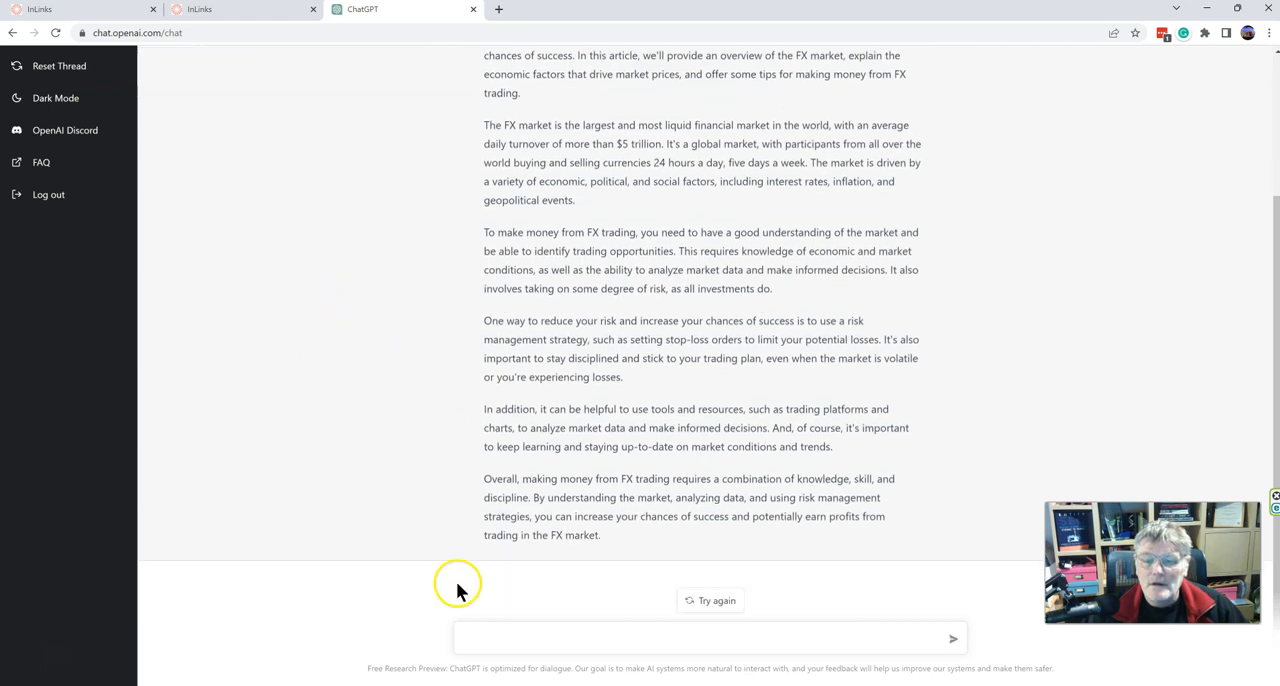
click(505, 638)
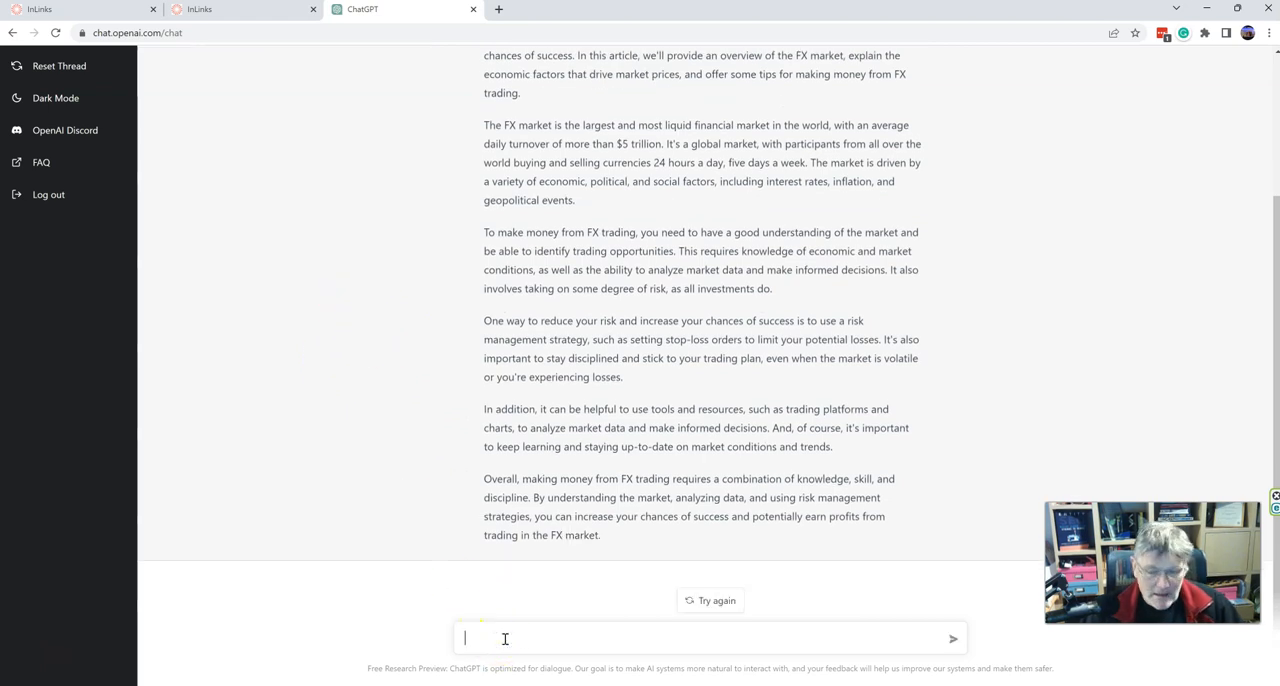
text(Add a section about "Trading". Start with a section title.  Include the following words: Forex, money, market, learn, Investment.)
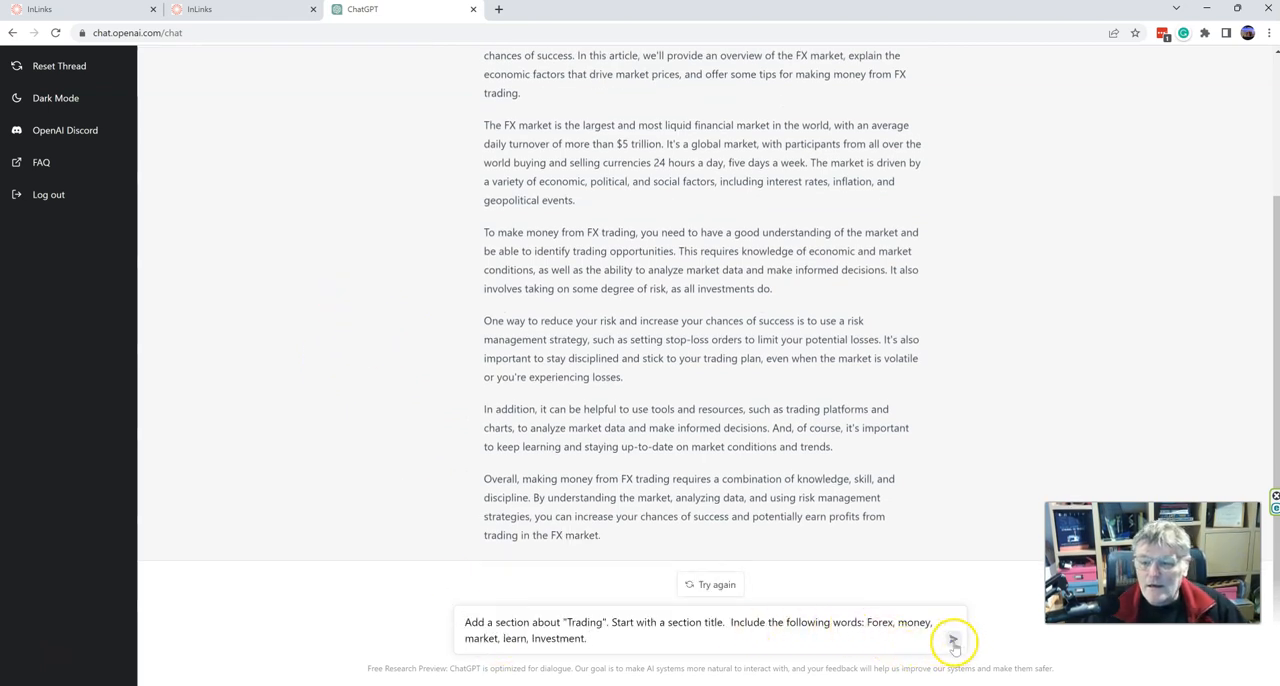
click(952, 641)
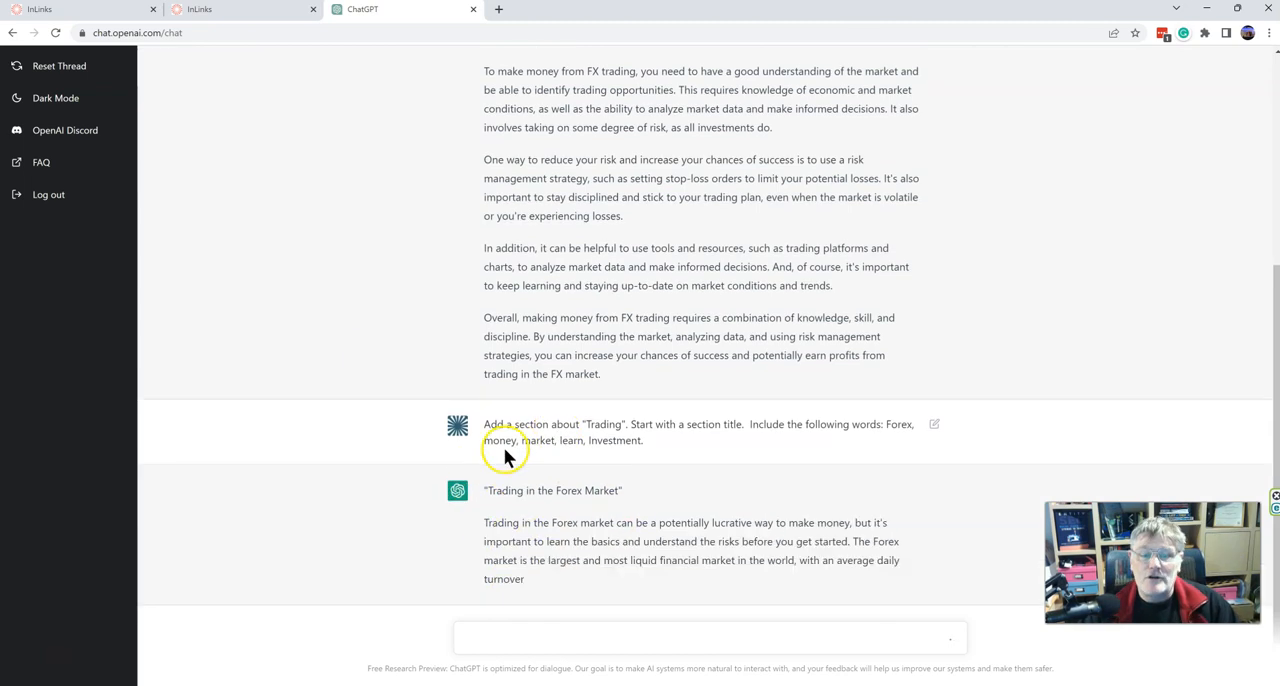
scroll(down, 3)
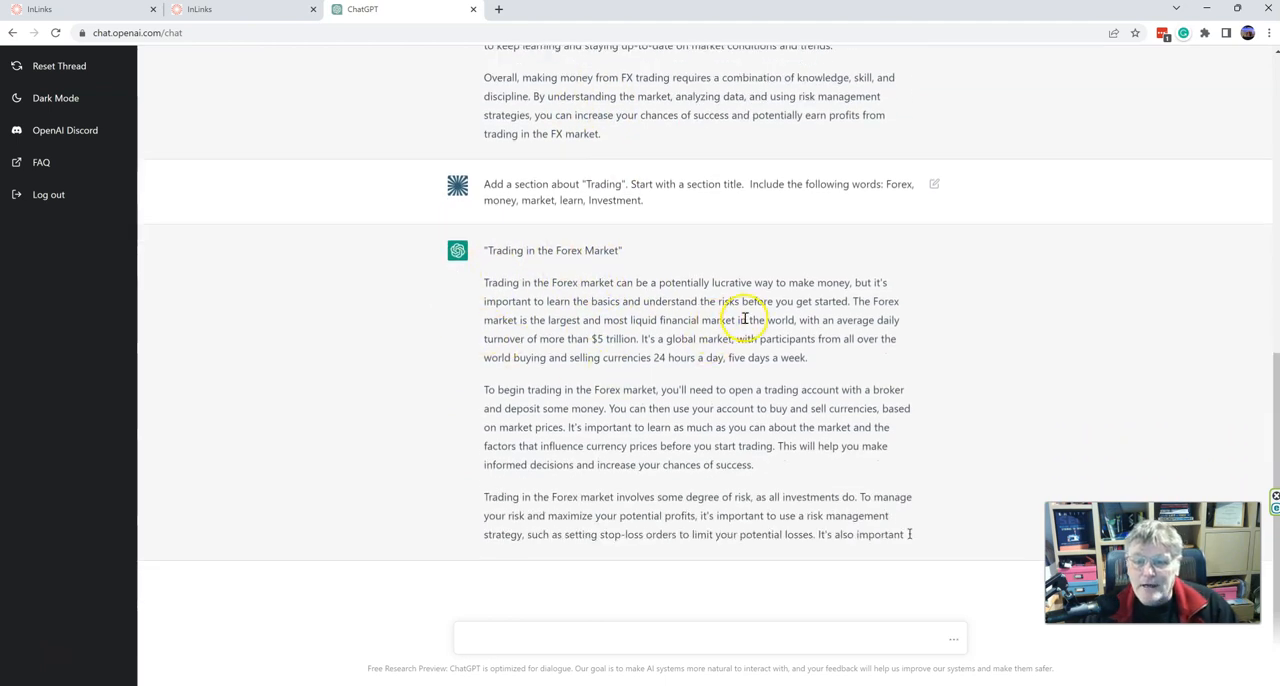
scroll(down, 3)
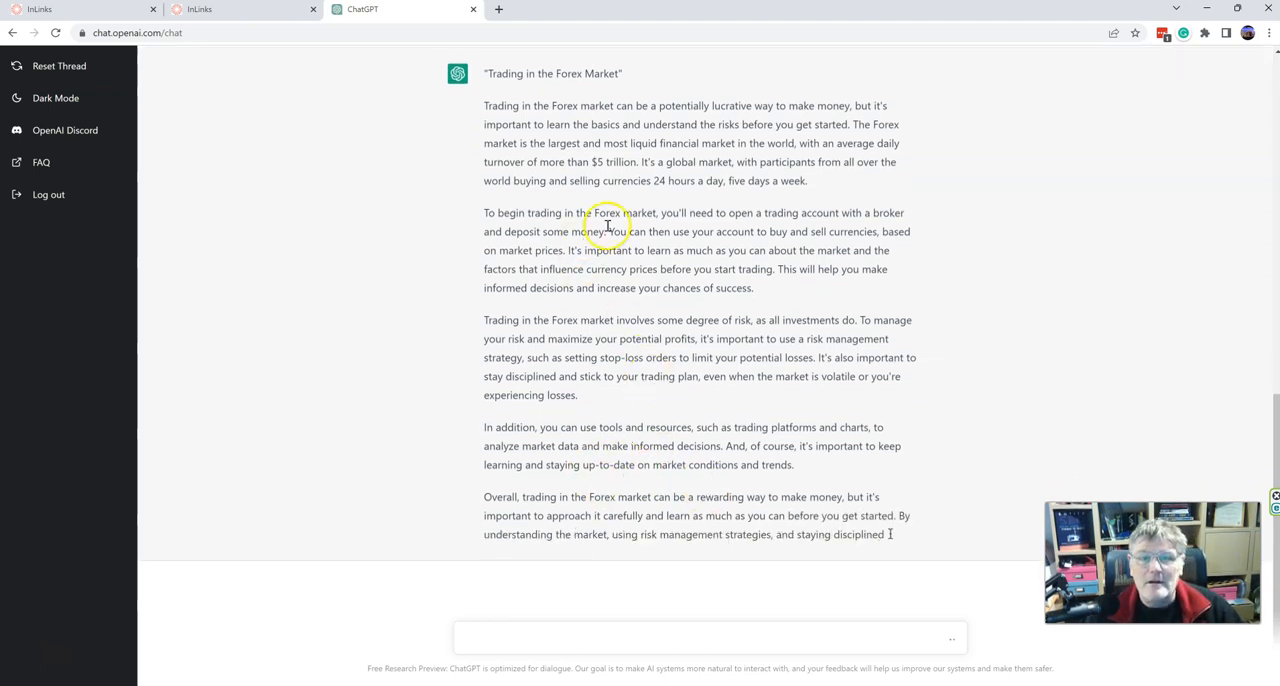
scroll(down, 3)
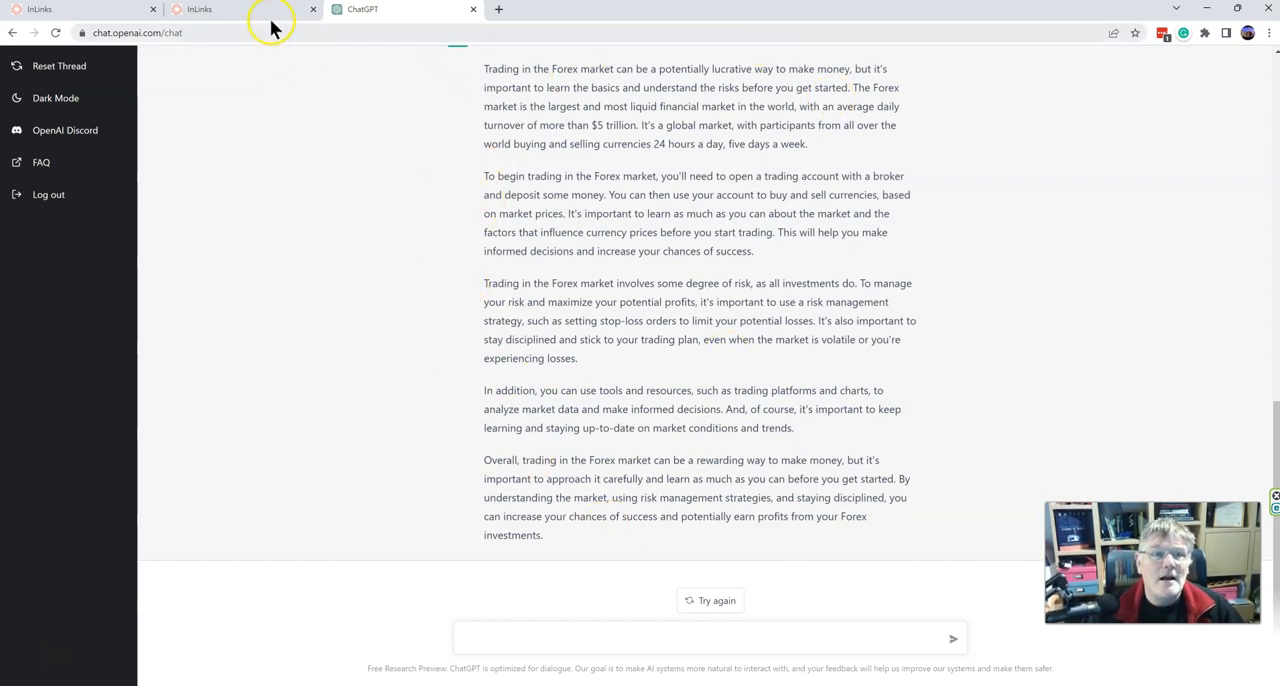
Copy the third 'Beginners' section prompt from InLinks and return to ChatGPT.
click(70, 9)
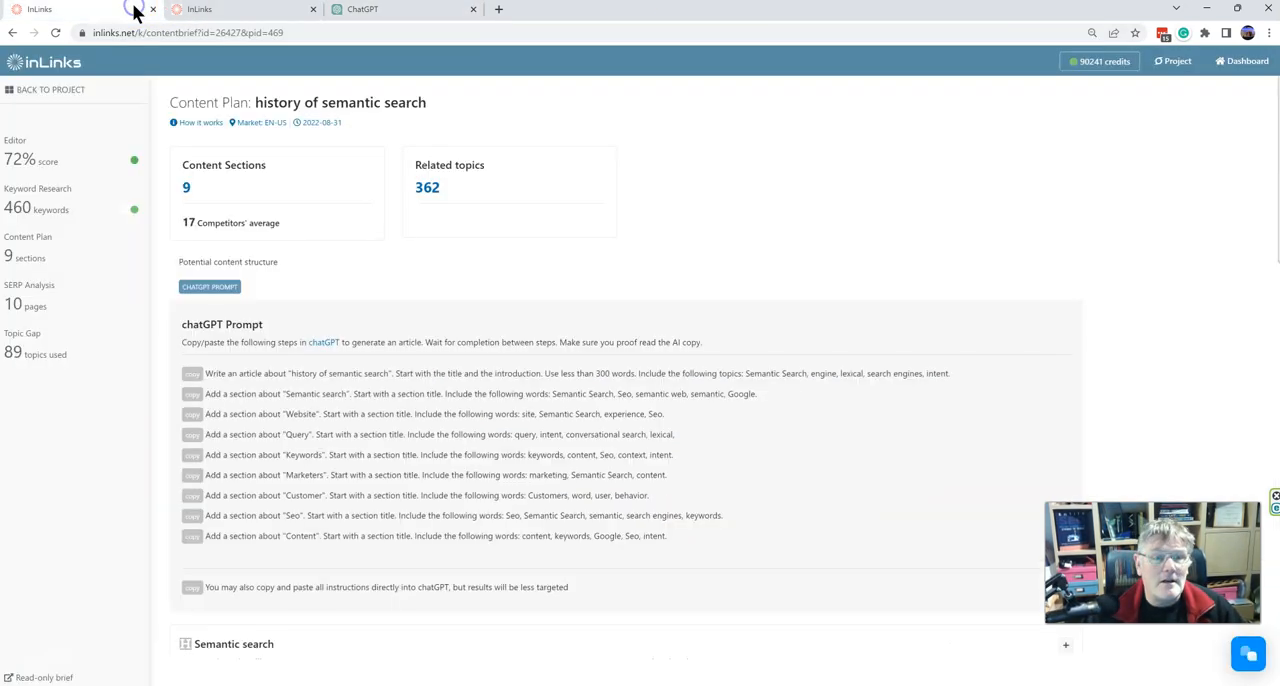
mouse_move(247, 155)
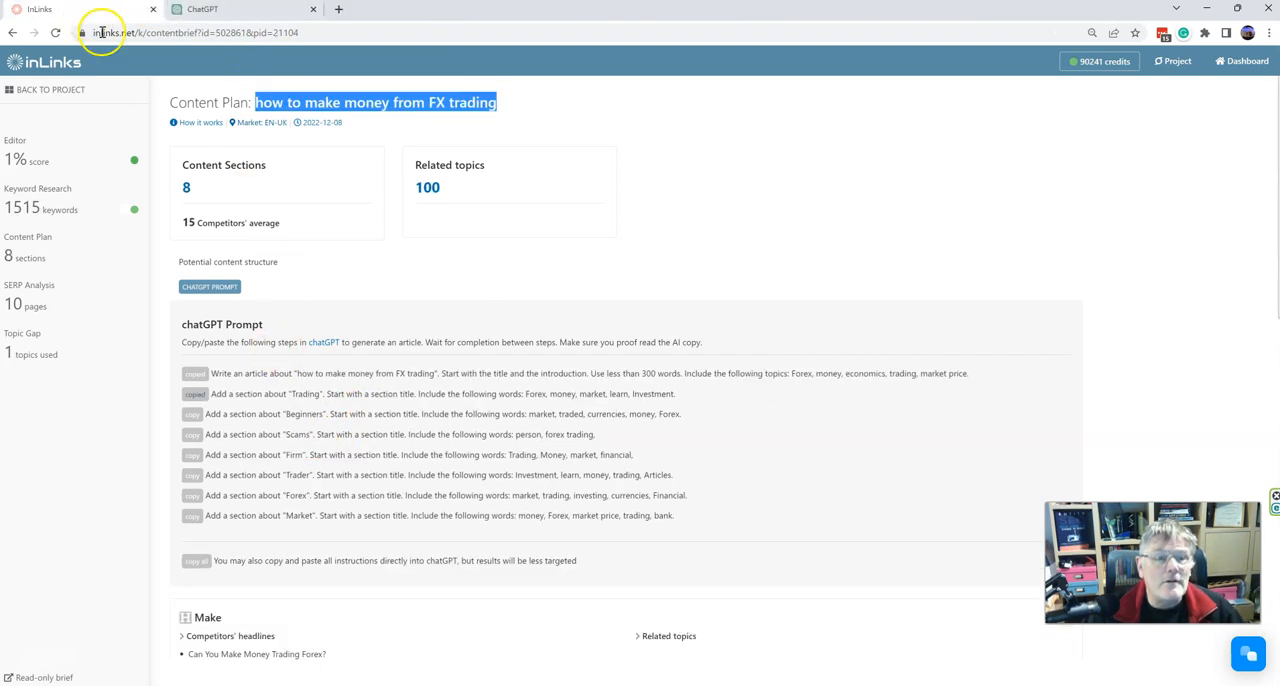
click(192, 414)
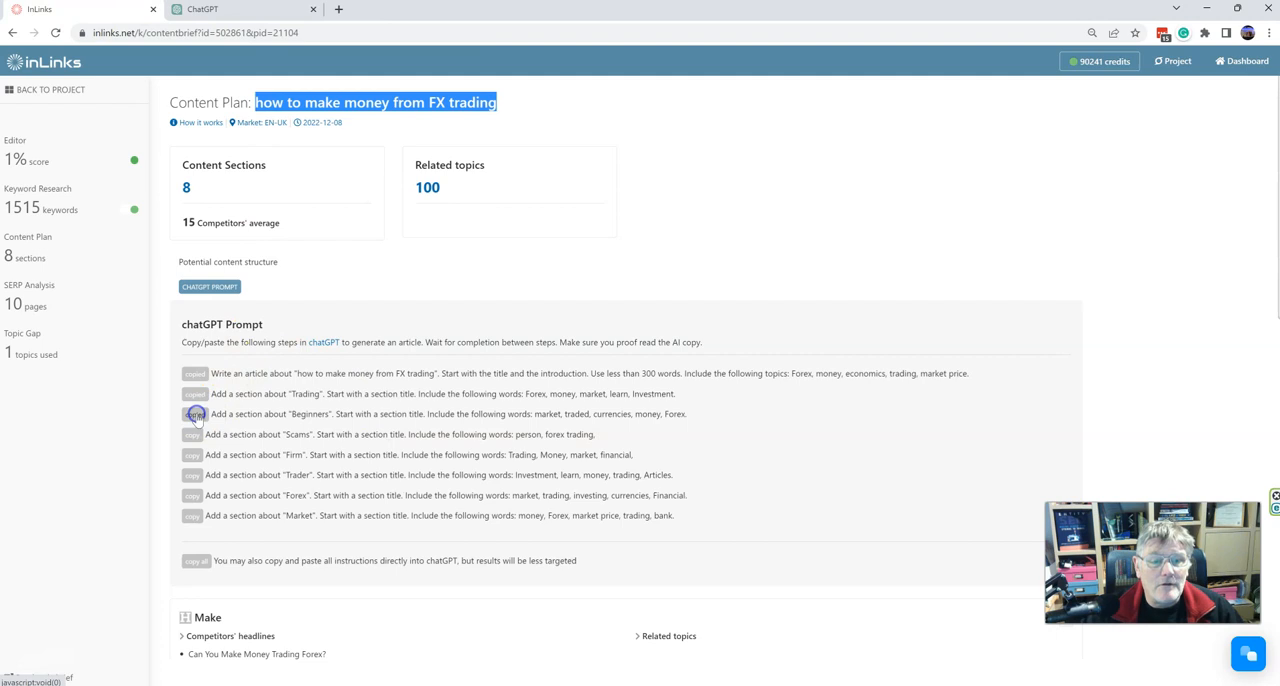
click(194, 414)
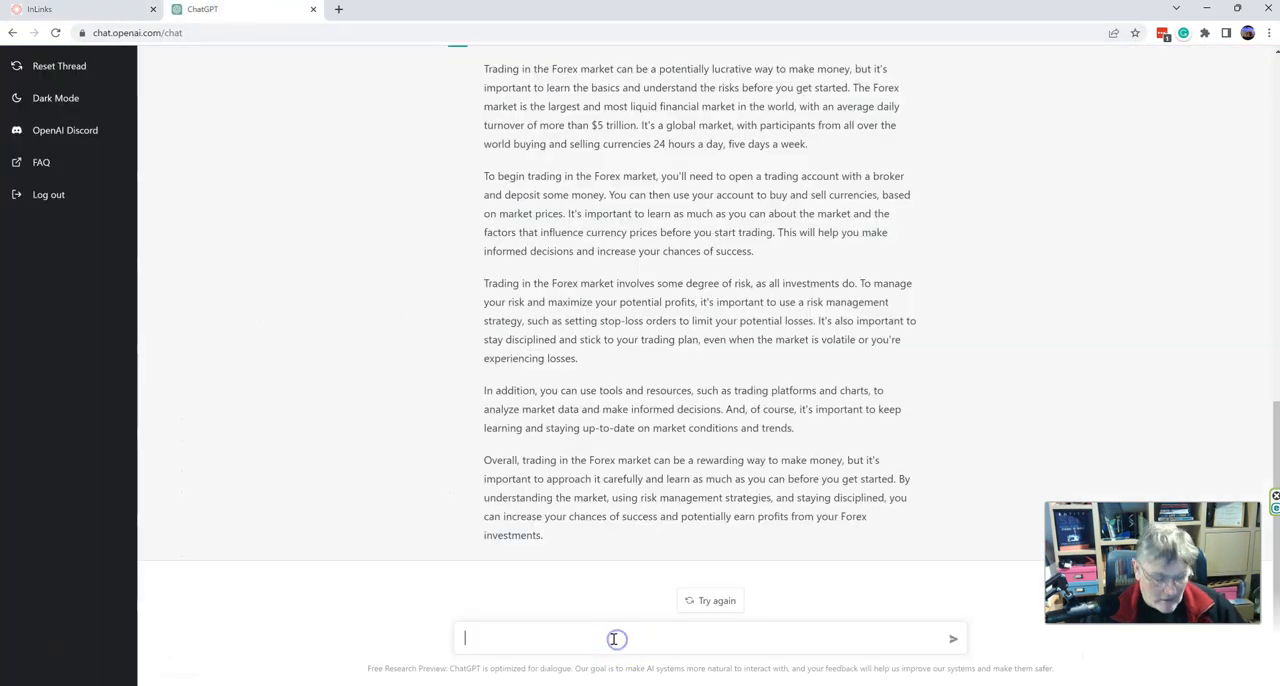
Submit the 'Add a section about Beginners' prompt and scroll through the Tips for Beginners reply.
text(Add a section about "Beginners". Start with a section title.  Include the following words: market, traded, currencies, money, Forex.)
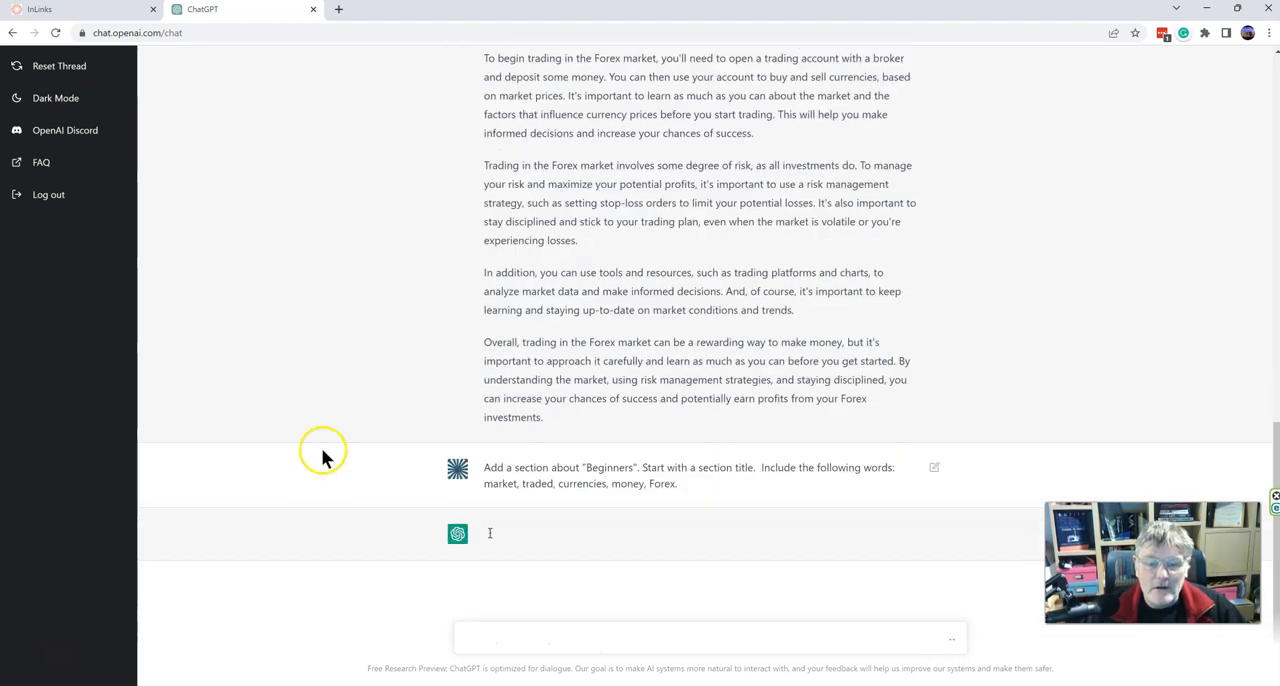
mouse_move(370, 355)
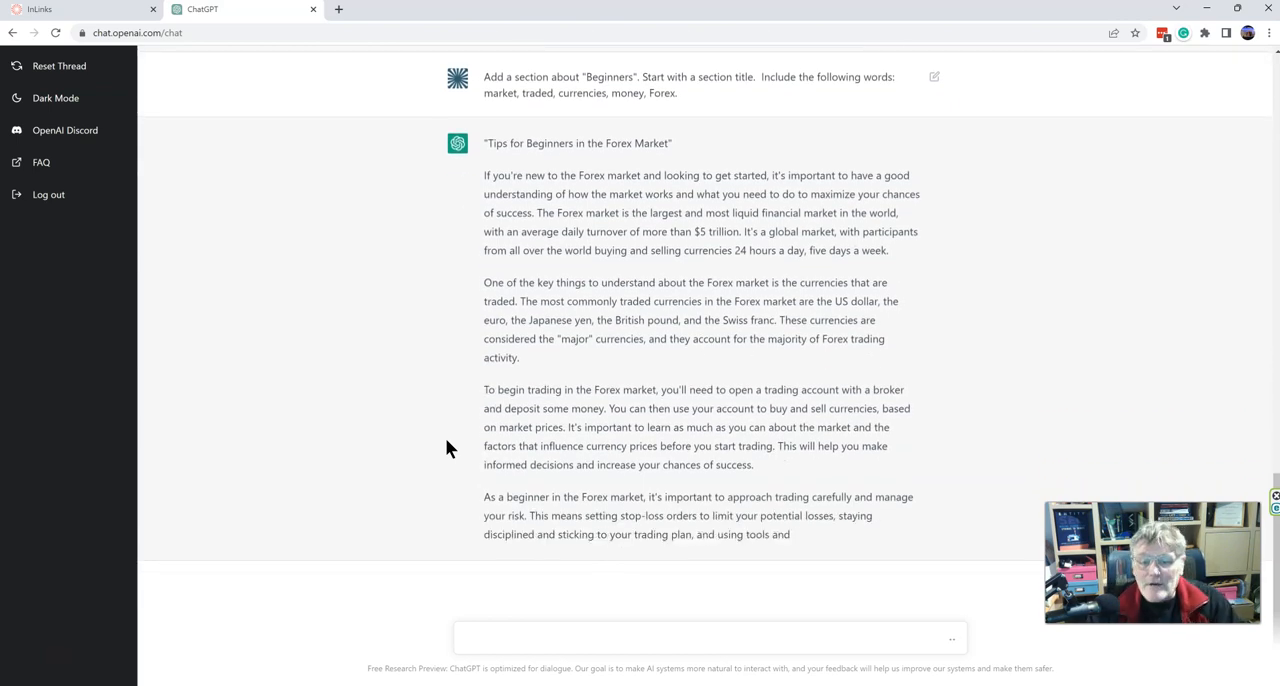
scroll(down, 3)
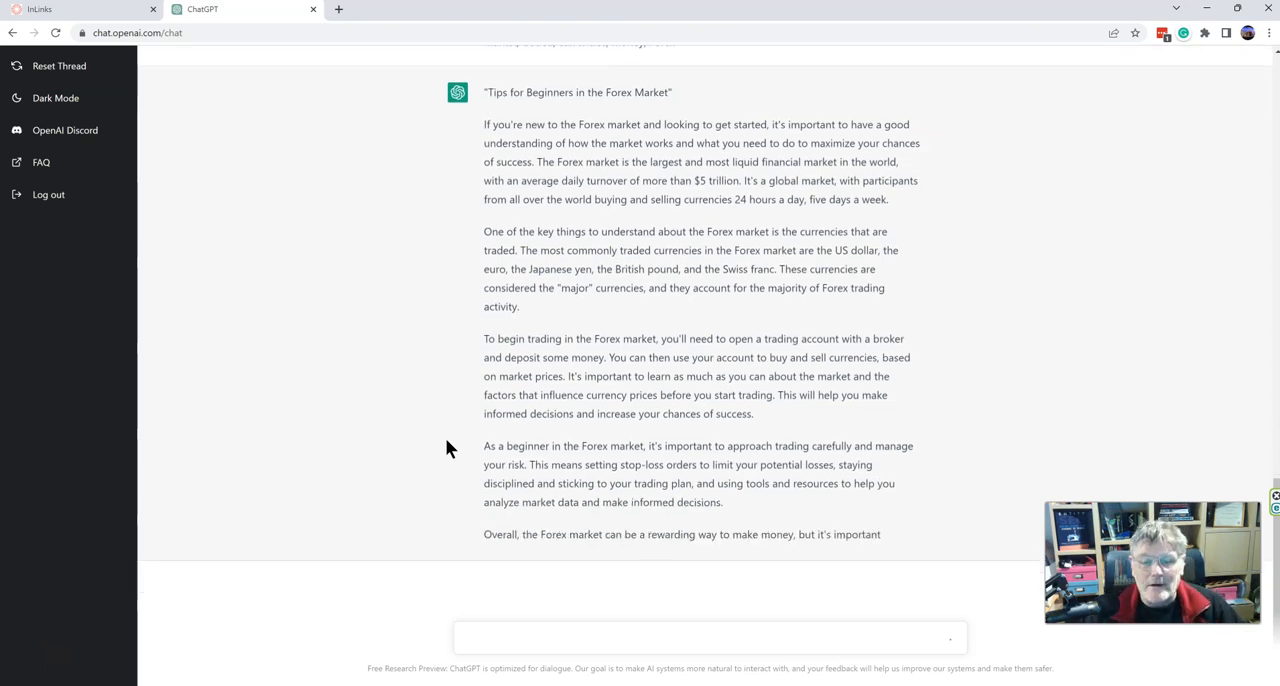
scroll(down, 3)
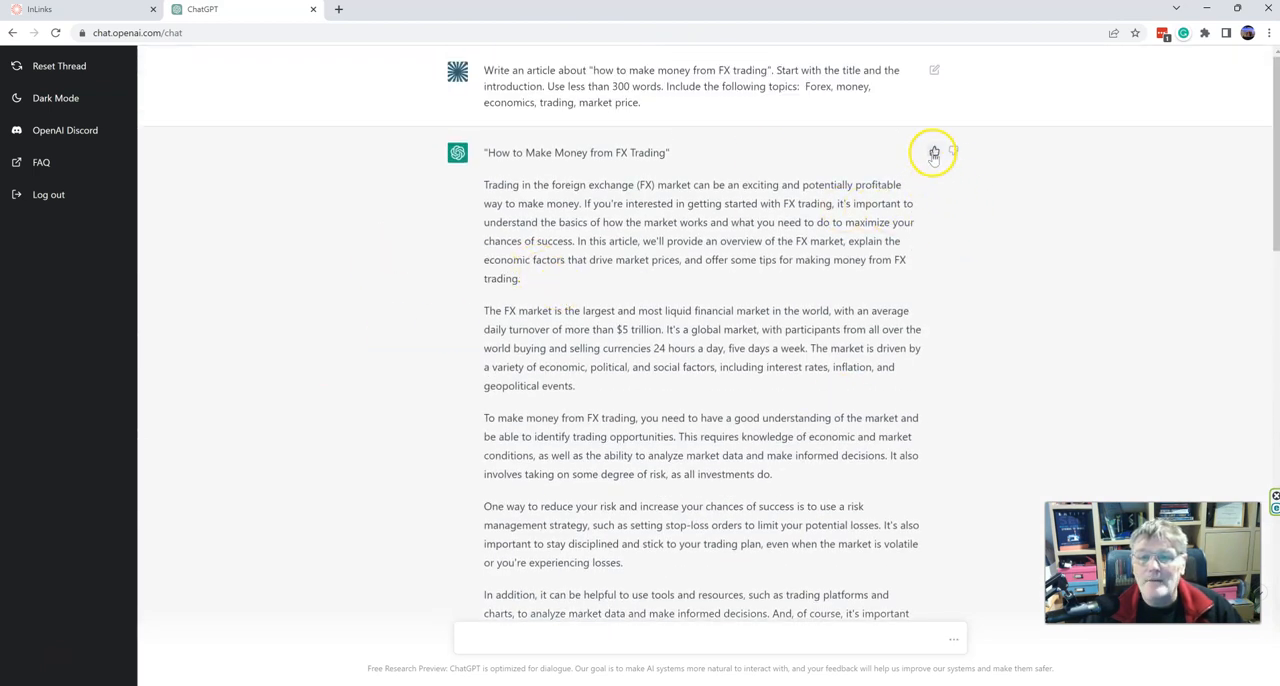
Give the FX trading article reply a thumbs-up and submit feedback without comments.
click(933, 152)
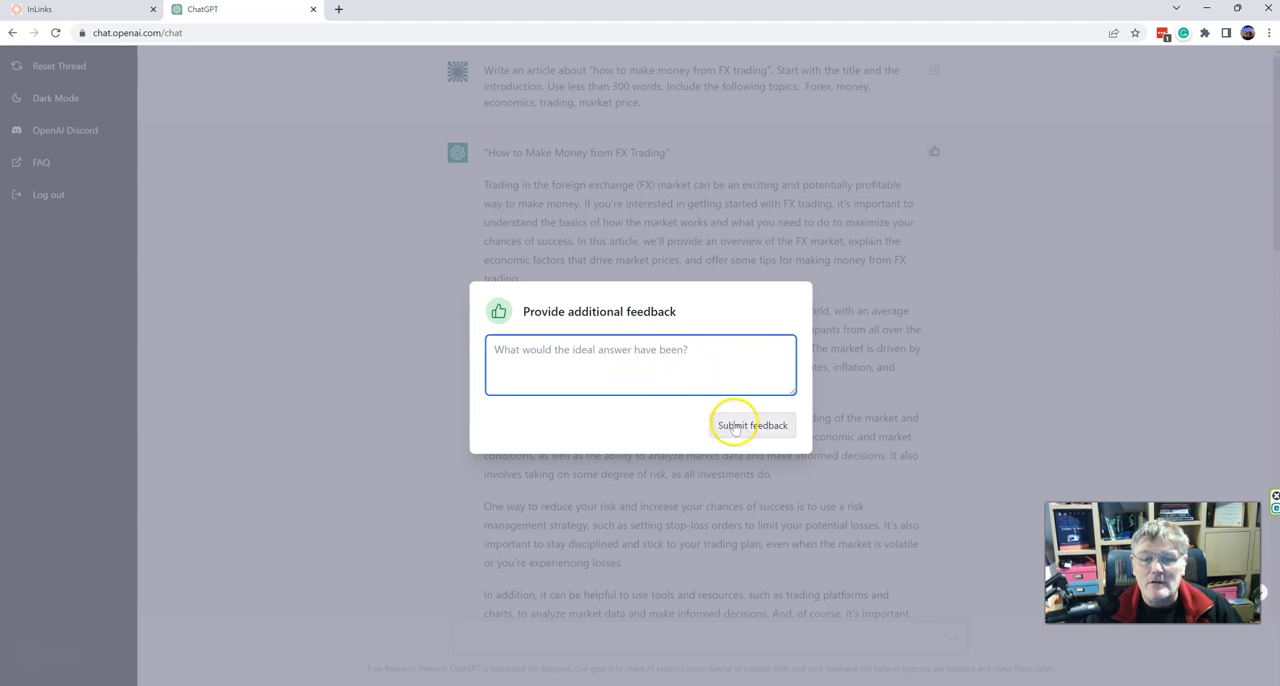
click(752, 425)
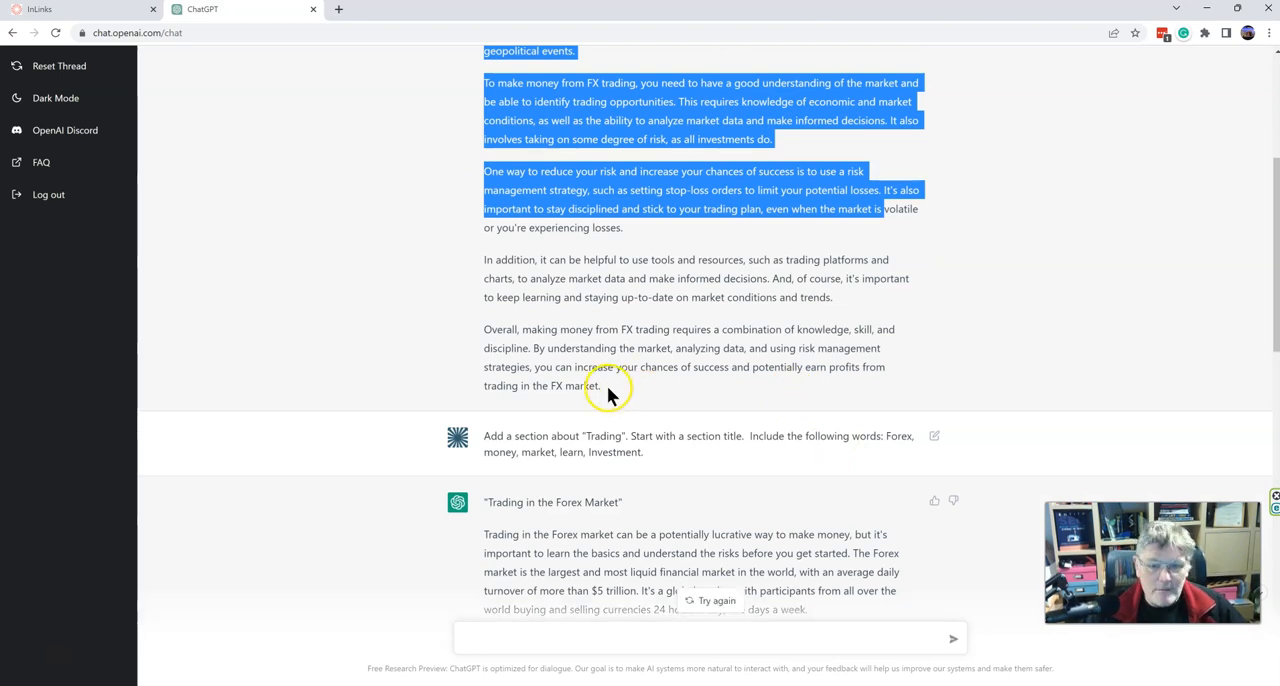
Copy the ChatGPT article and 'Trading in the Forex Market' section into InLinks, reaching 656 words.
right_click(600, 385)
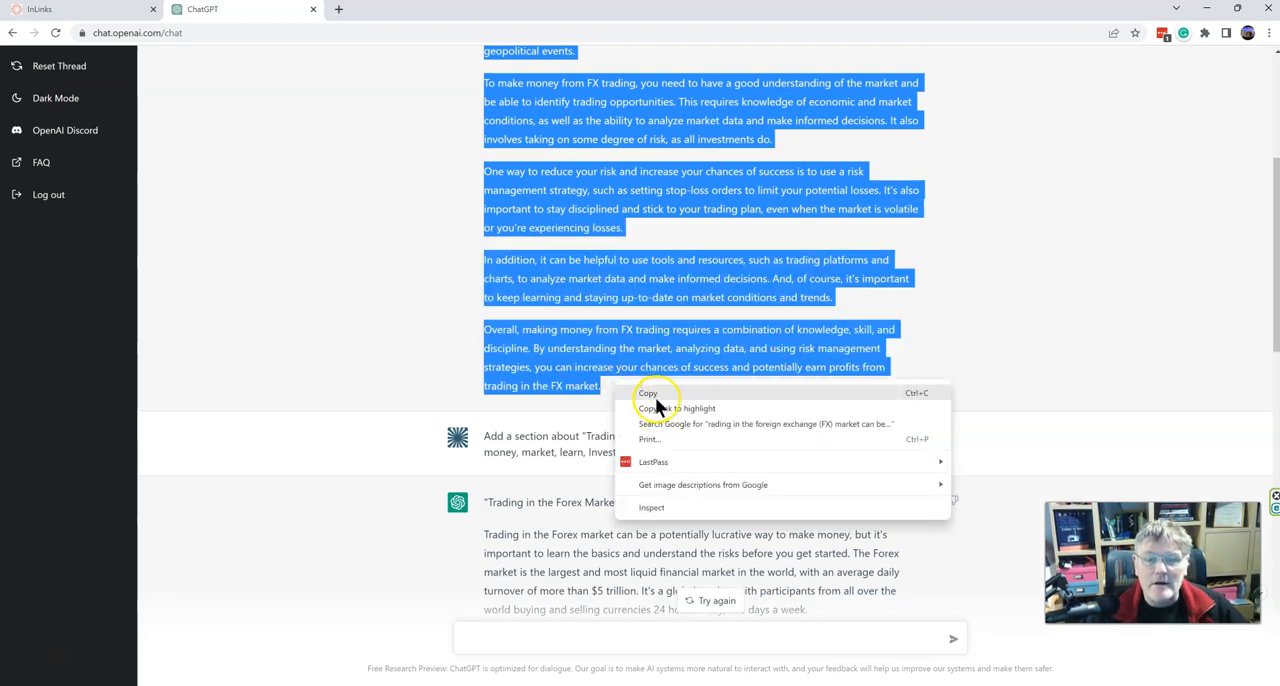
click(80, 9)
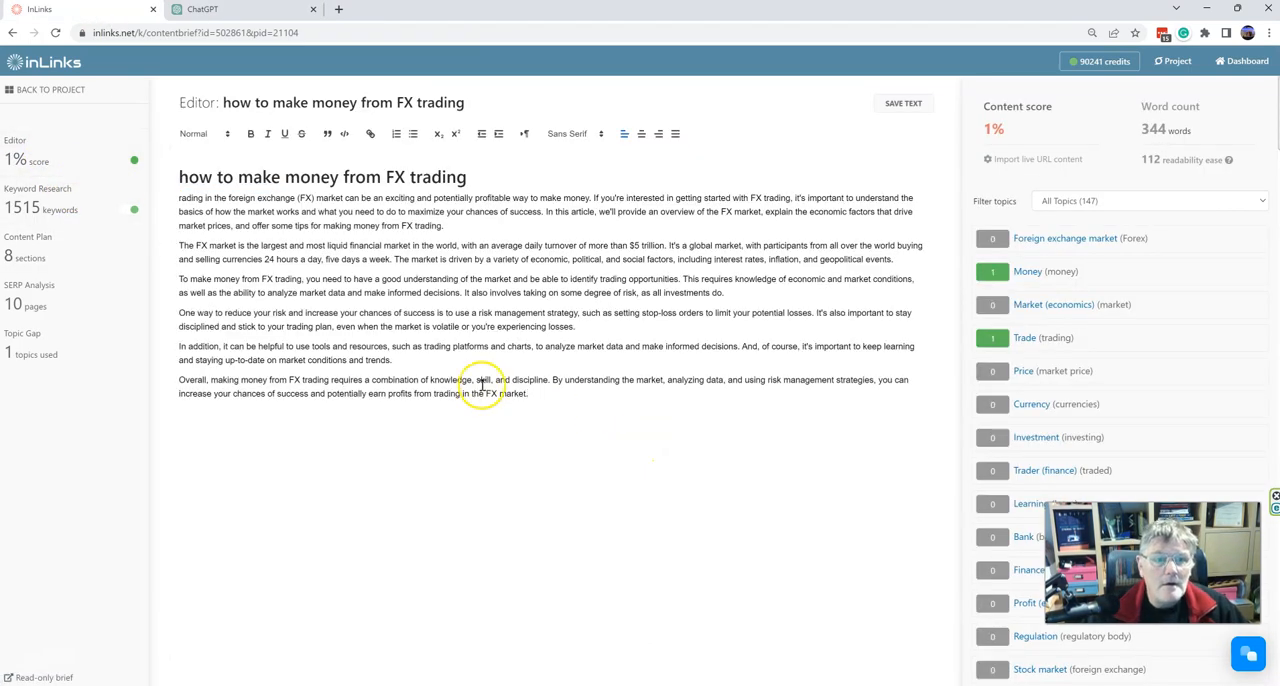
click(528, 393)
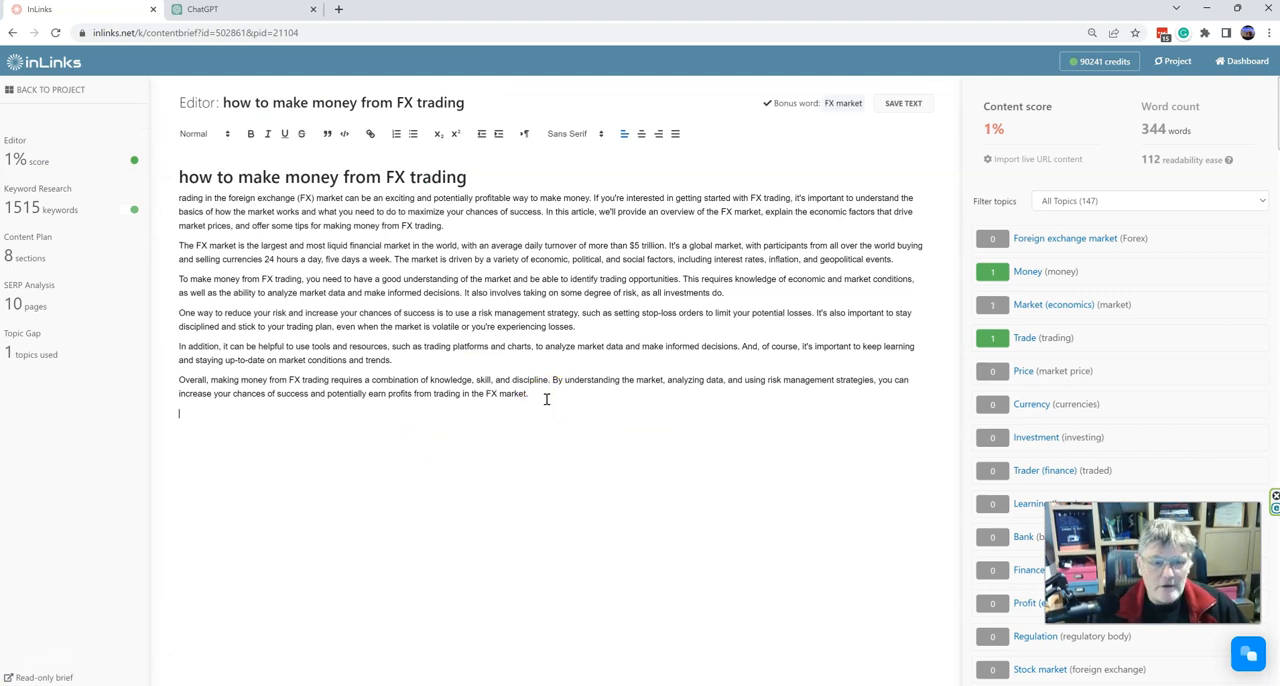
mouse_move(240, 10)
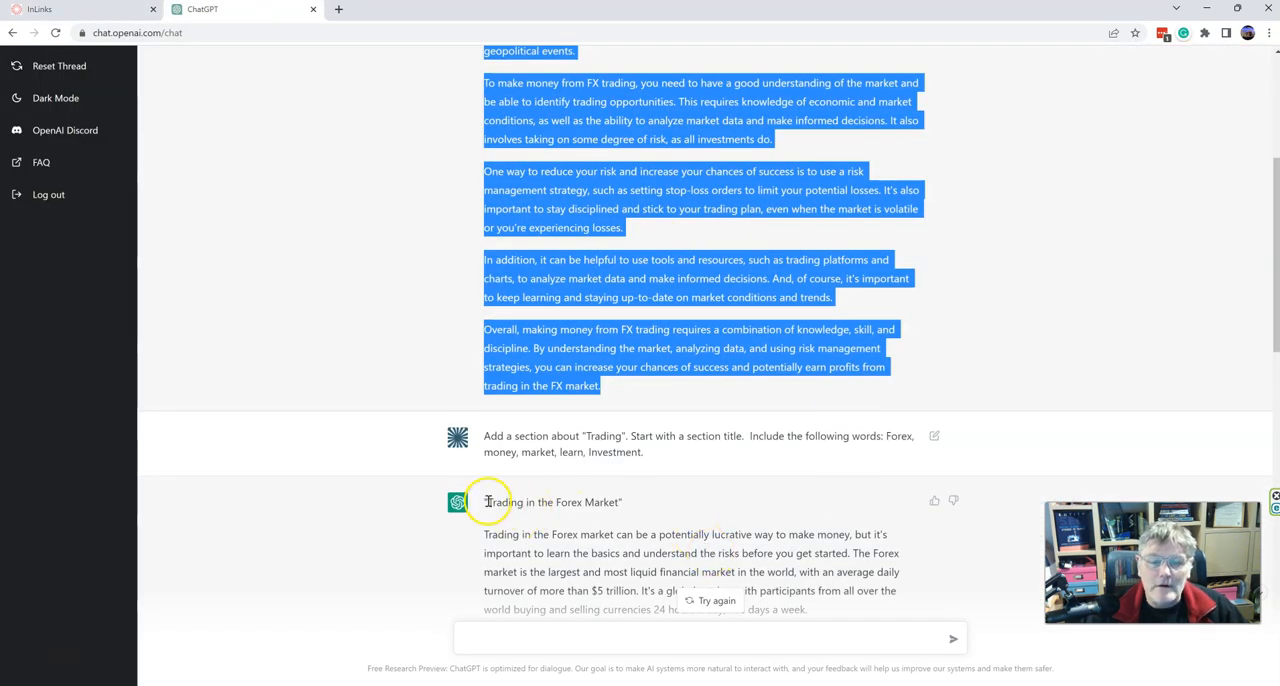
click(489, 502)
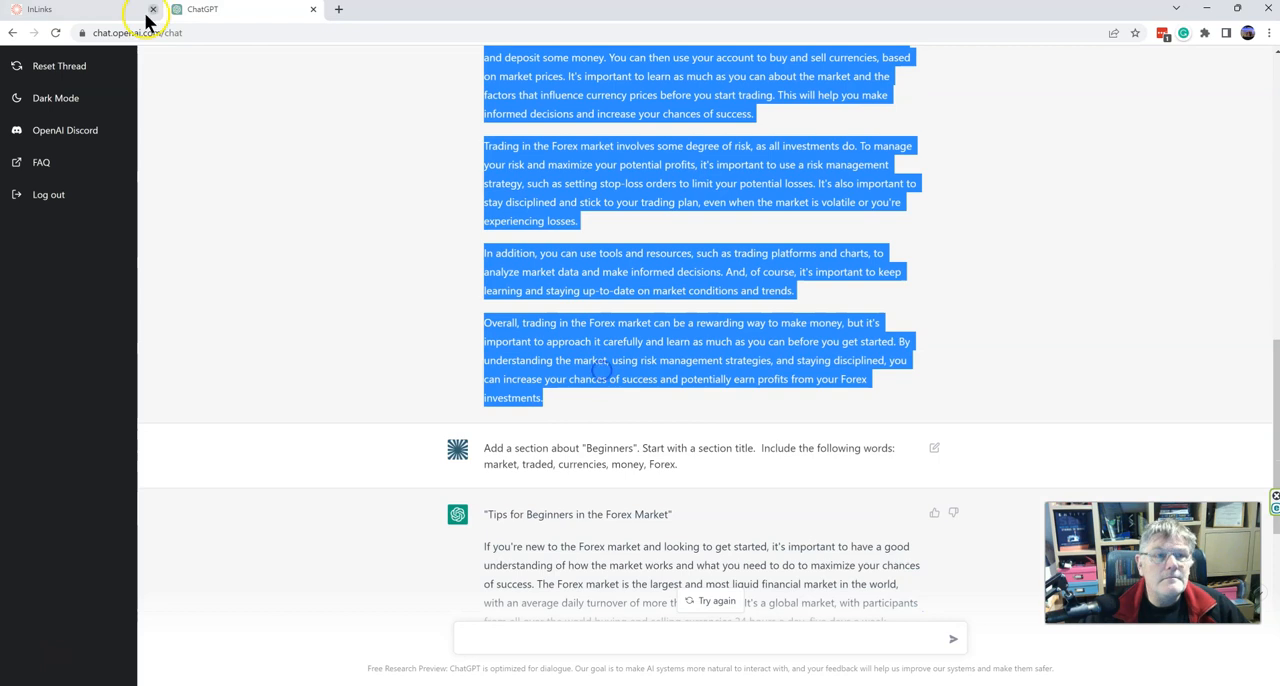
click(40, 9)
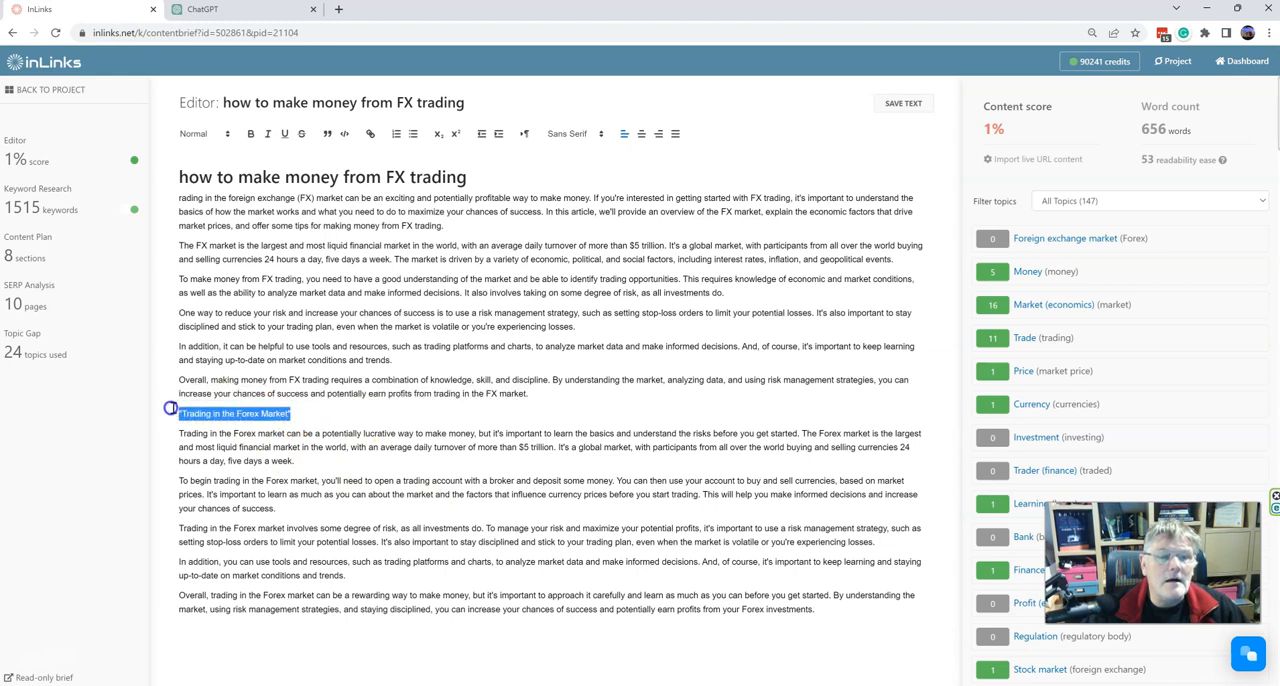
Make 'Trading in the Forex Market' a heading and show the Trade topic's usage details.
click(205, 133)
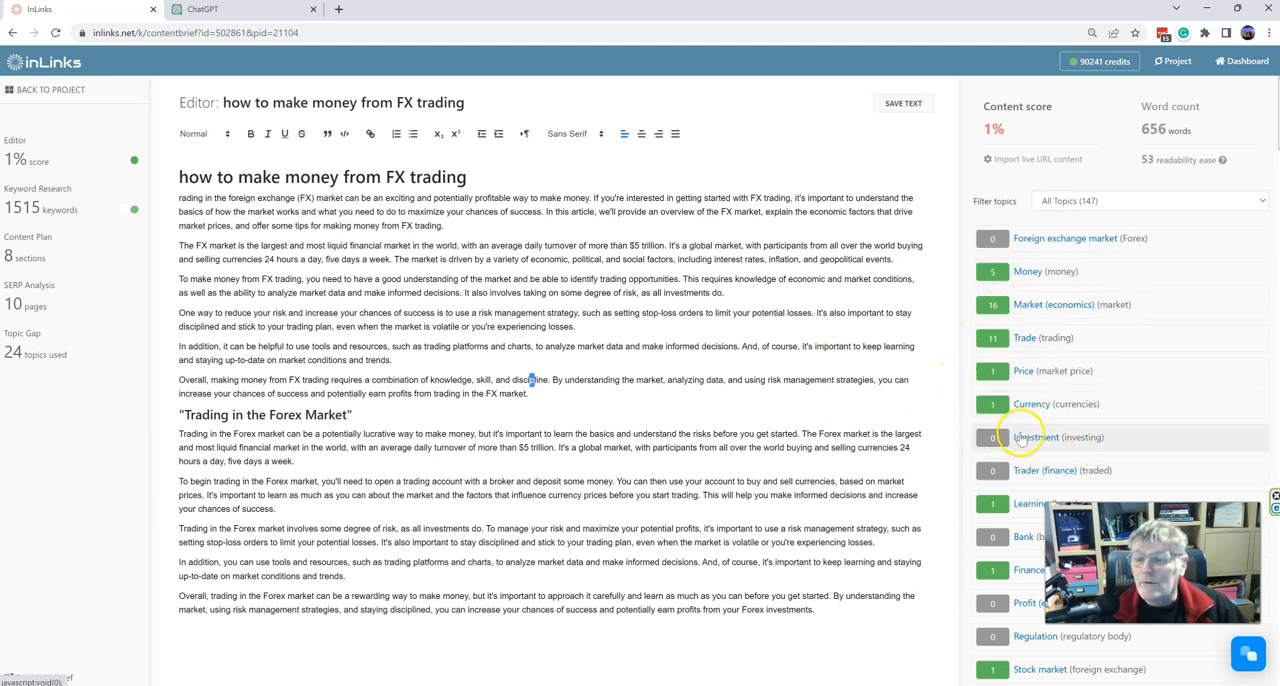
click(1043, 337)
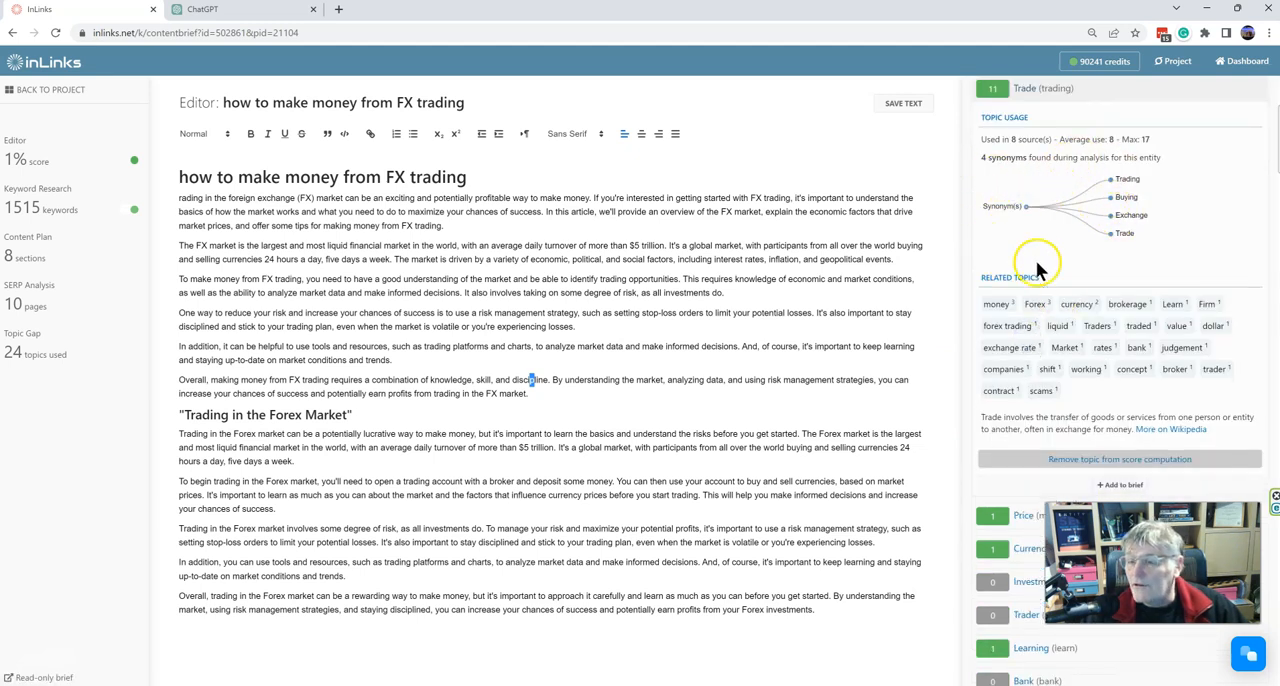
mouse_move(1190, 218)
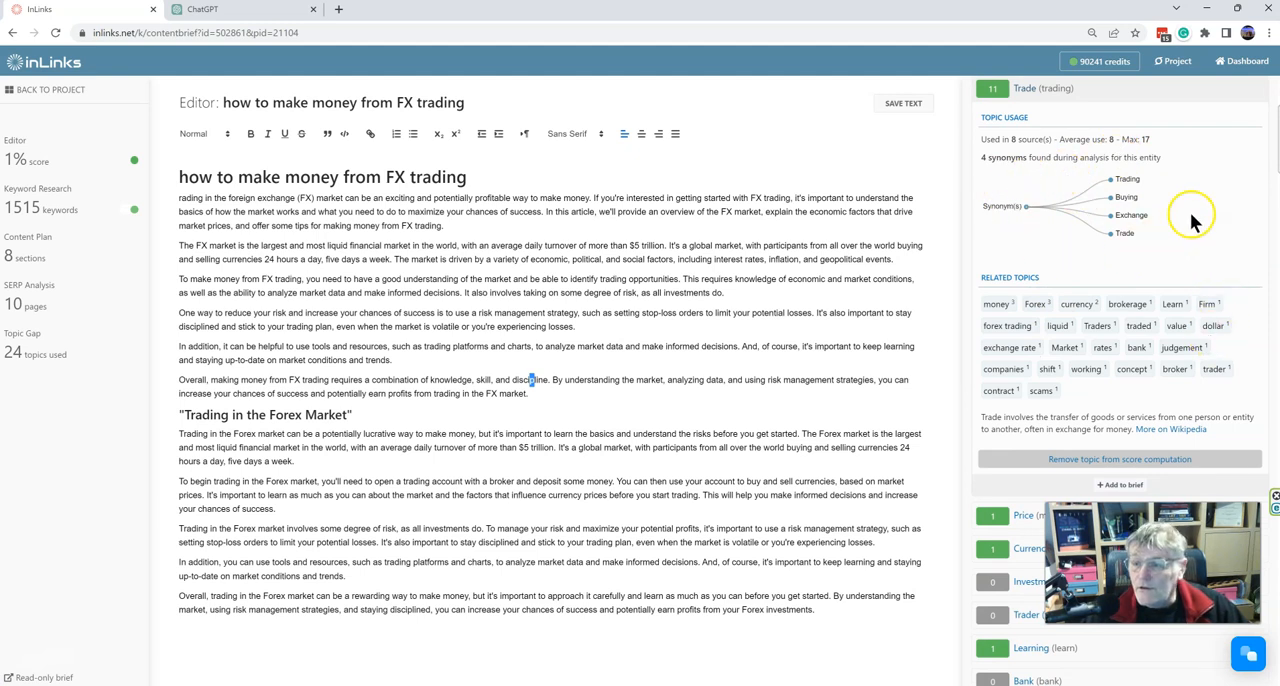
mouse_move(1043, 195)
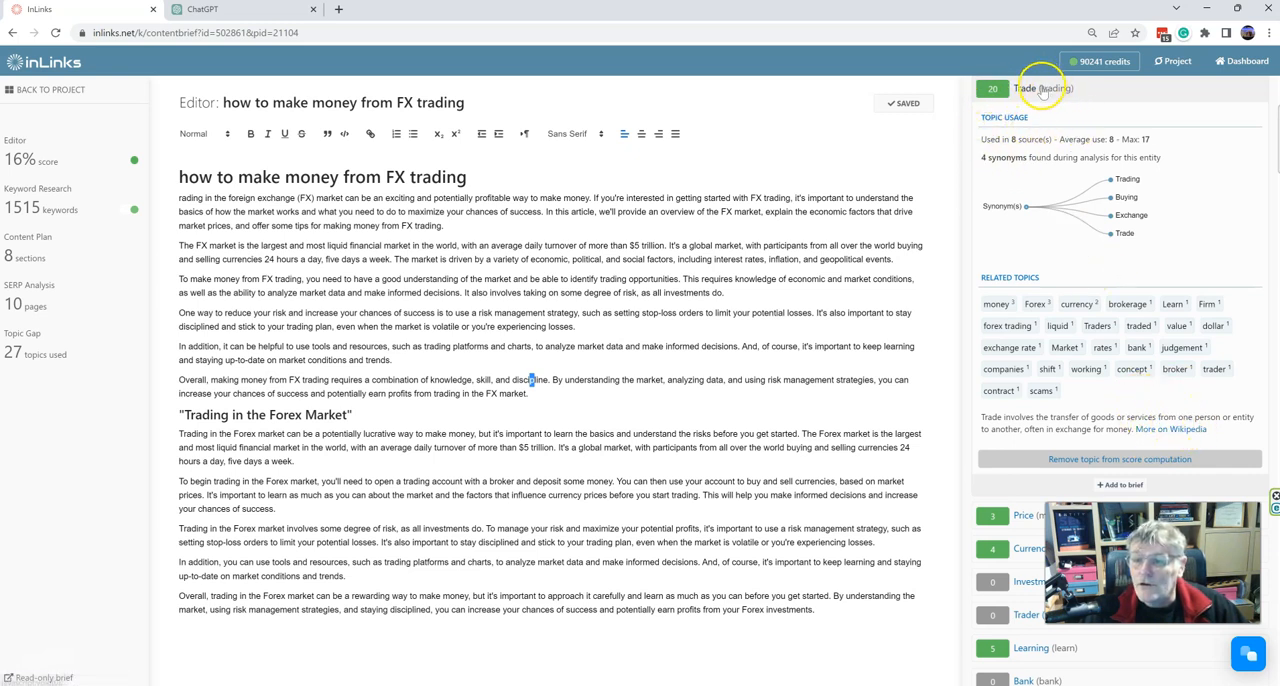
mouse_move(995, 345)
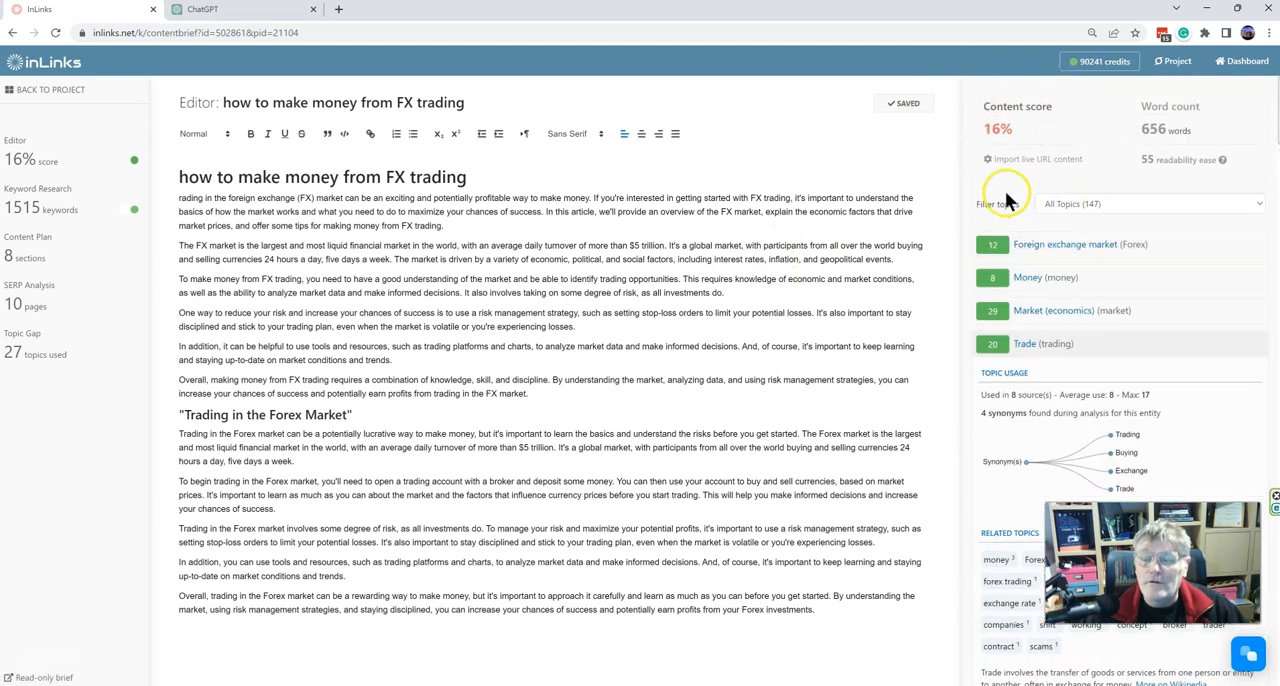
mouse_move(280, 167)
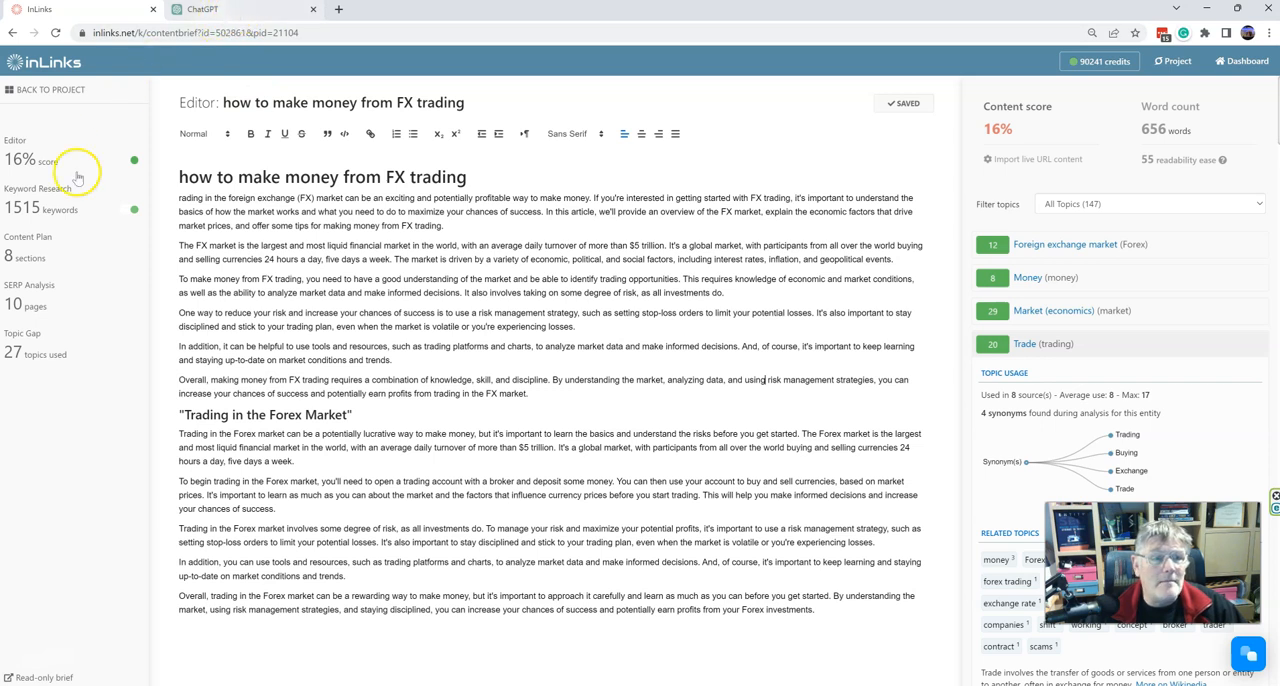
Copy the Beginners section prompt from the Content Plan and scroll through the remaining prompts.
click(28, 237)
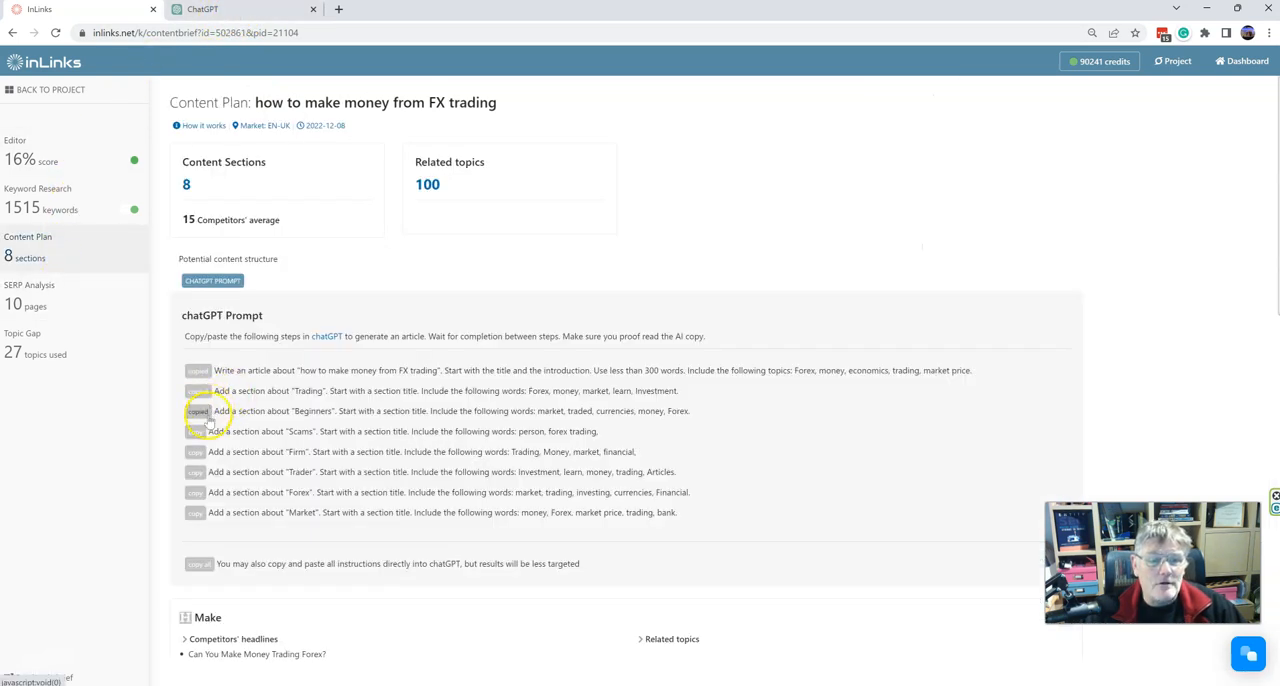
click(197, 411)
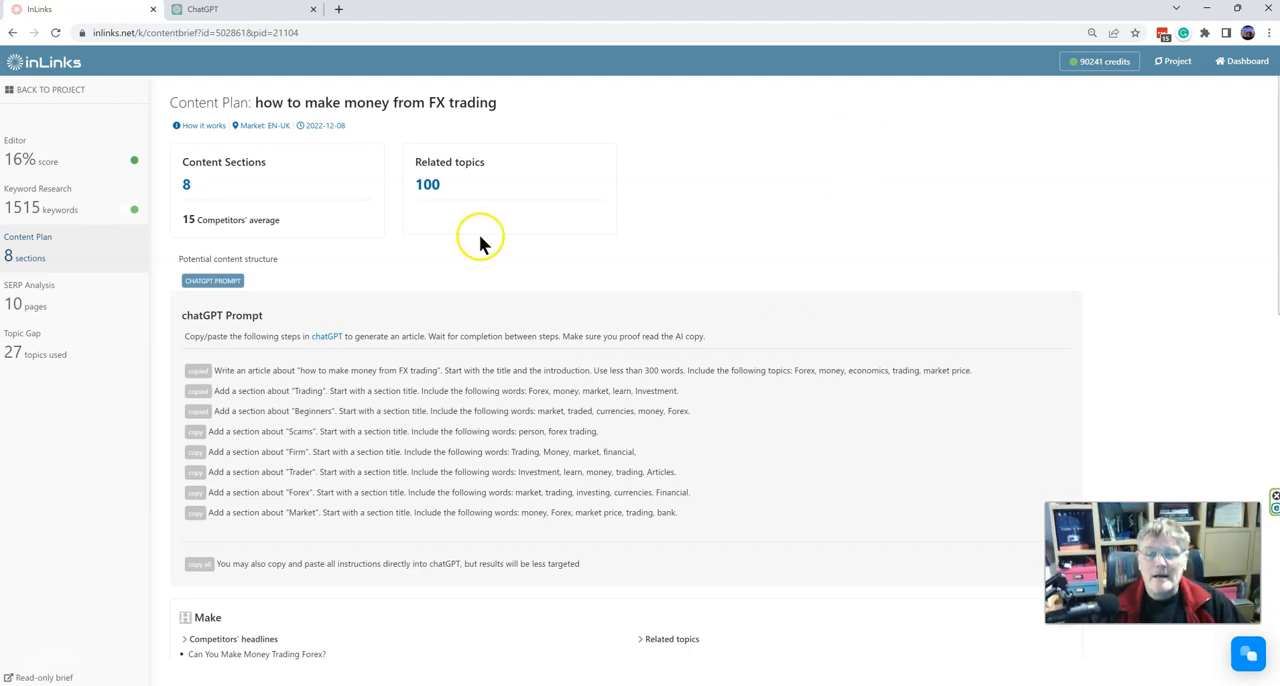
mouse_move(970, 320)
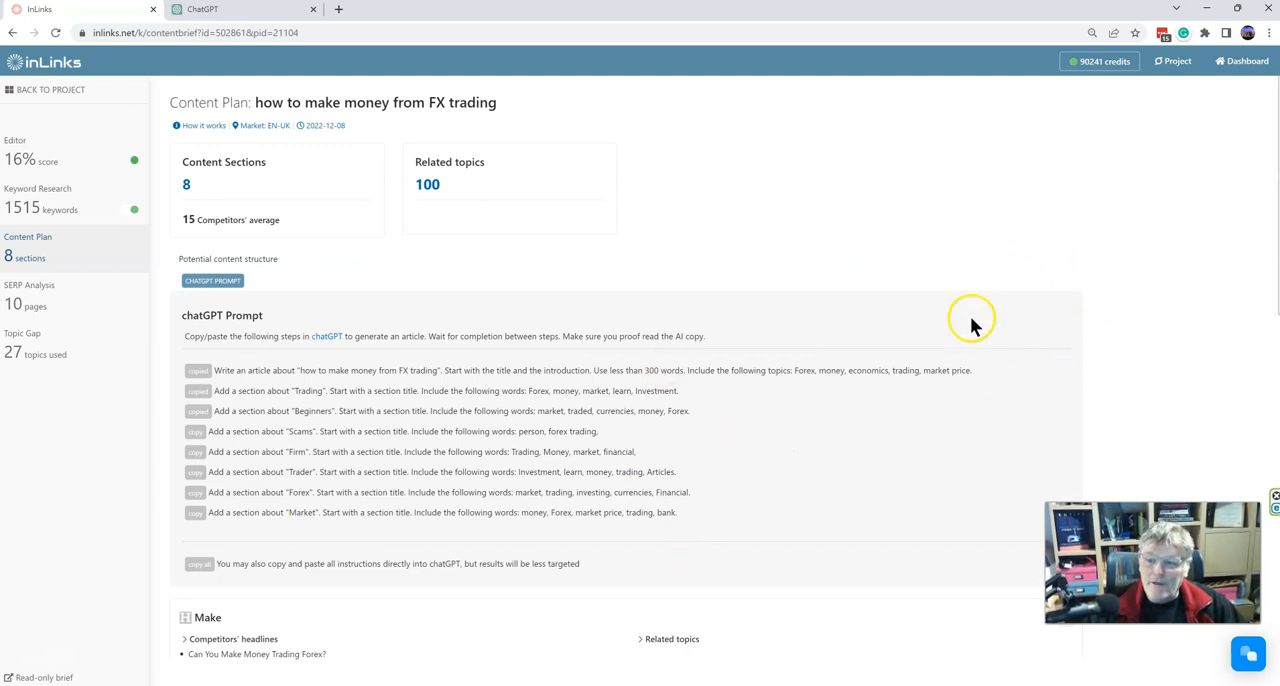
scroll(down, 3)
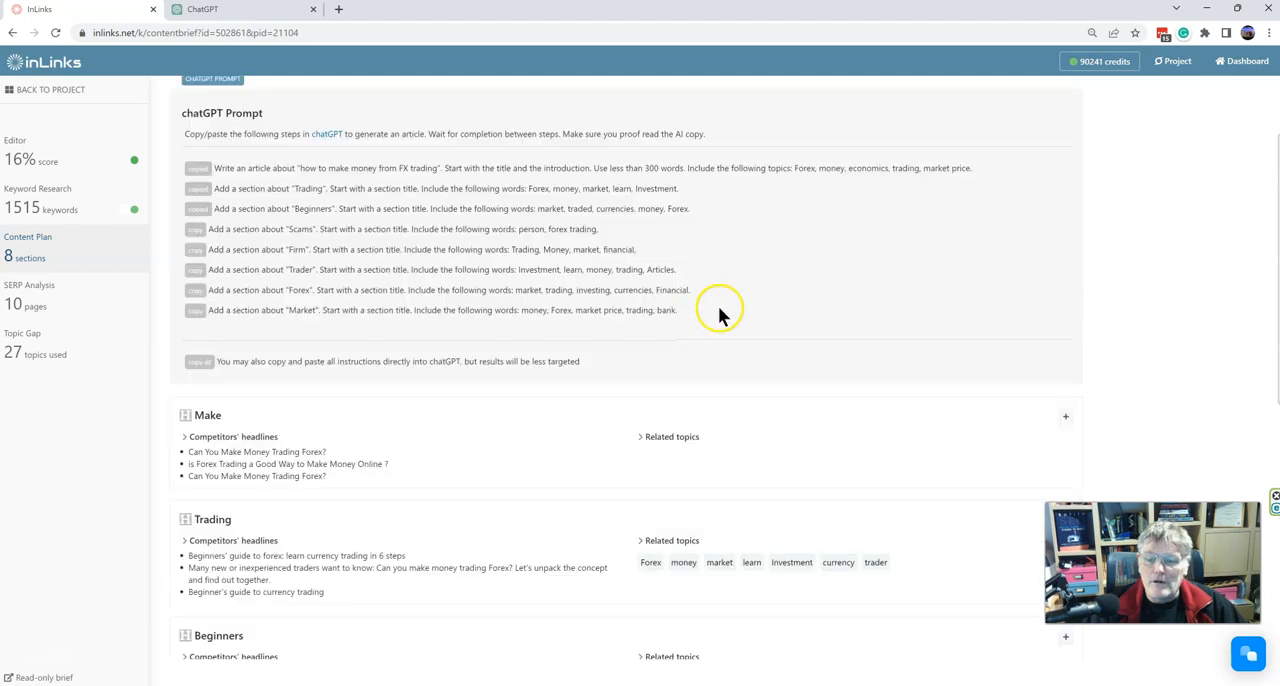
scroll(down, 3)
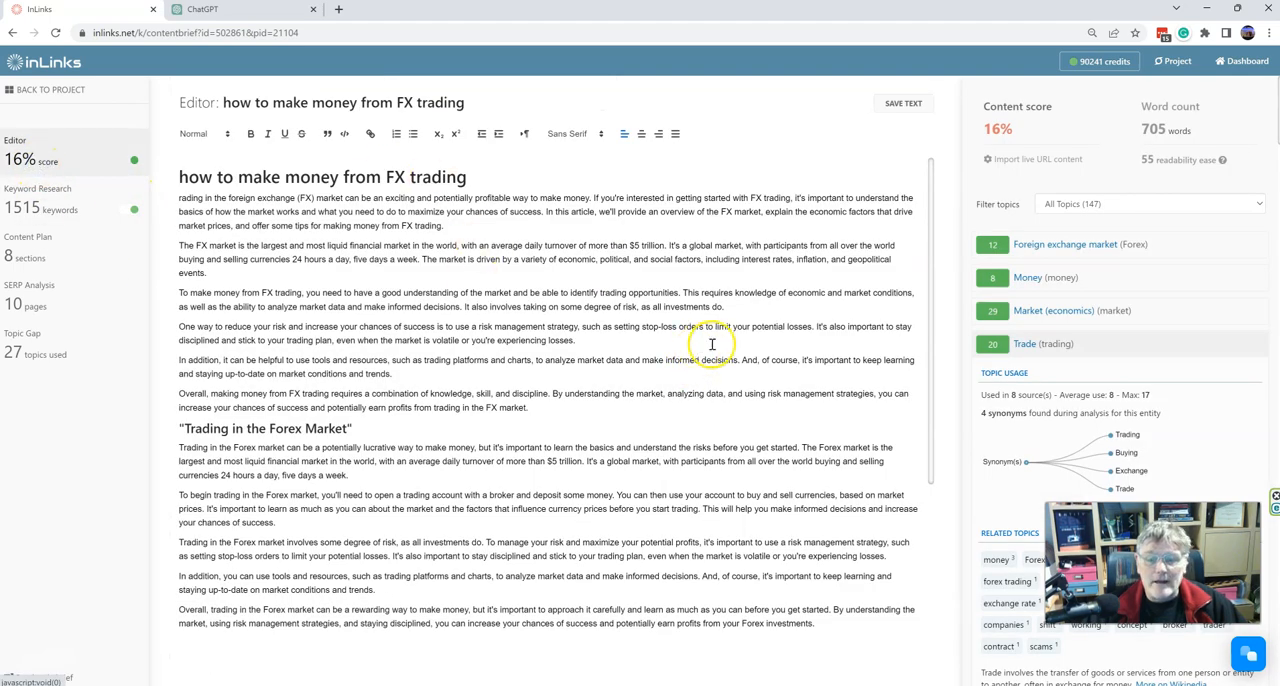
Scroll down the editor to the Content ideas, then go to the FX trading content plan.
scroll(down, 3)
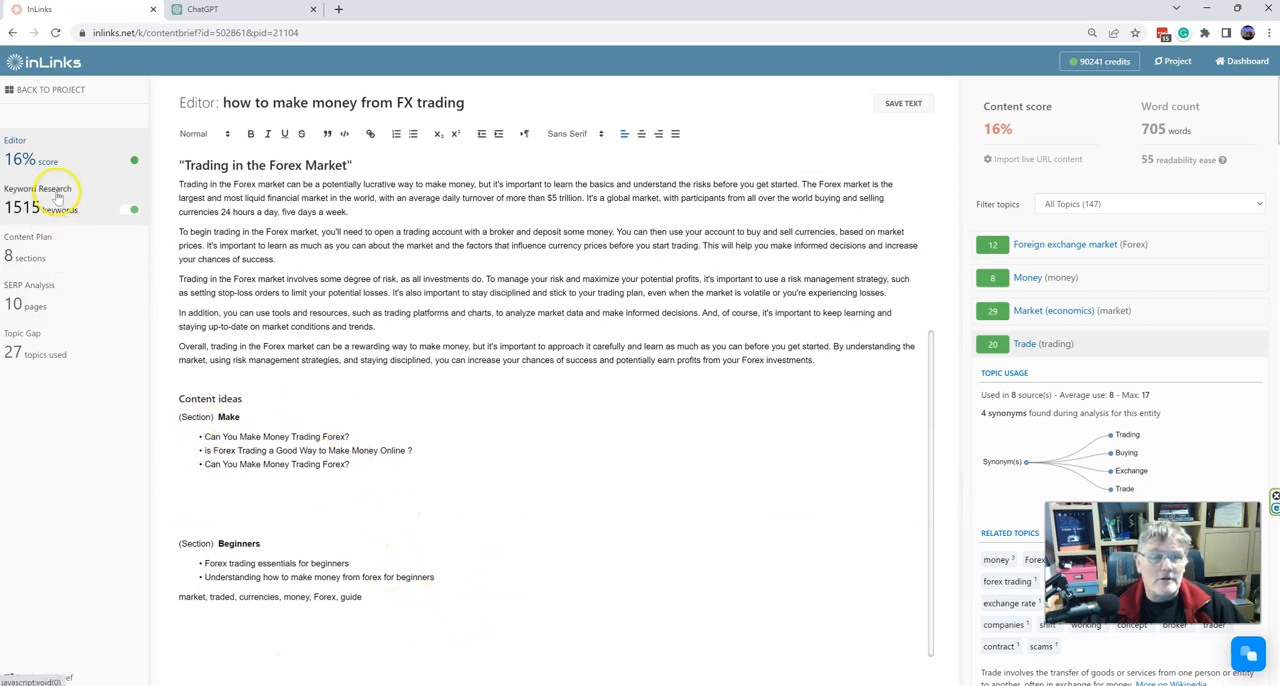
click(902, 103)
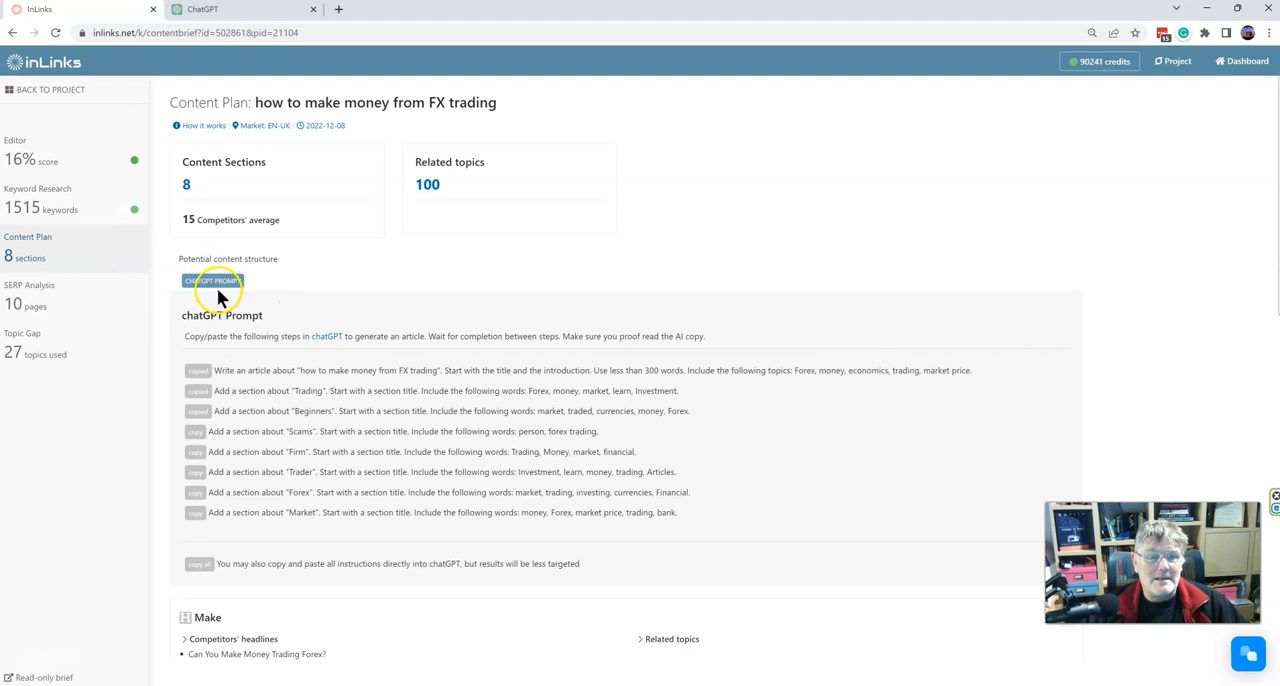
mouse_move(400, 291)
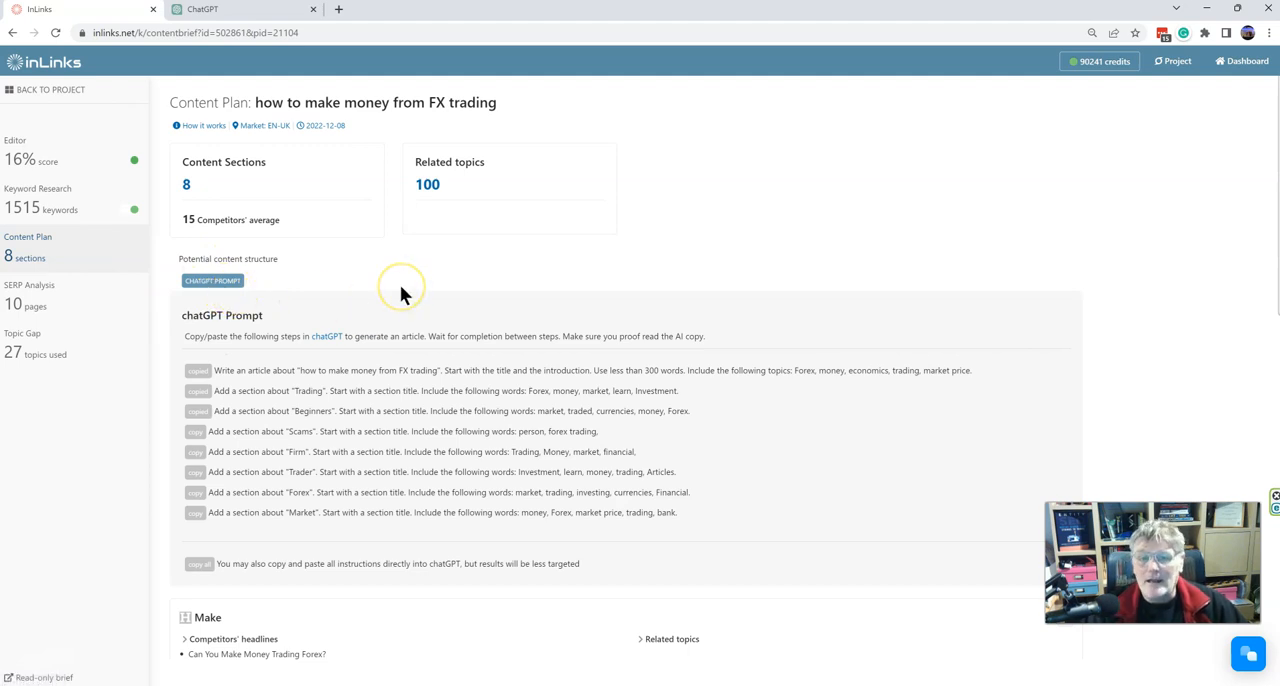
mouse_move(400, 295)
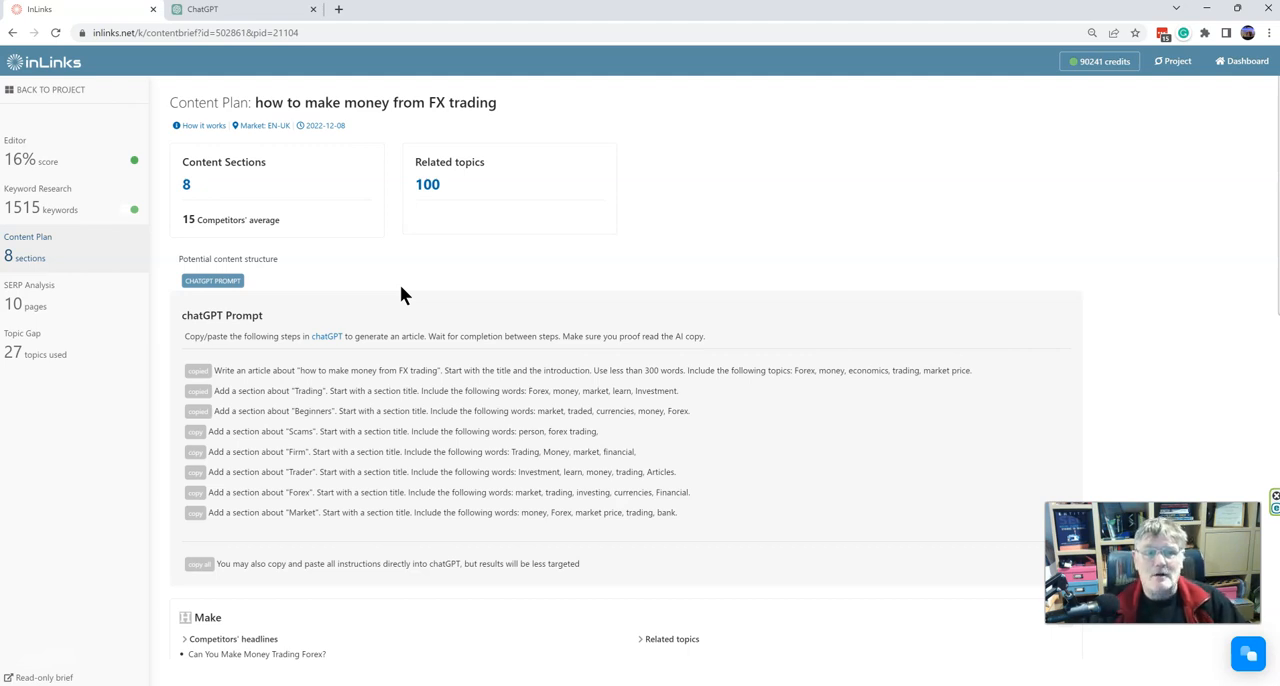
mouse_move(103, 613)
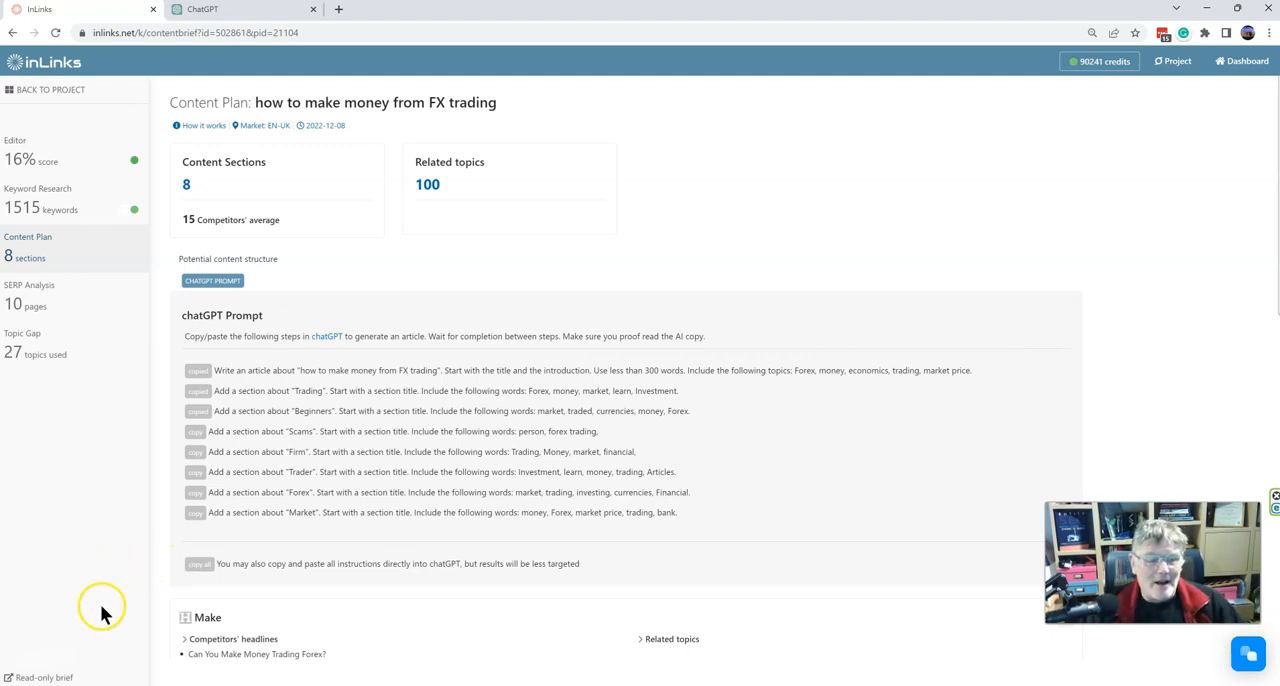